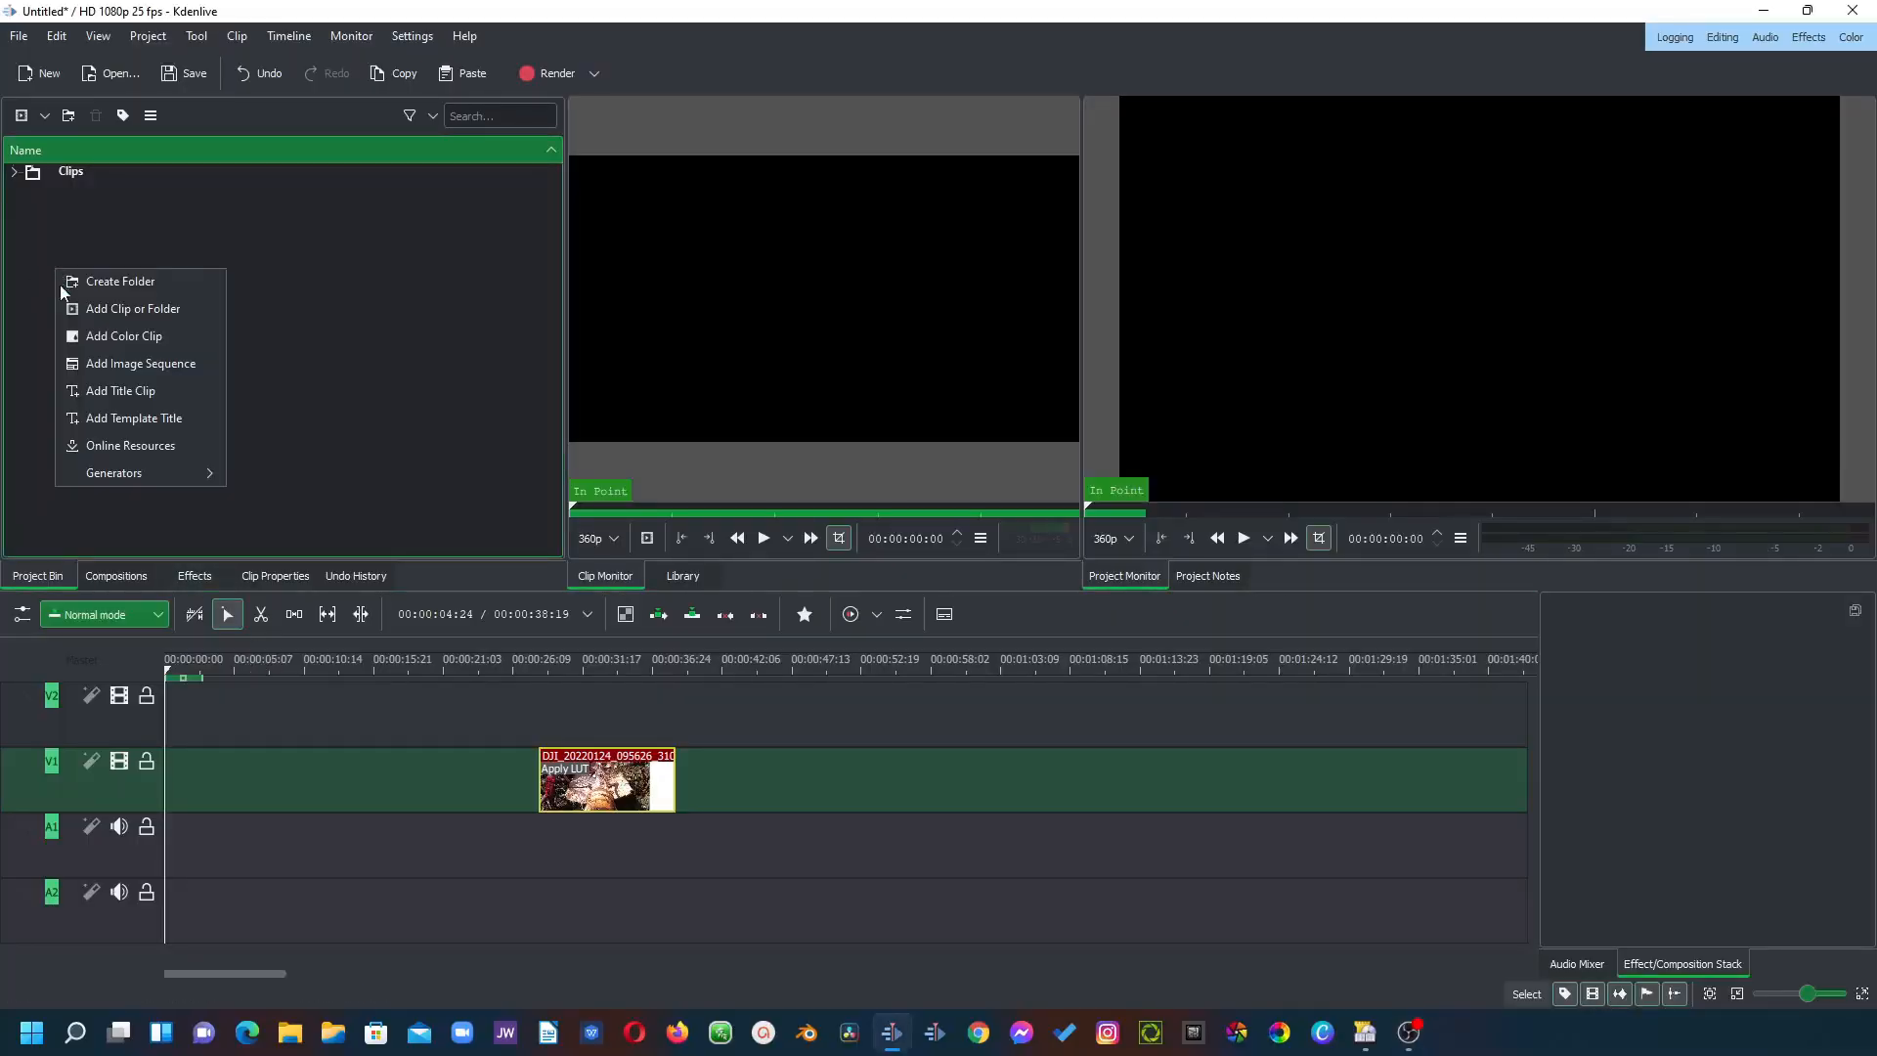
Step: Create a title clip reading 'TEXT EFFECTS', centred horizontally, with a solid white fill
left_click(120, 391)
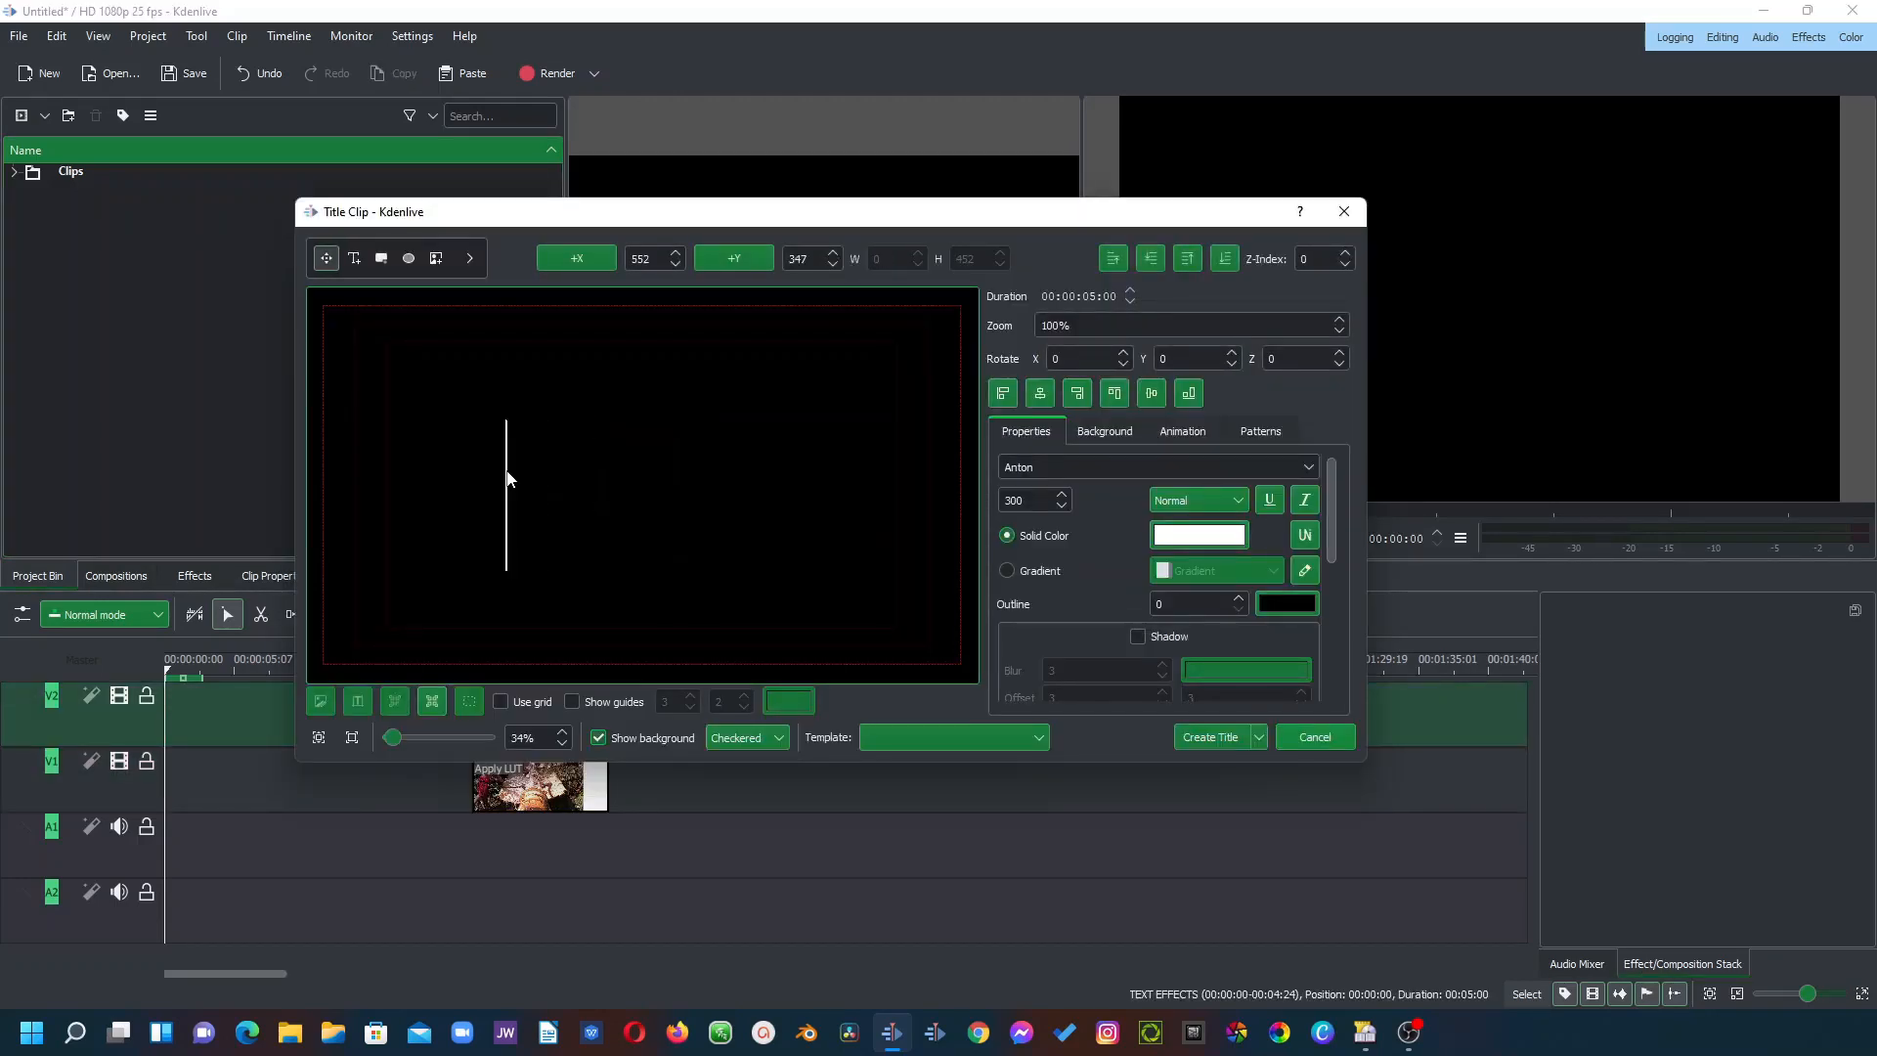
type("TEXT EFF")
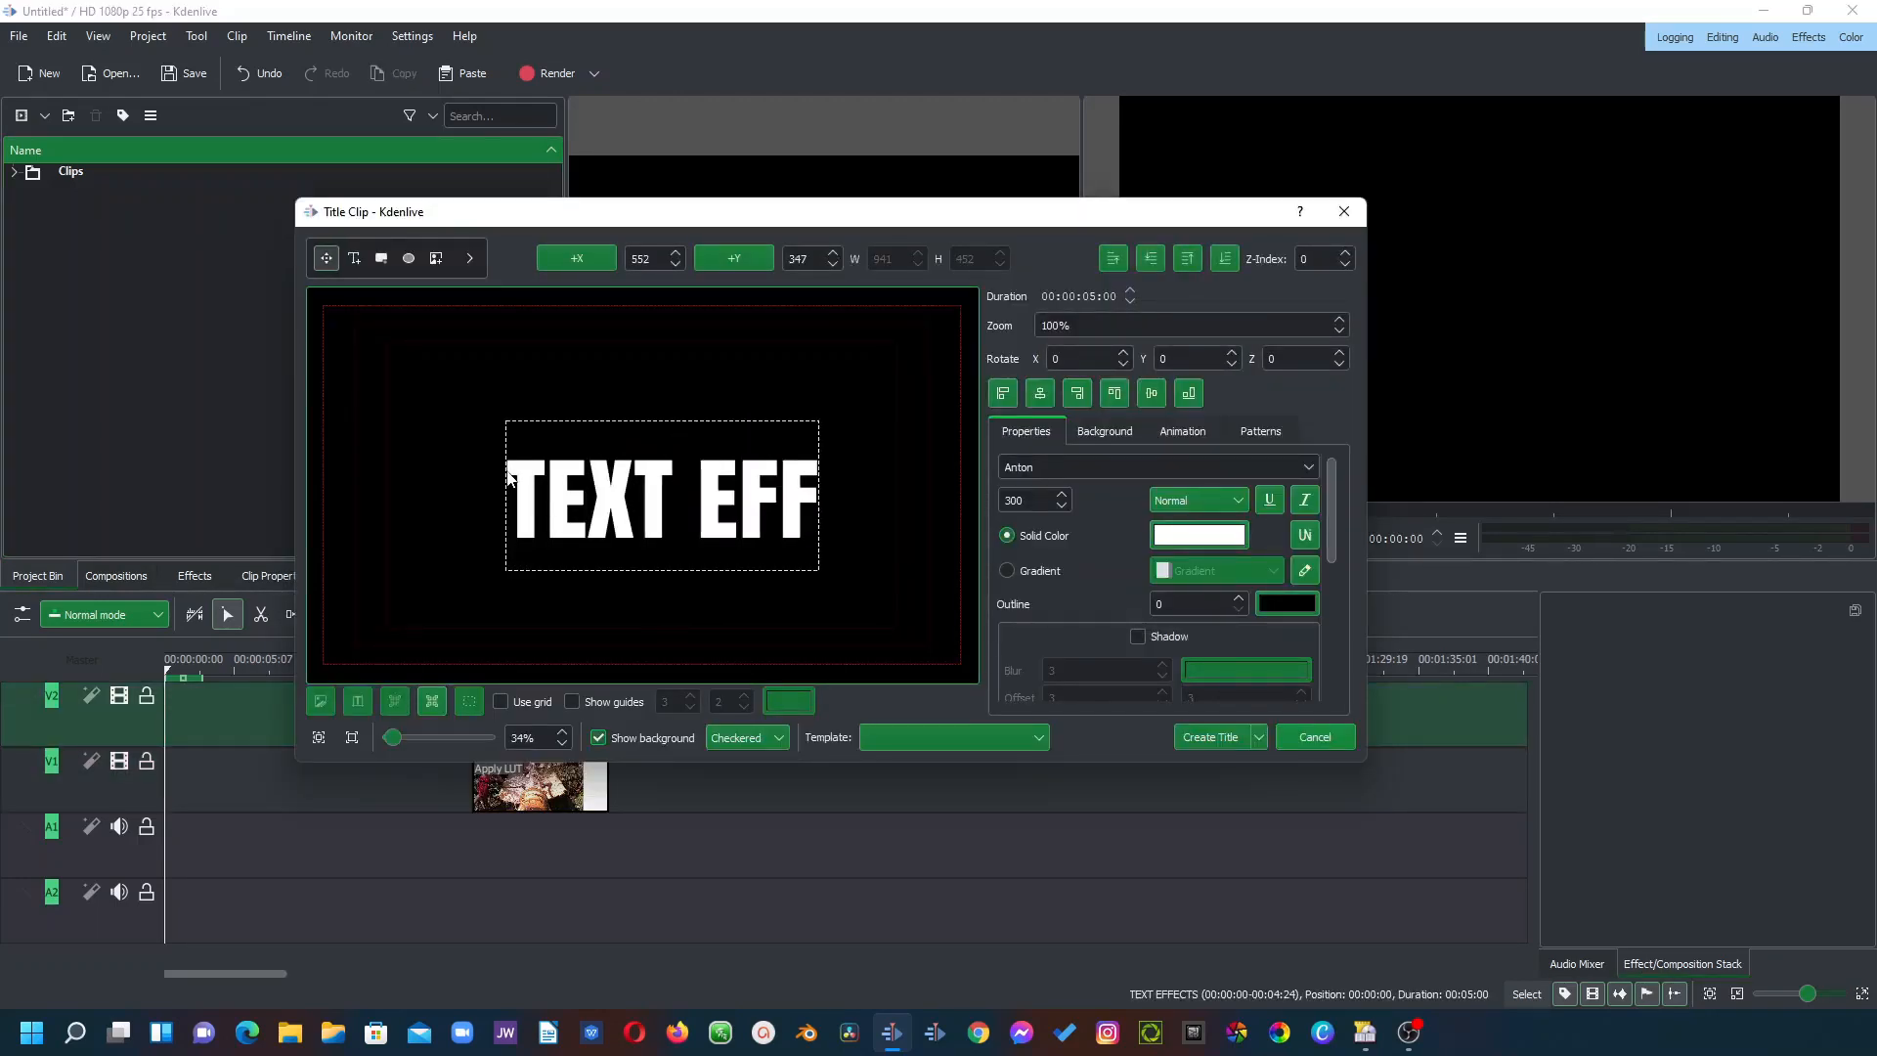
type("ECTS")
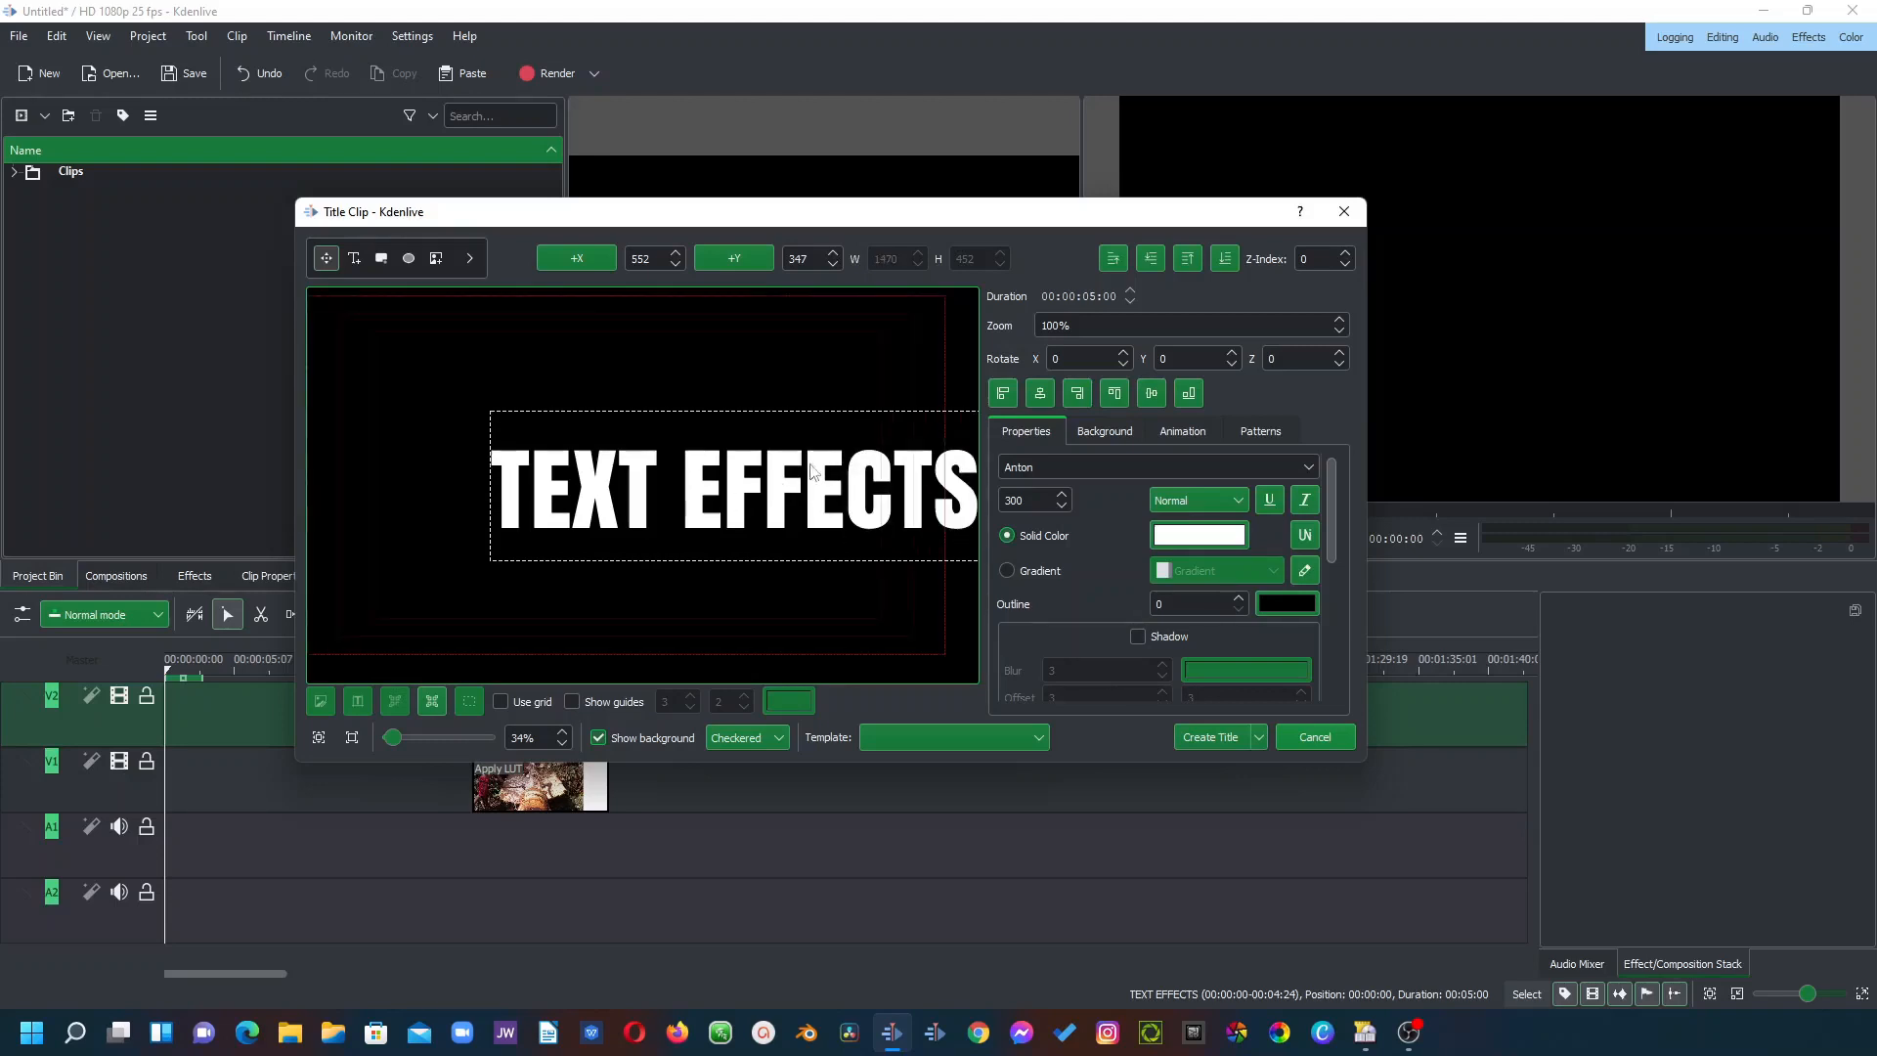
left_click(1039, 393)
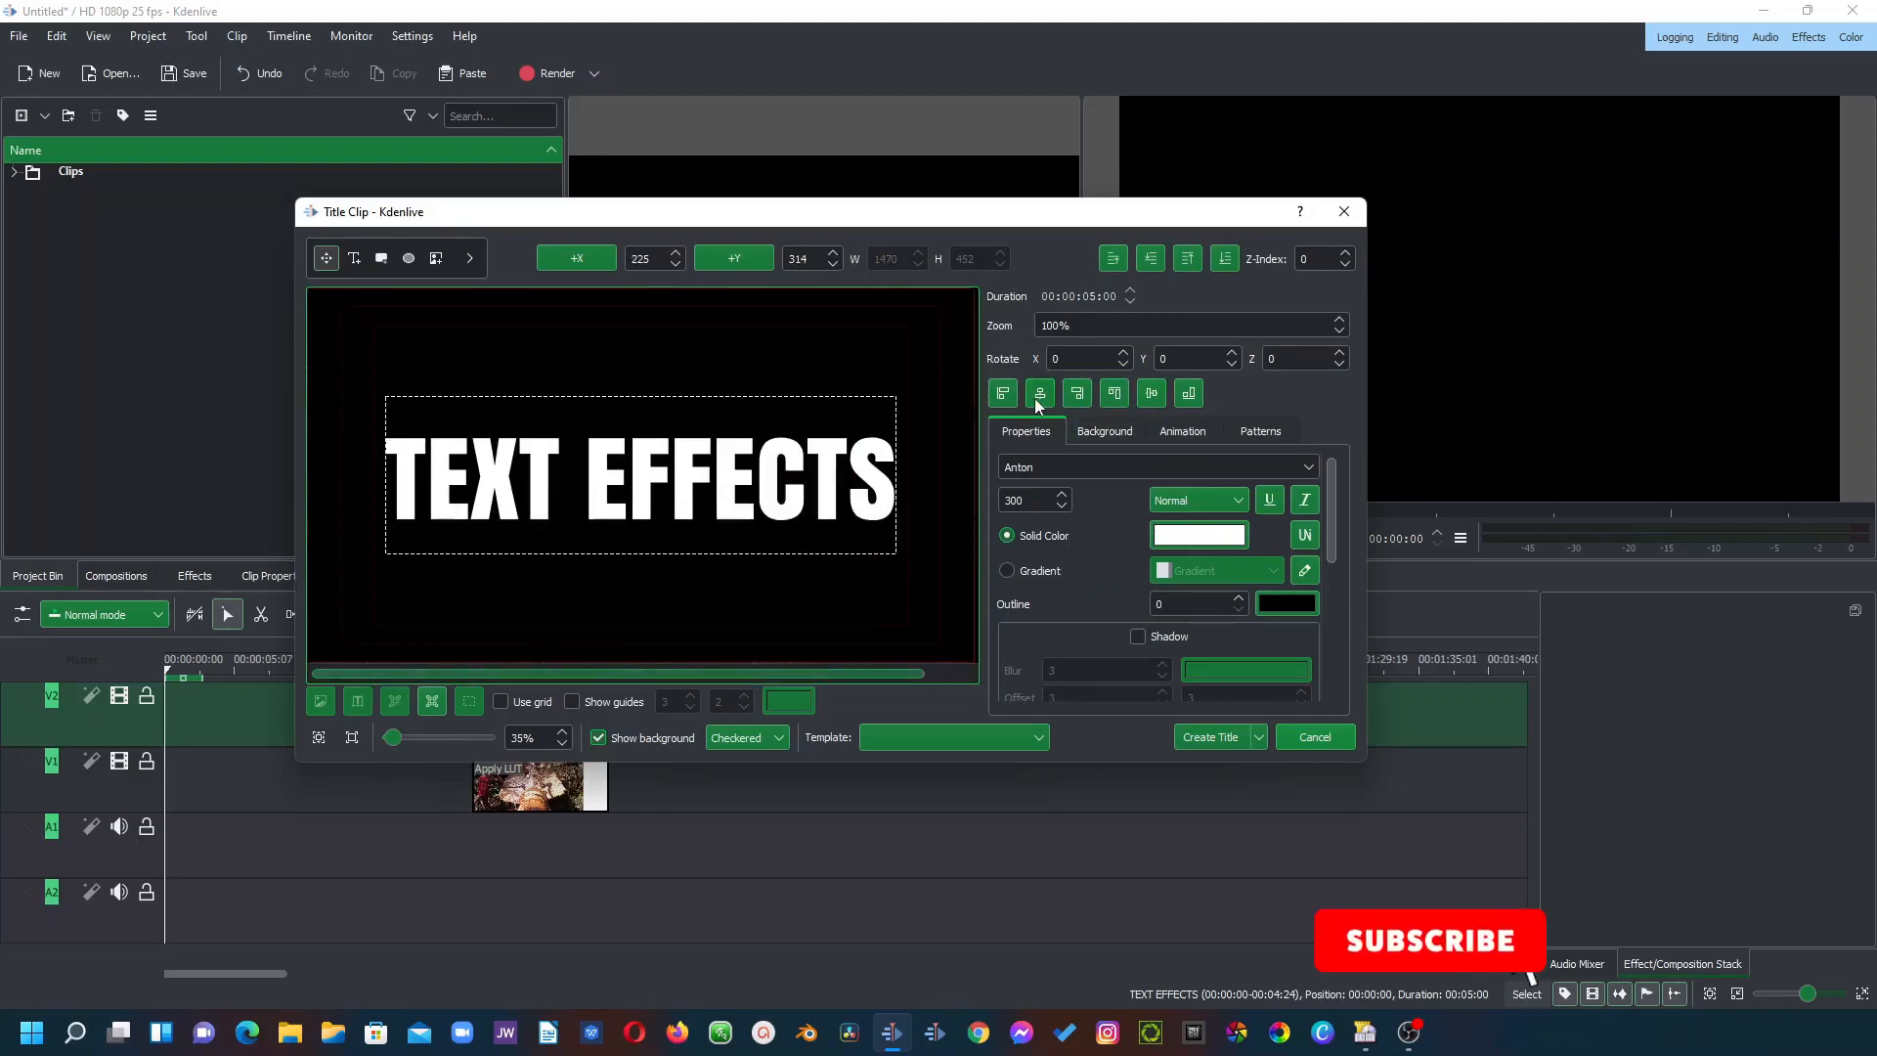
left_click(1199, 536)
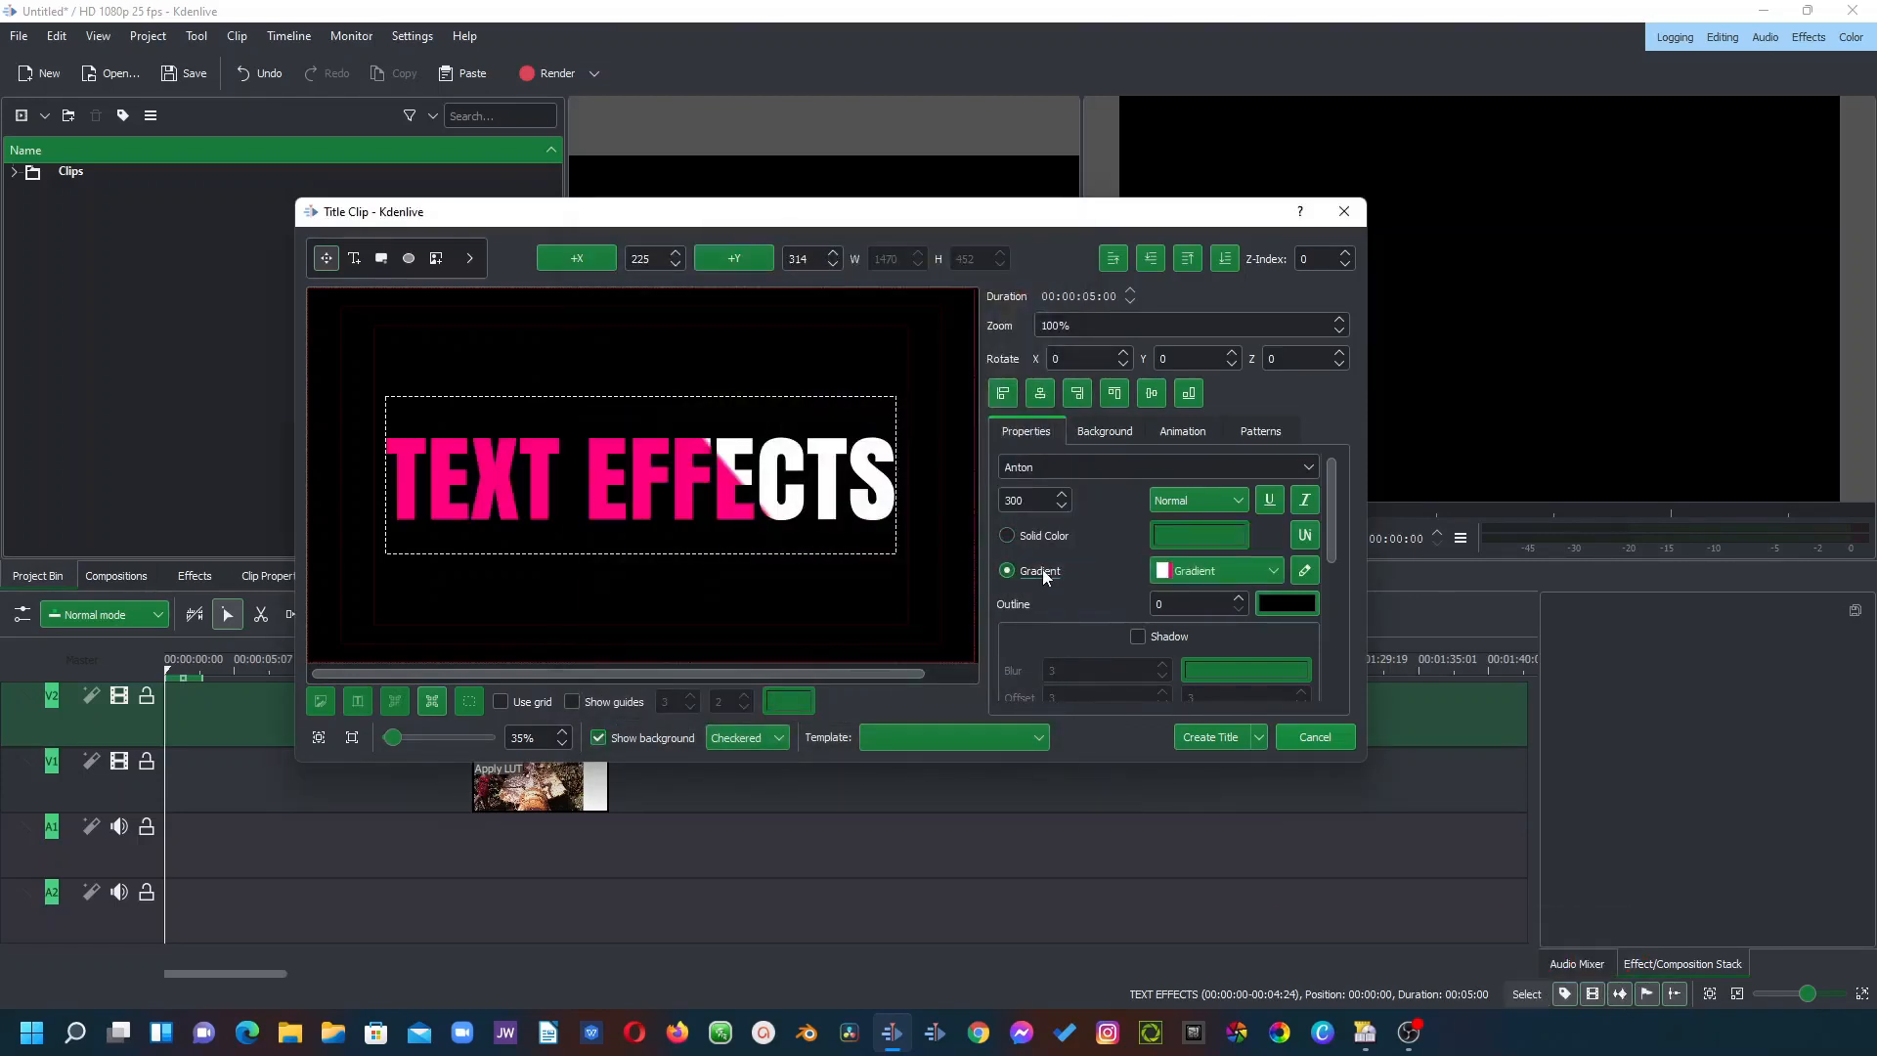
left_click(1307, 569)
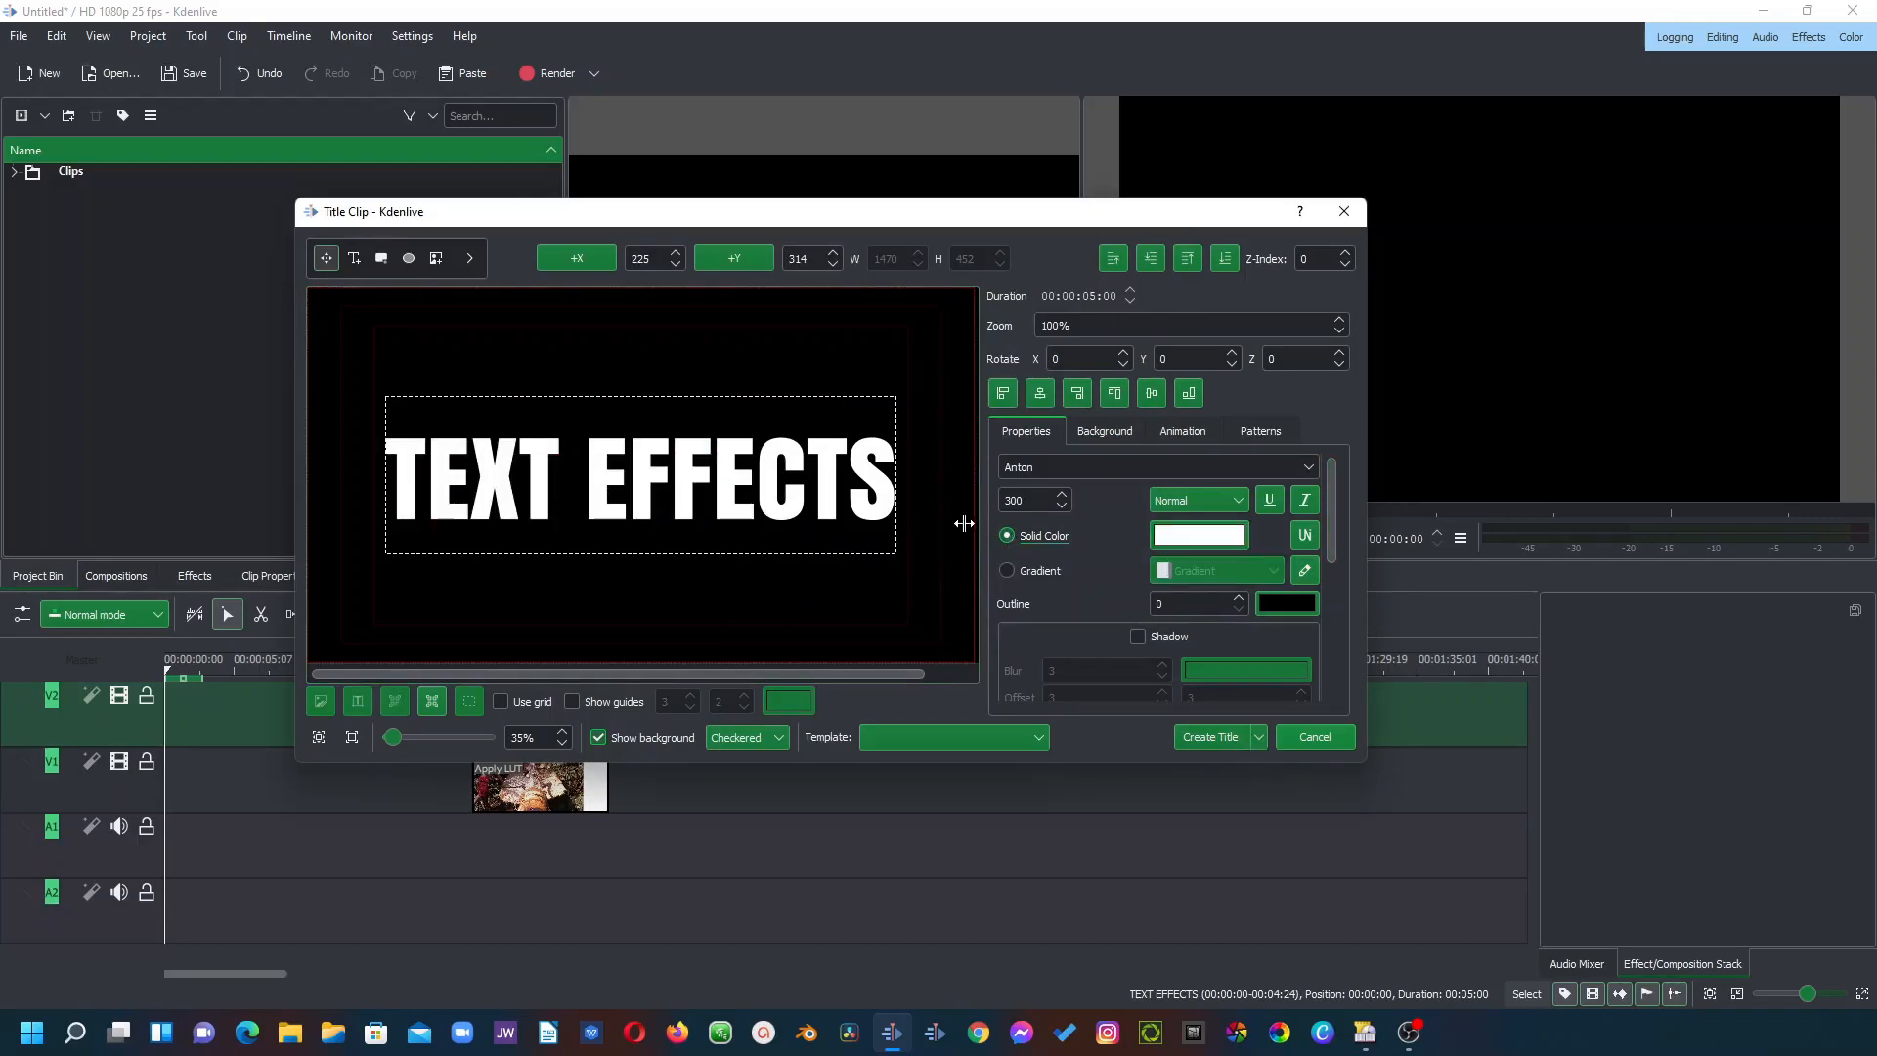
left_click(1212, 738)
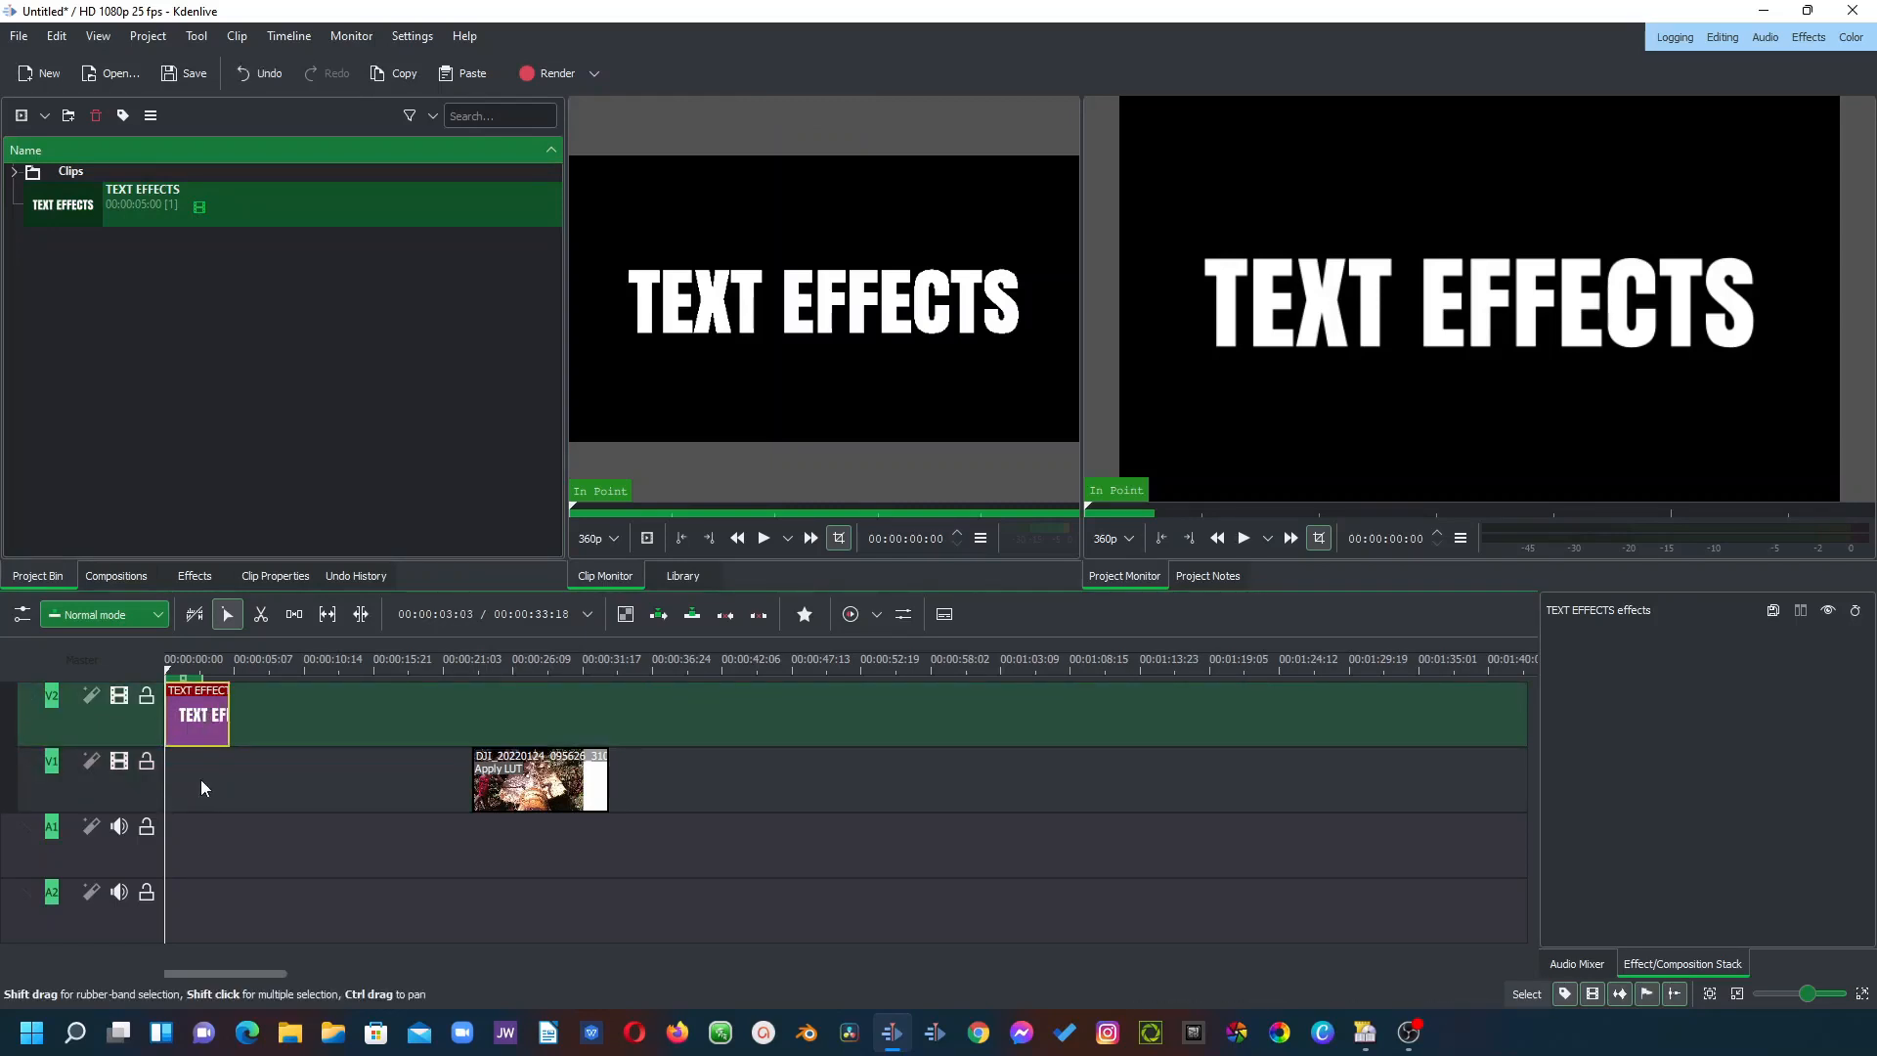
Step: Place the TEXT EFFECTS title clip at the start of track V2 and select it
left_click(197, 712)
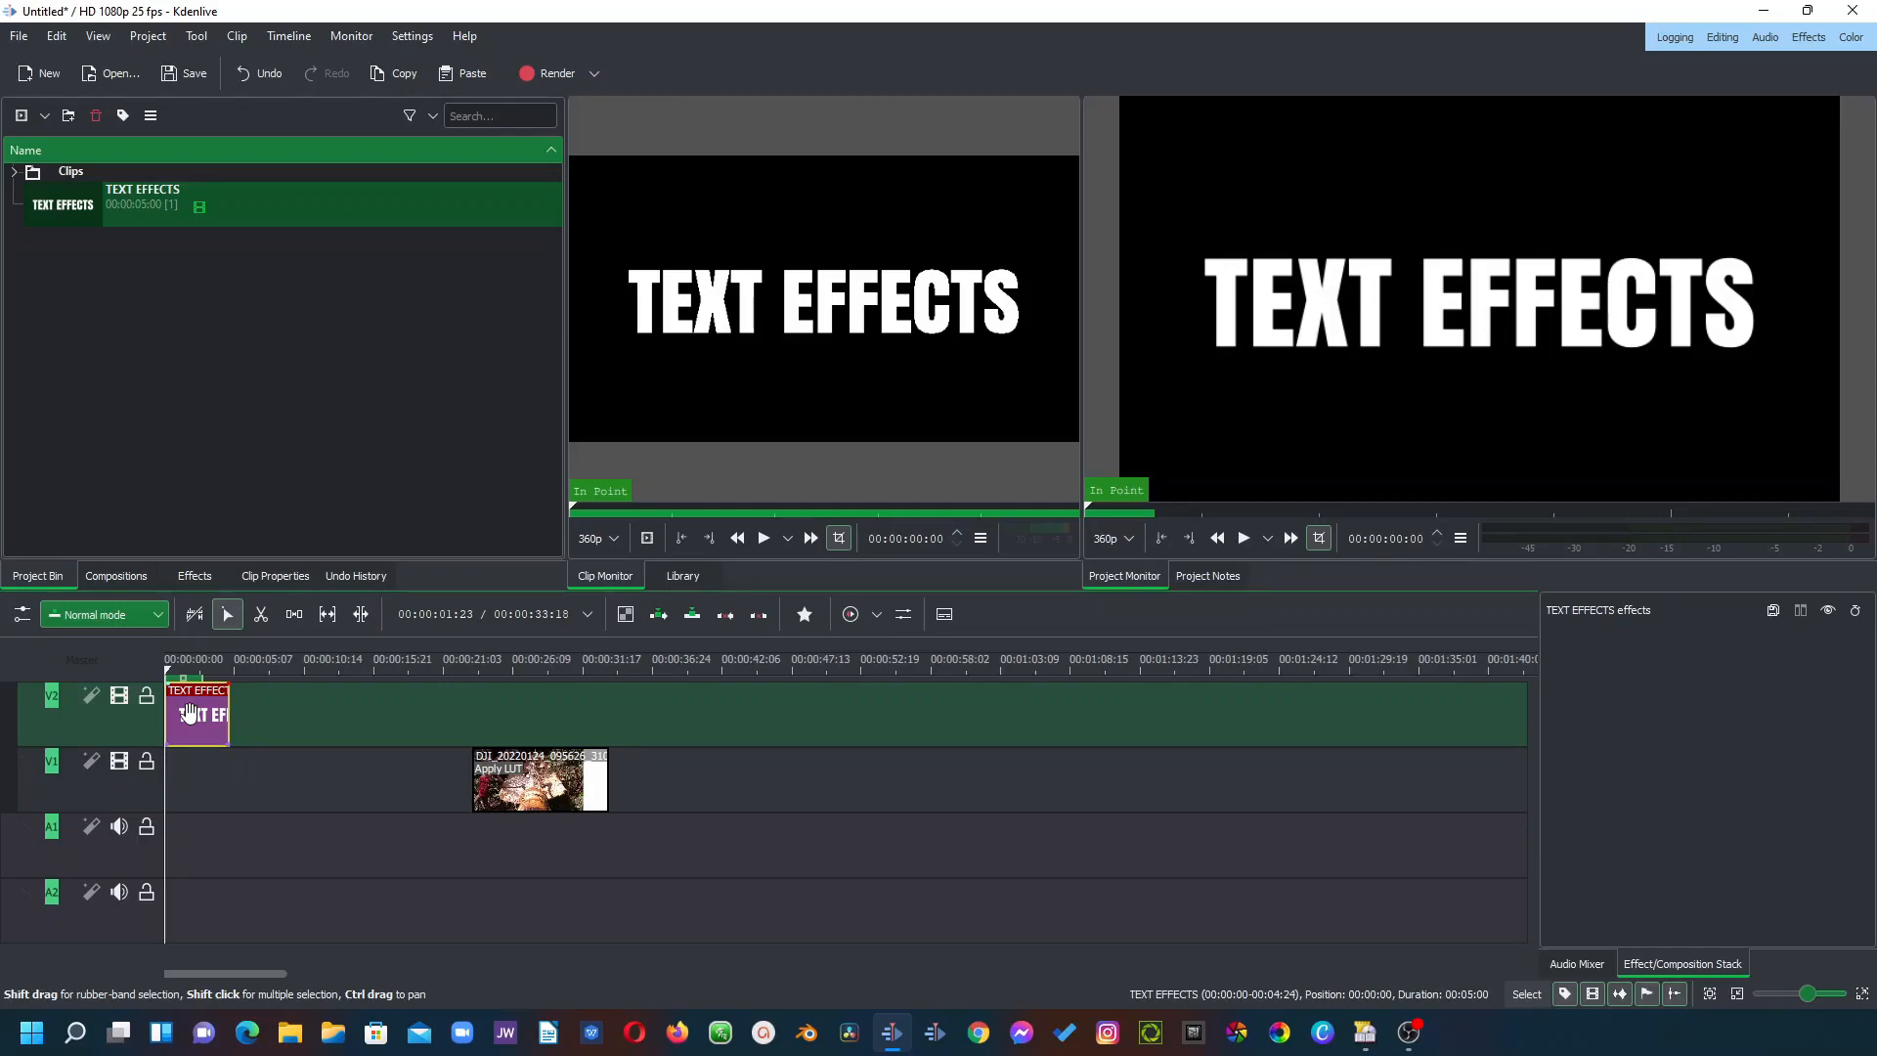
left_click(194, 575)
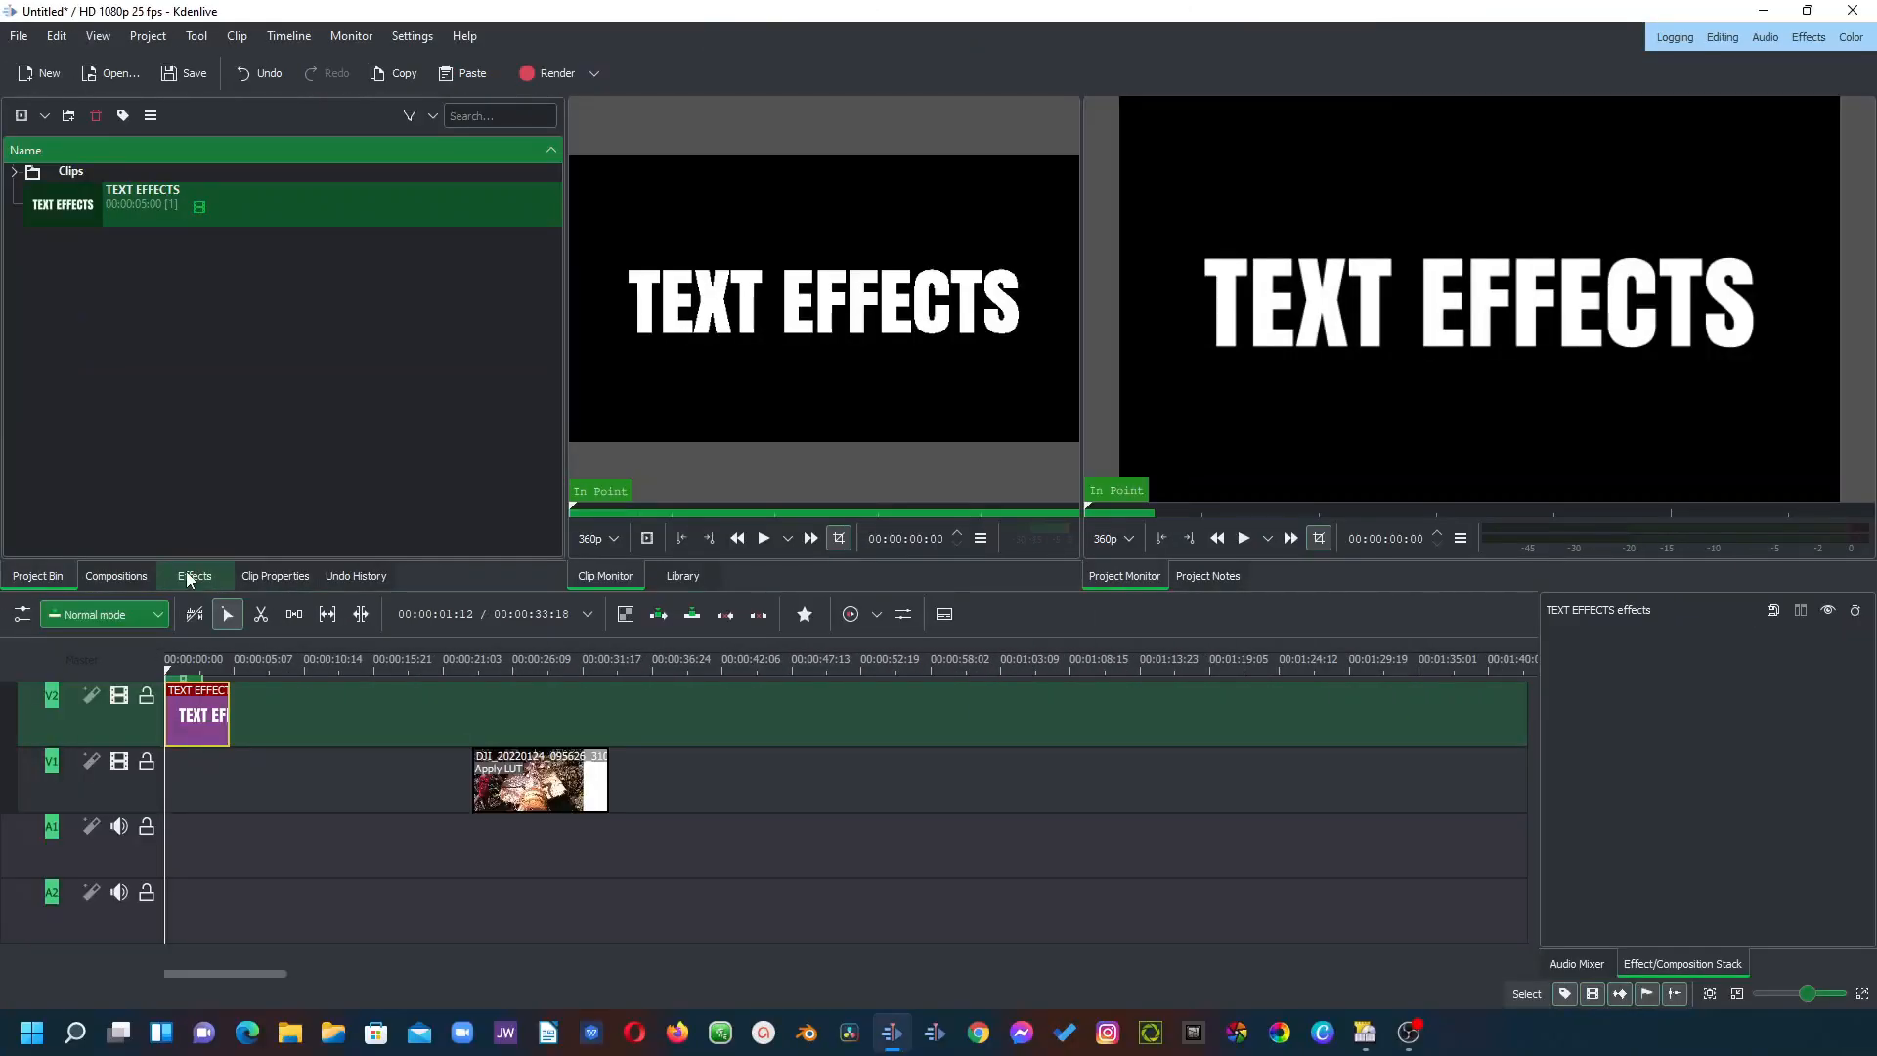
Step: Apply the Sobel with planes stylize effect to the title so the letters become thin outlines
left_click(194, 575)
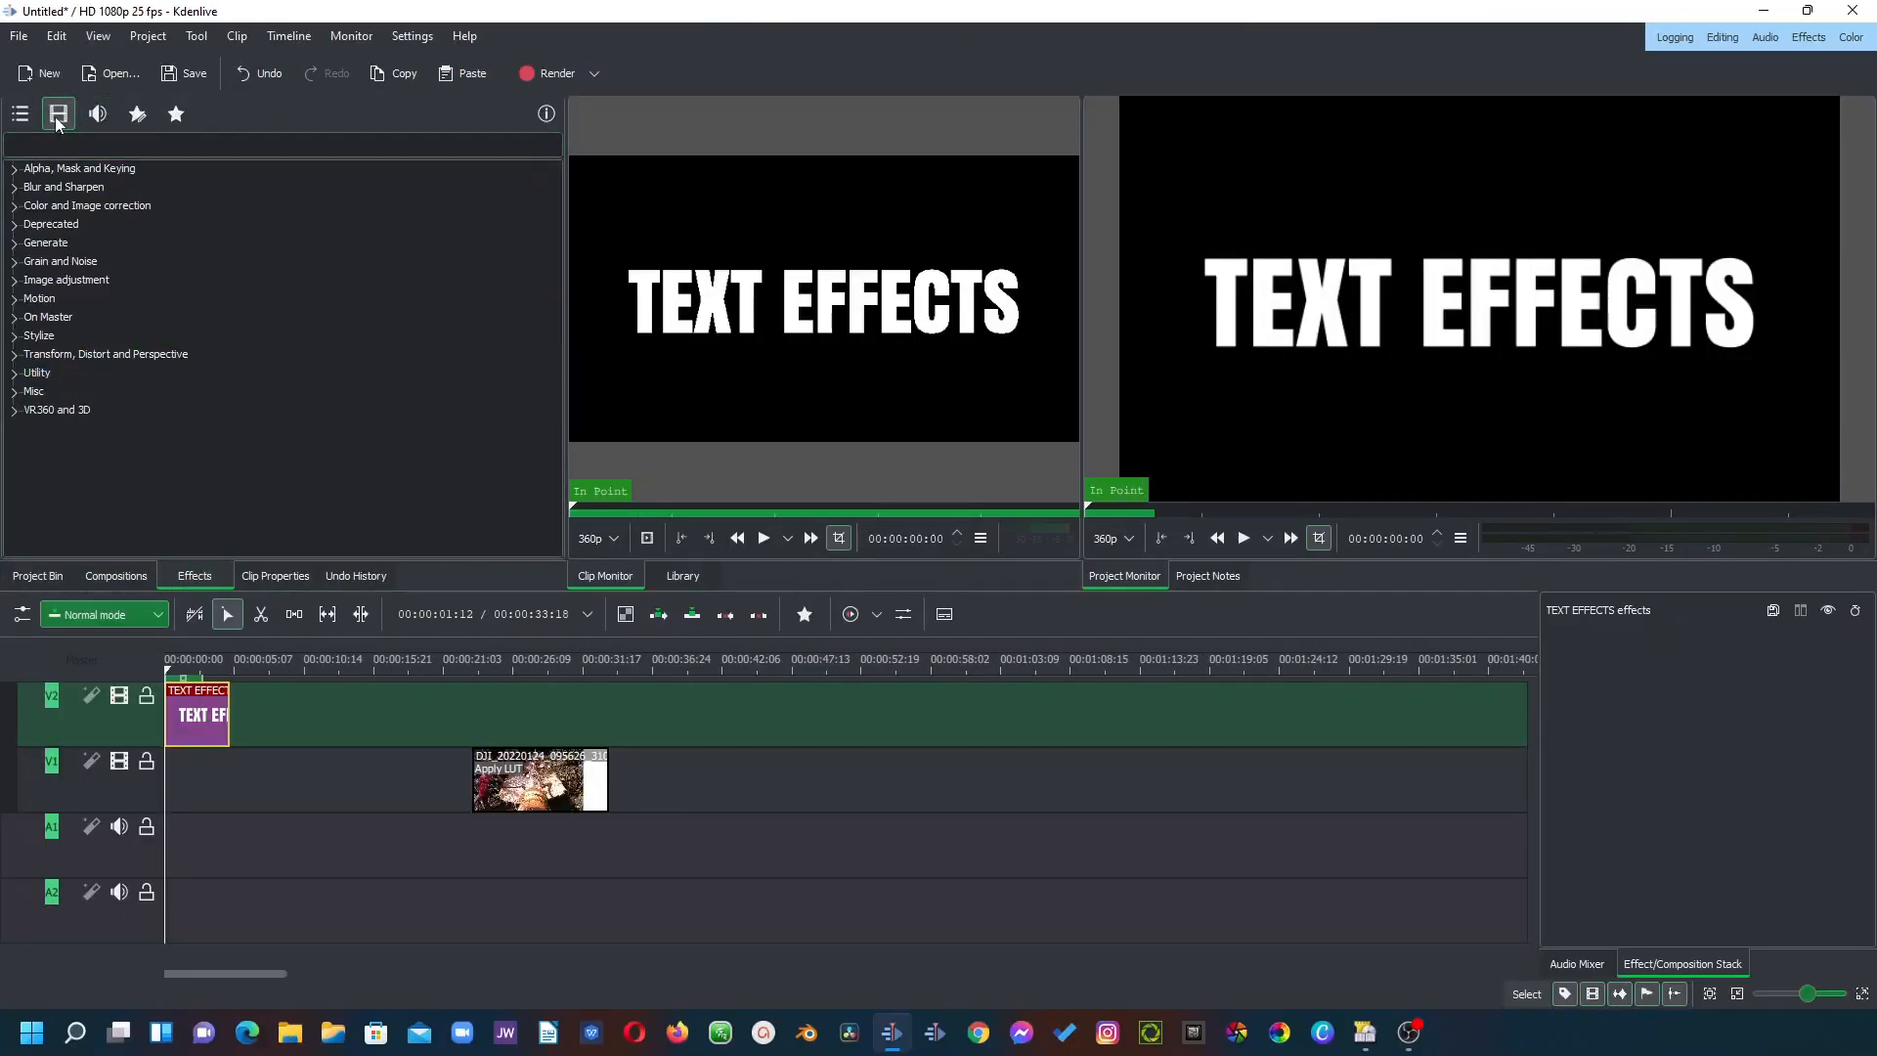
mouse_move(57, 114)
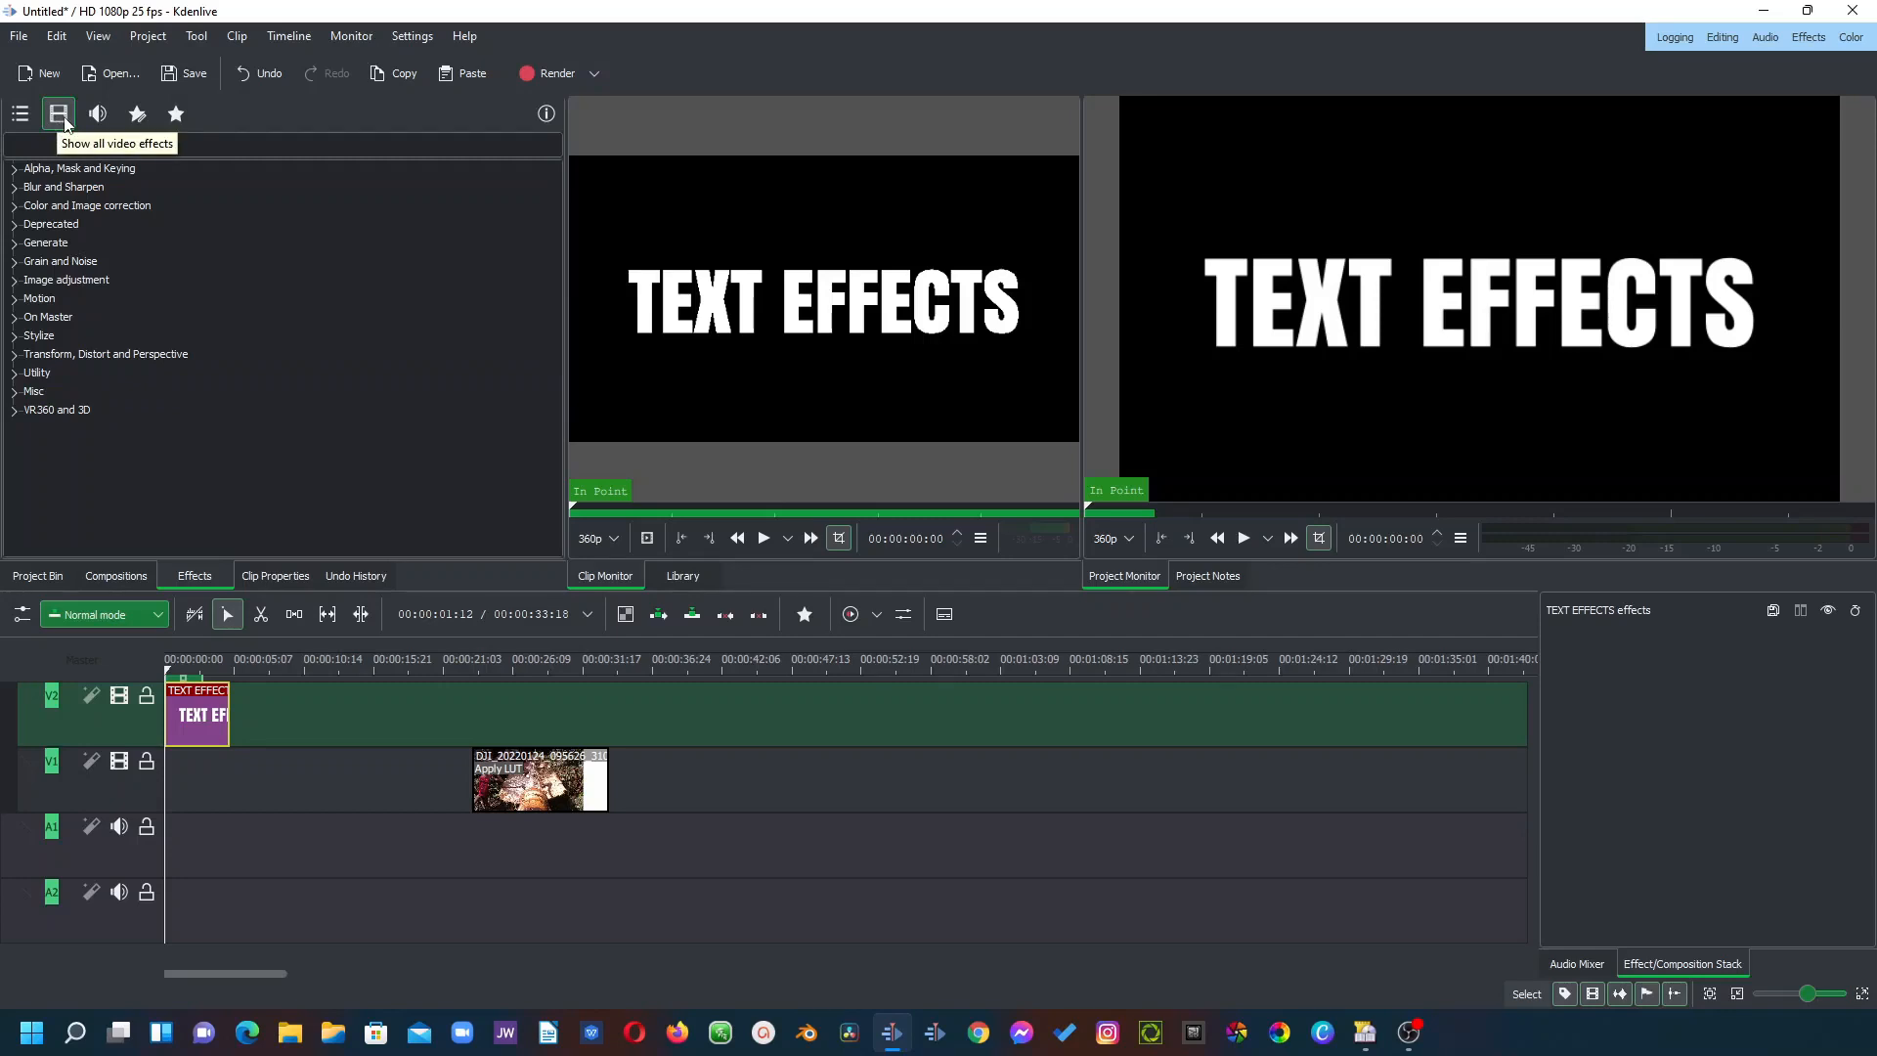
left_click(39, 334)
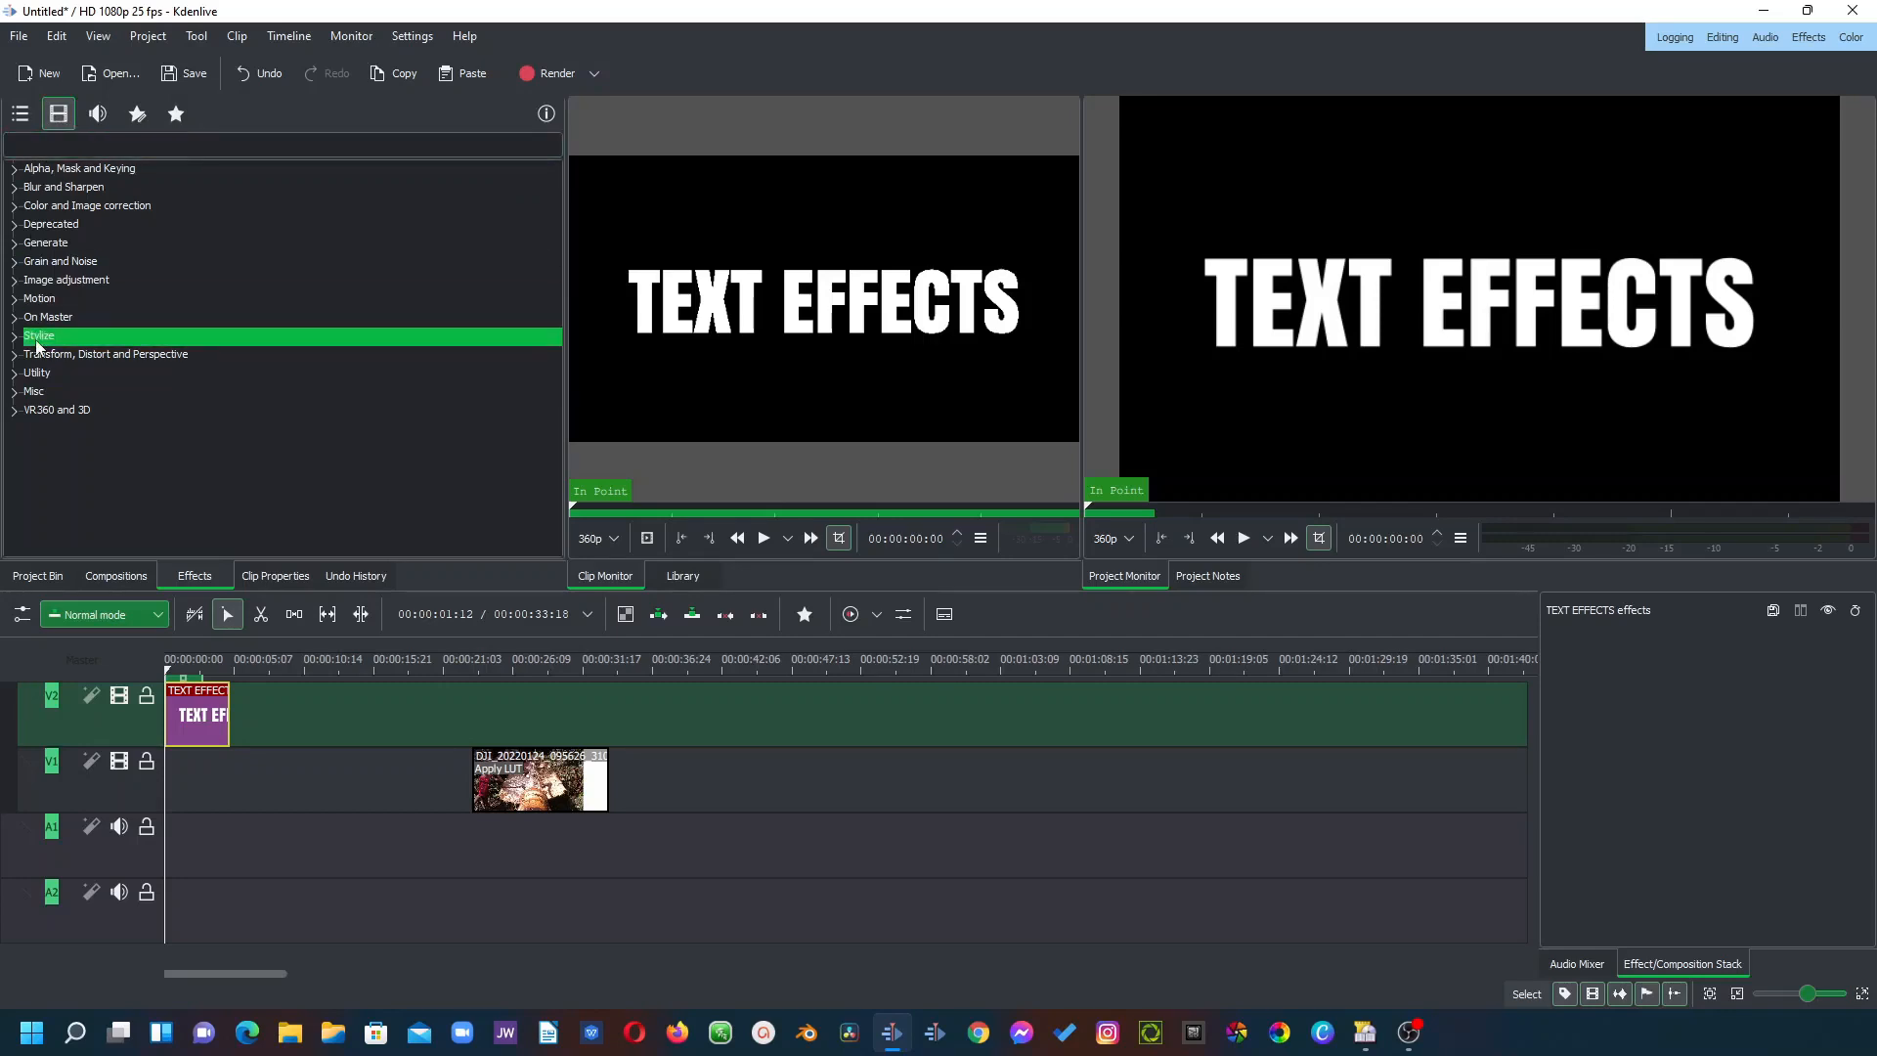
left_click(39, 335)
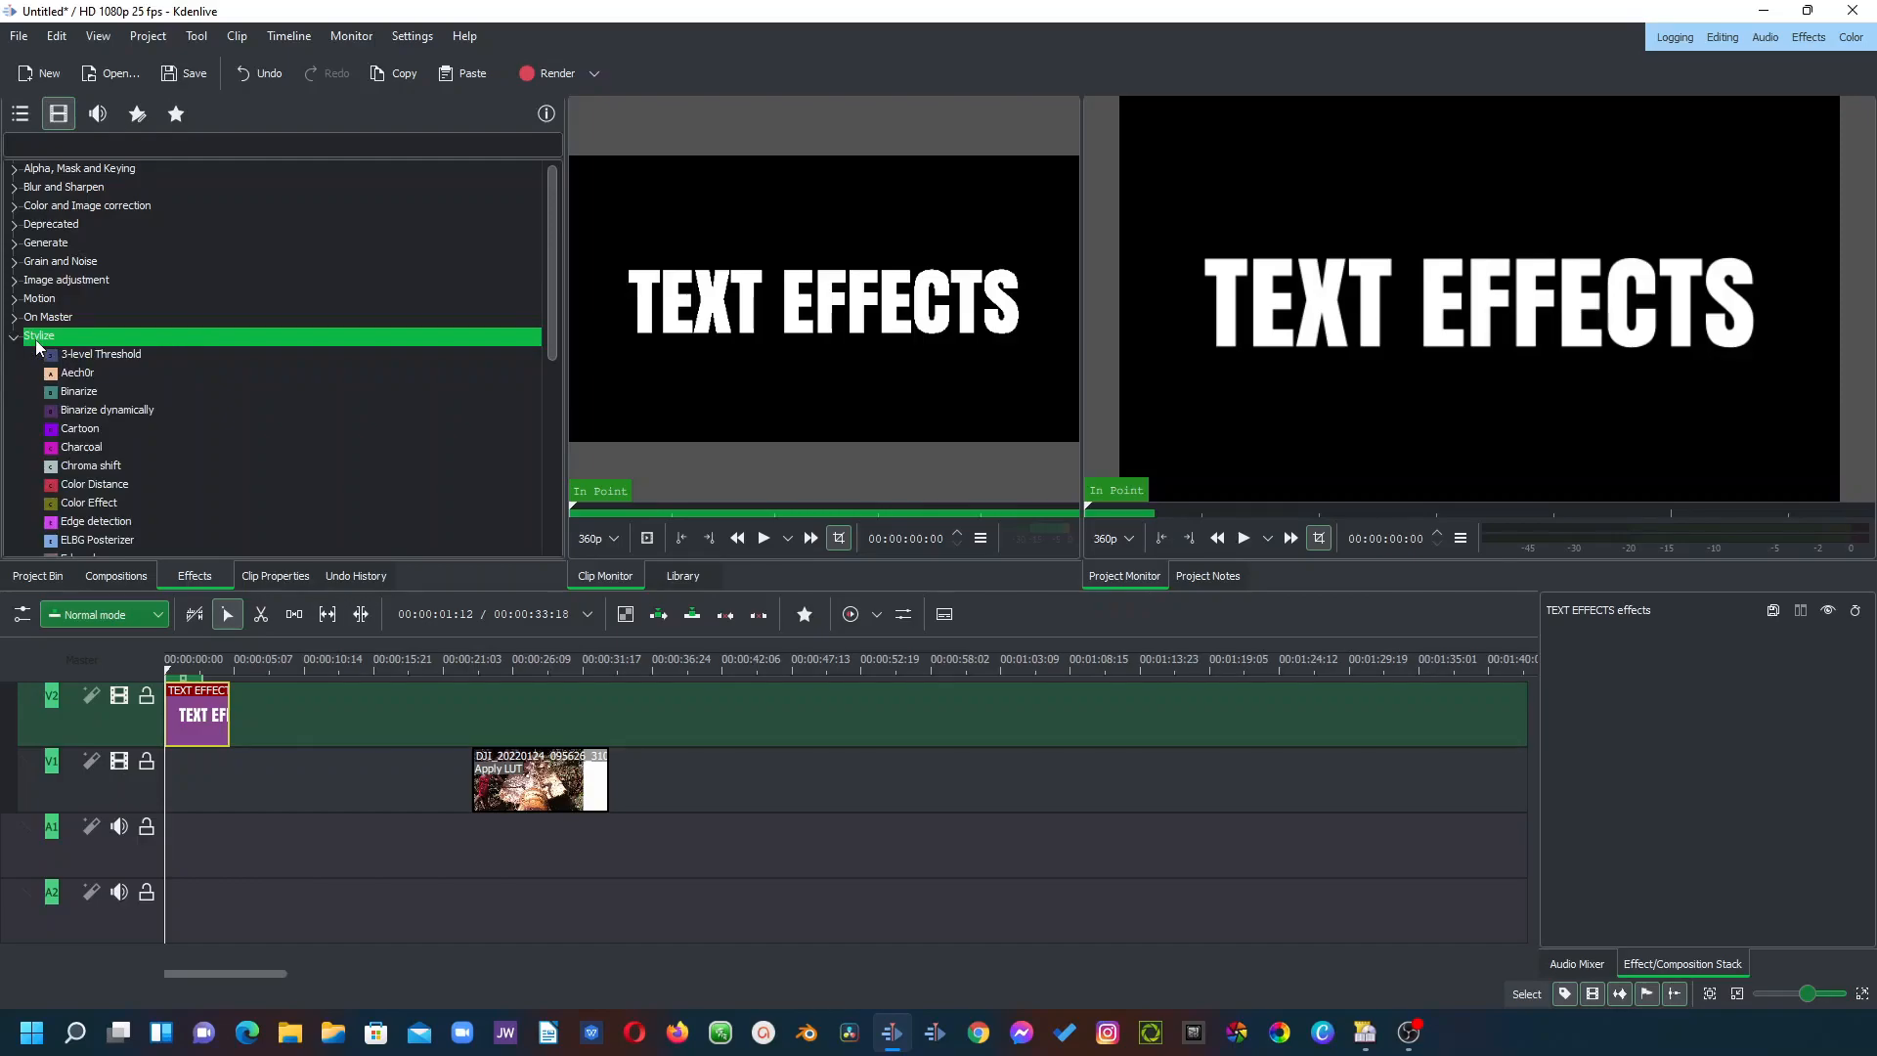
scroll("down", 3)
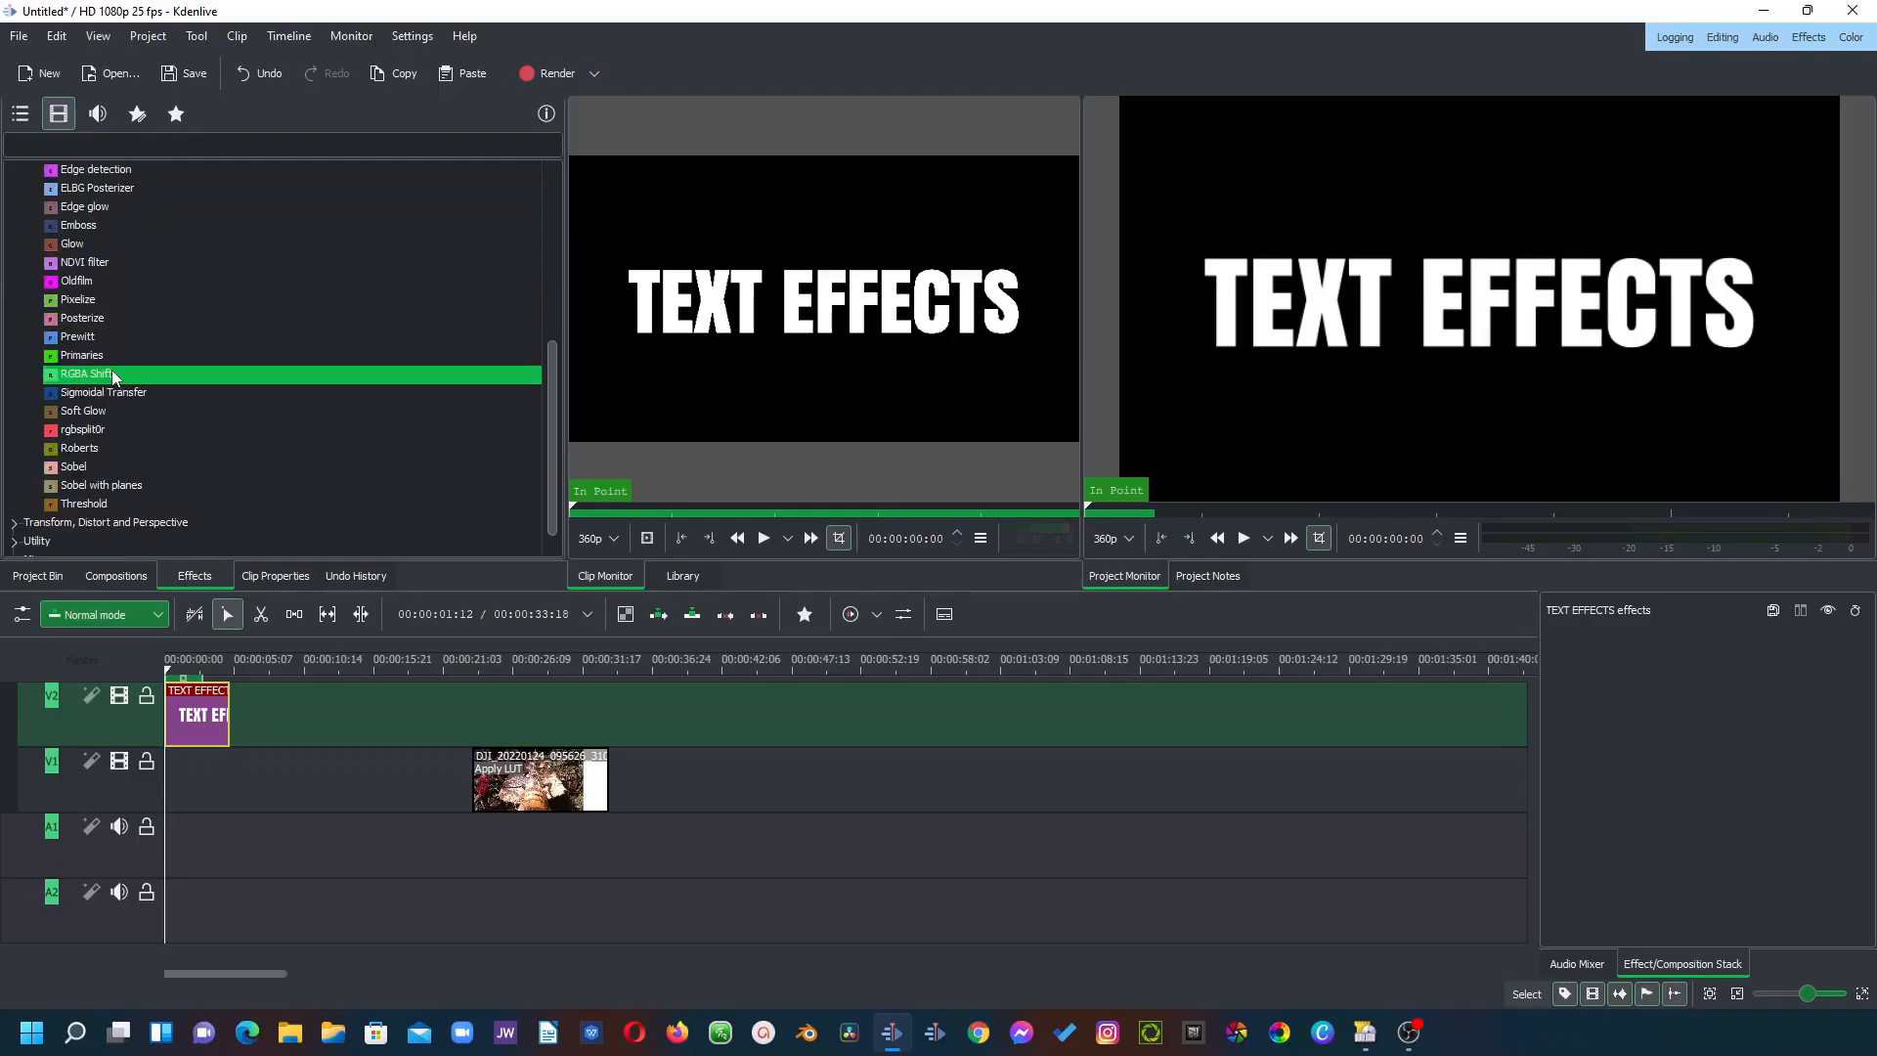
left_click(100, 485)
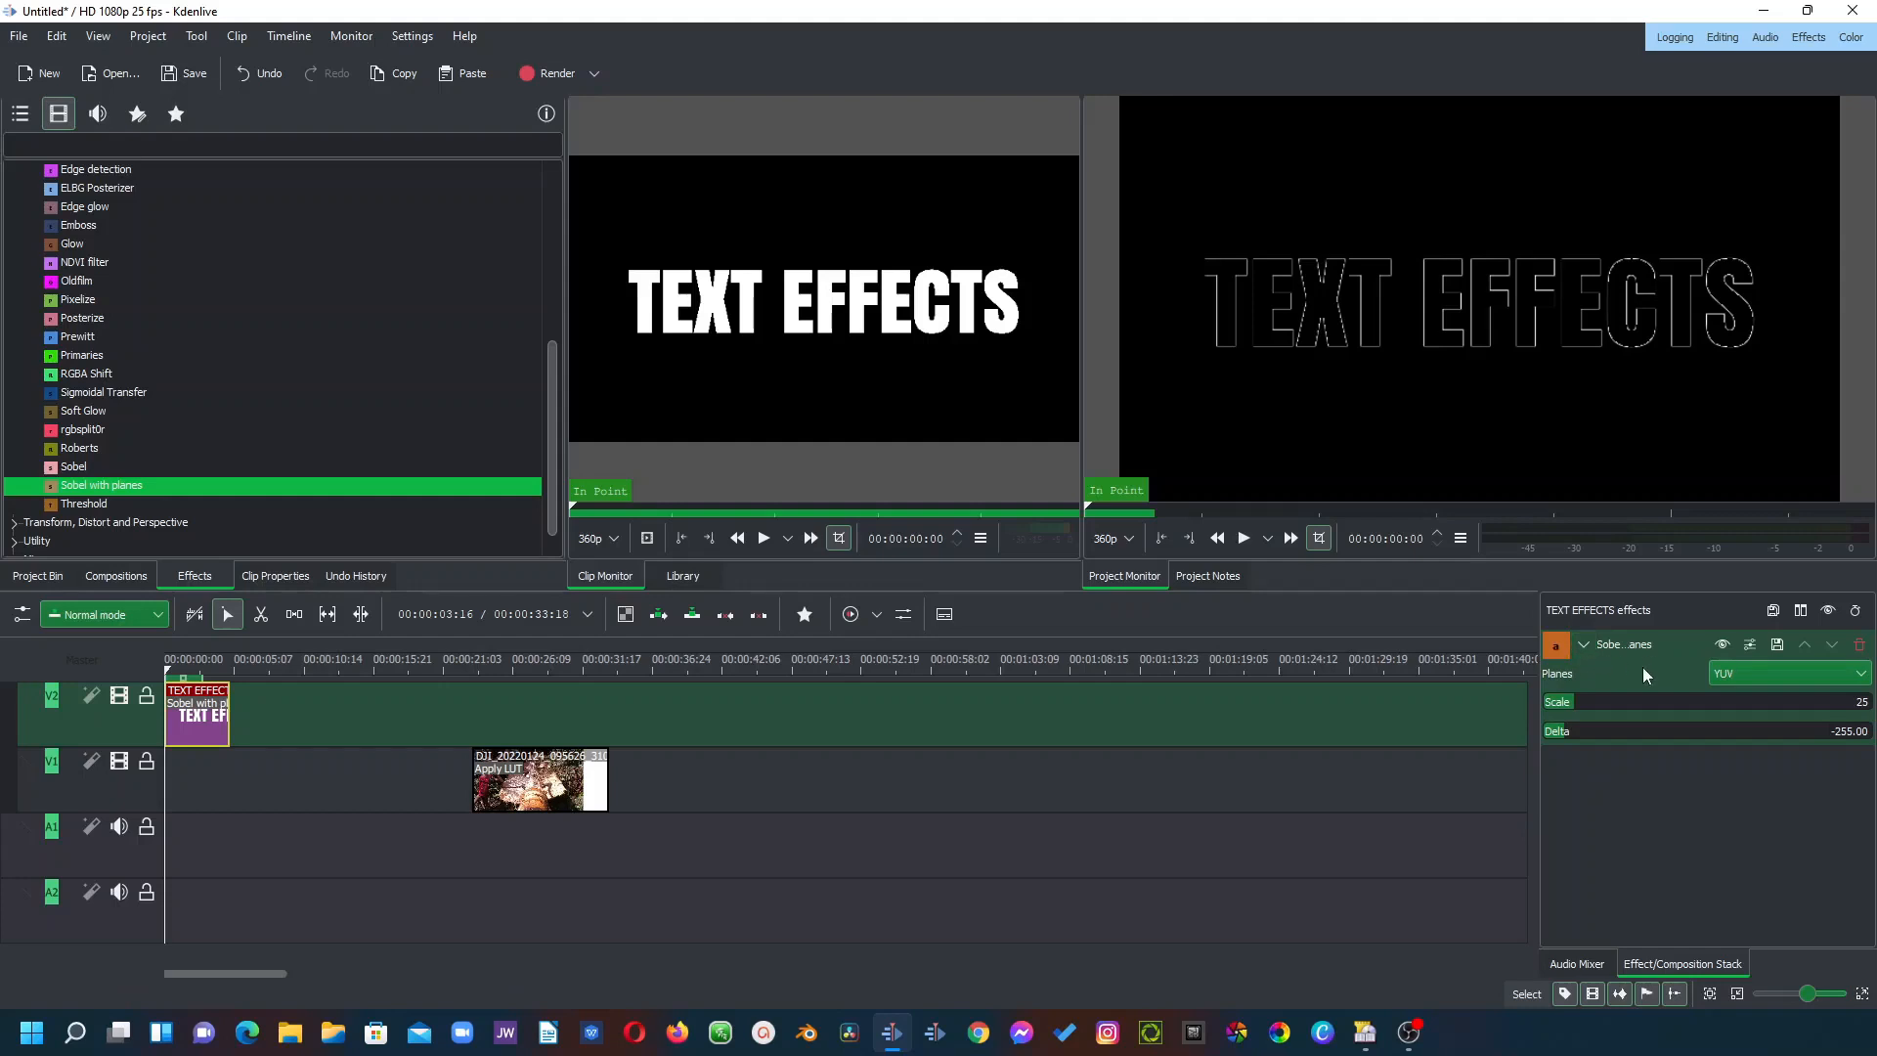
mouse_move(1561, 682)
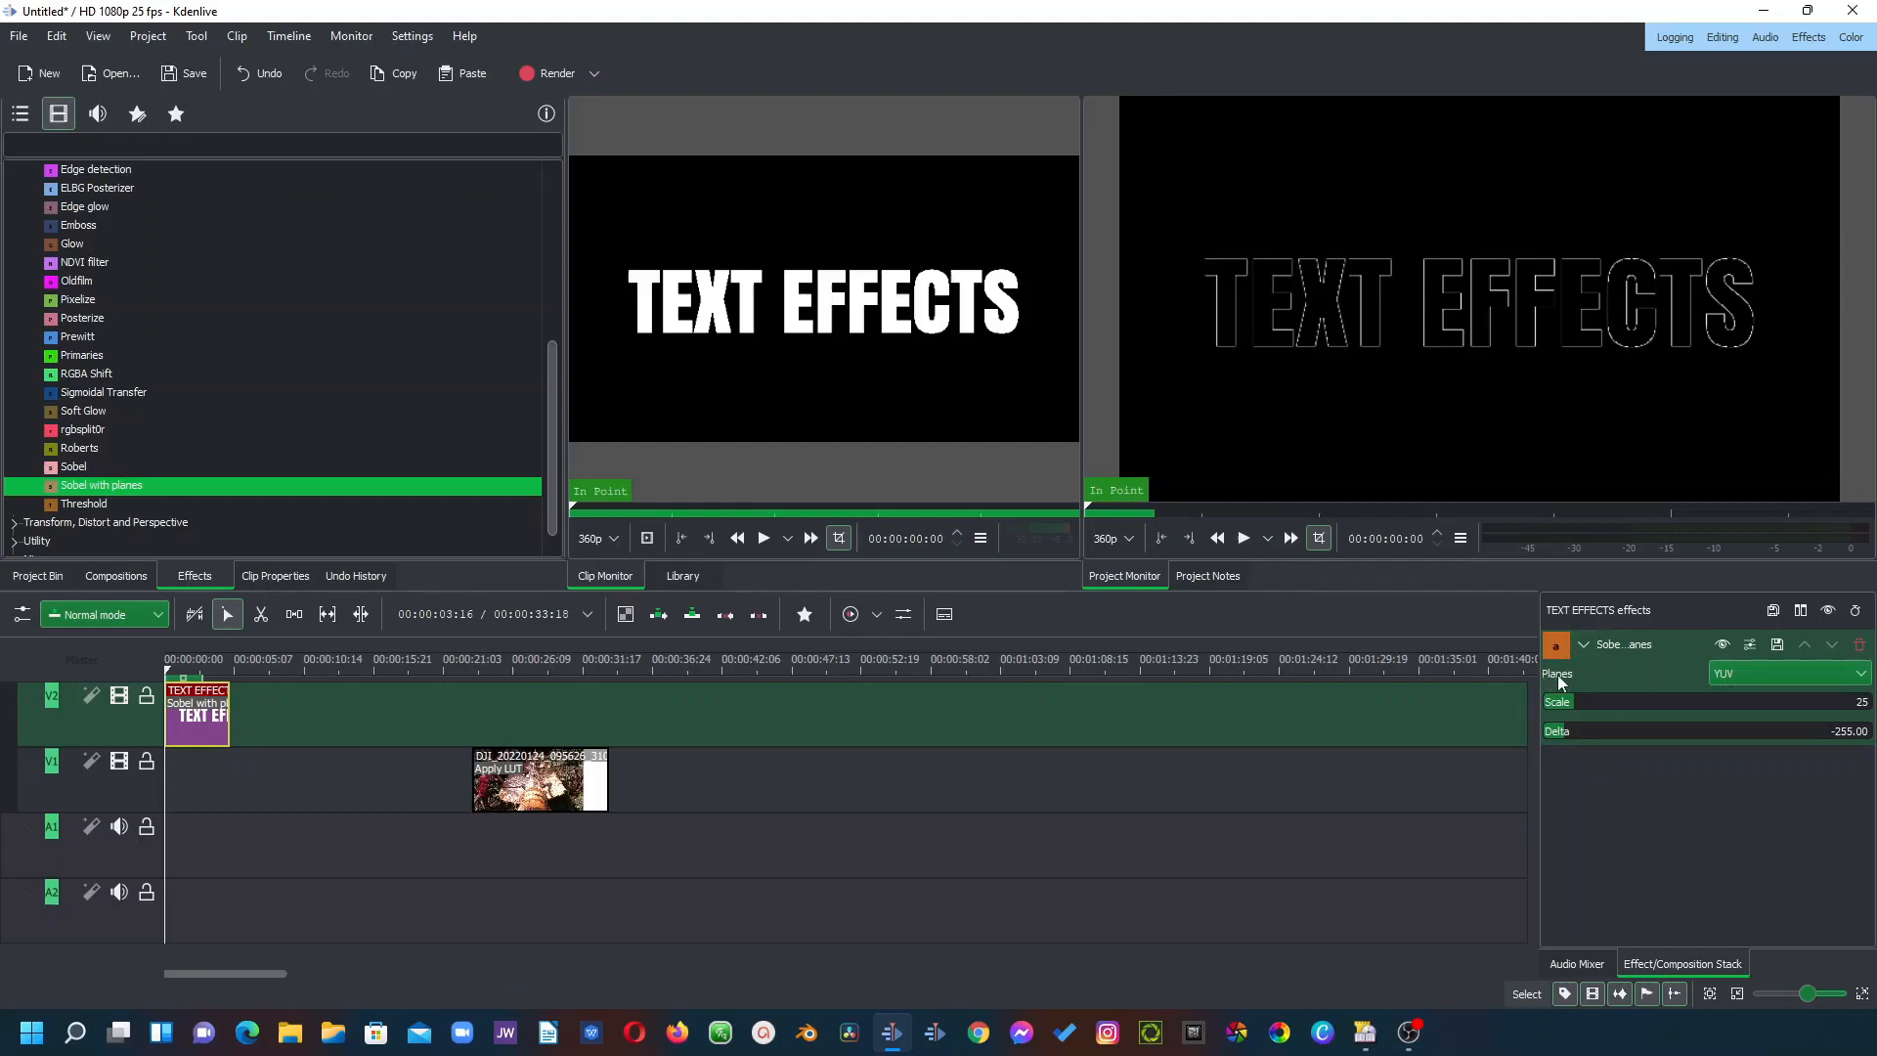
Step: Set Sobel with planes to the Alpha plane with Scale 217 and Delta 106.80
left_click(1784, 672)
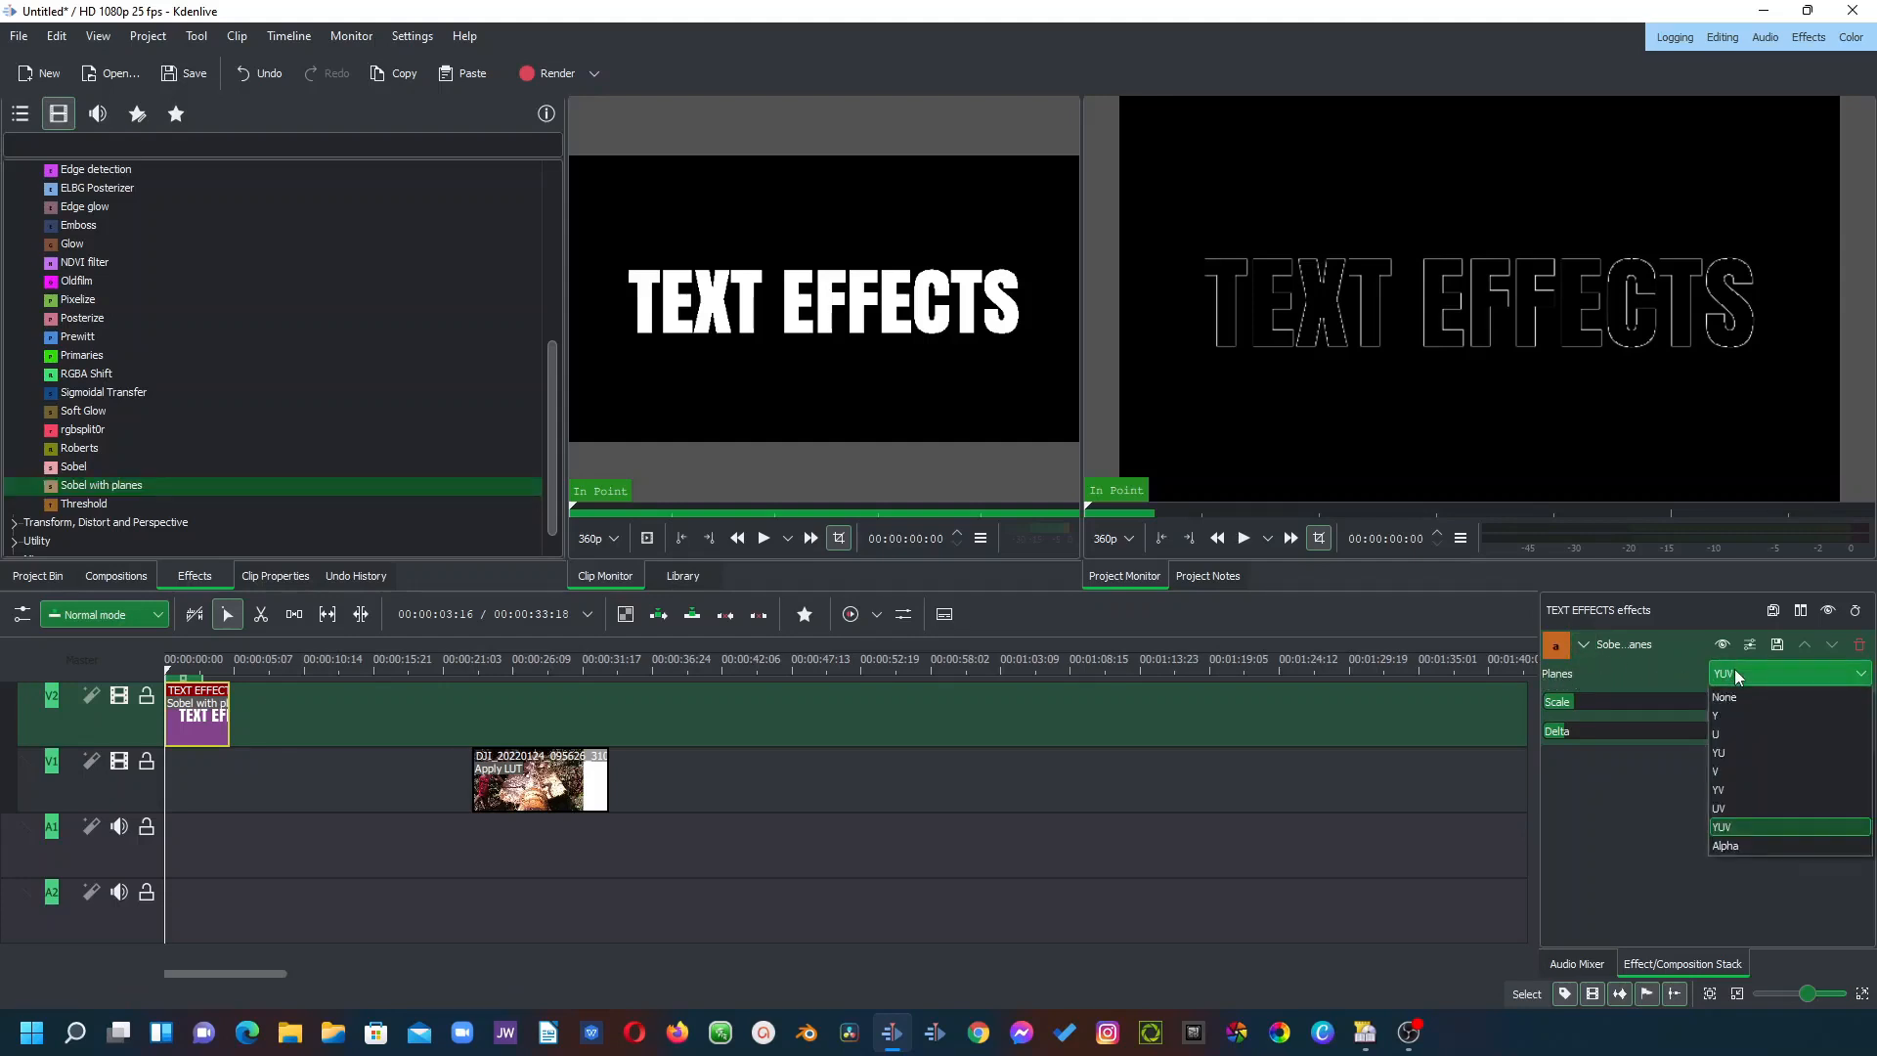
left_click(1721, 825)
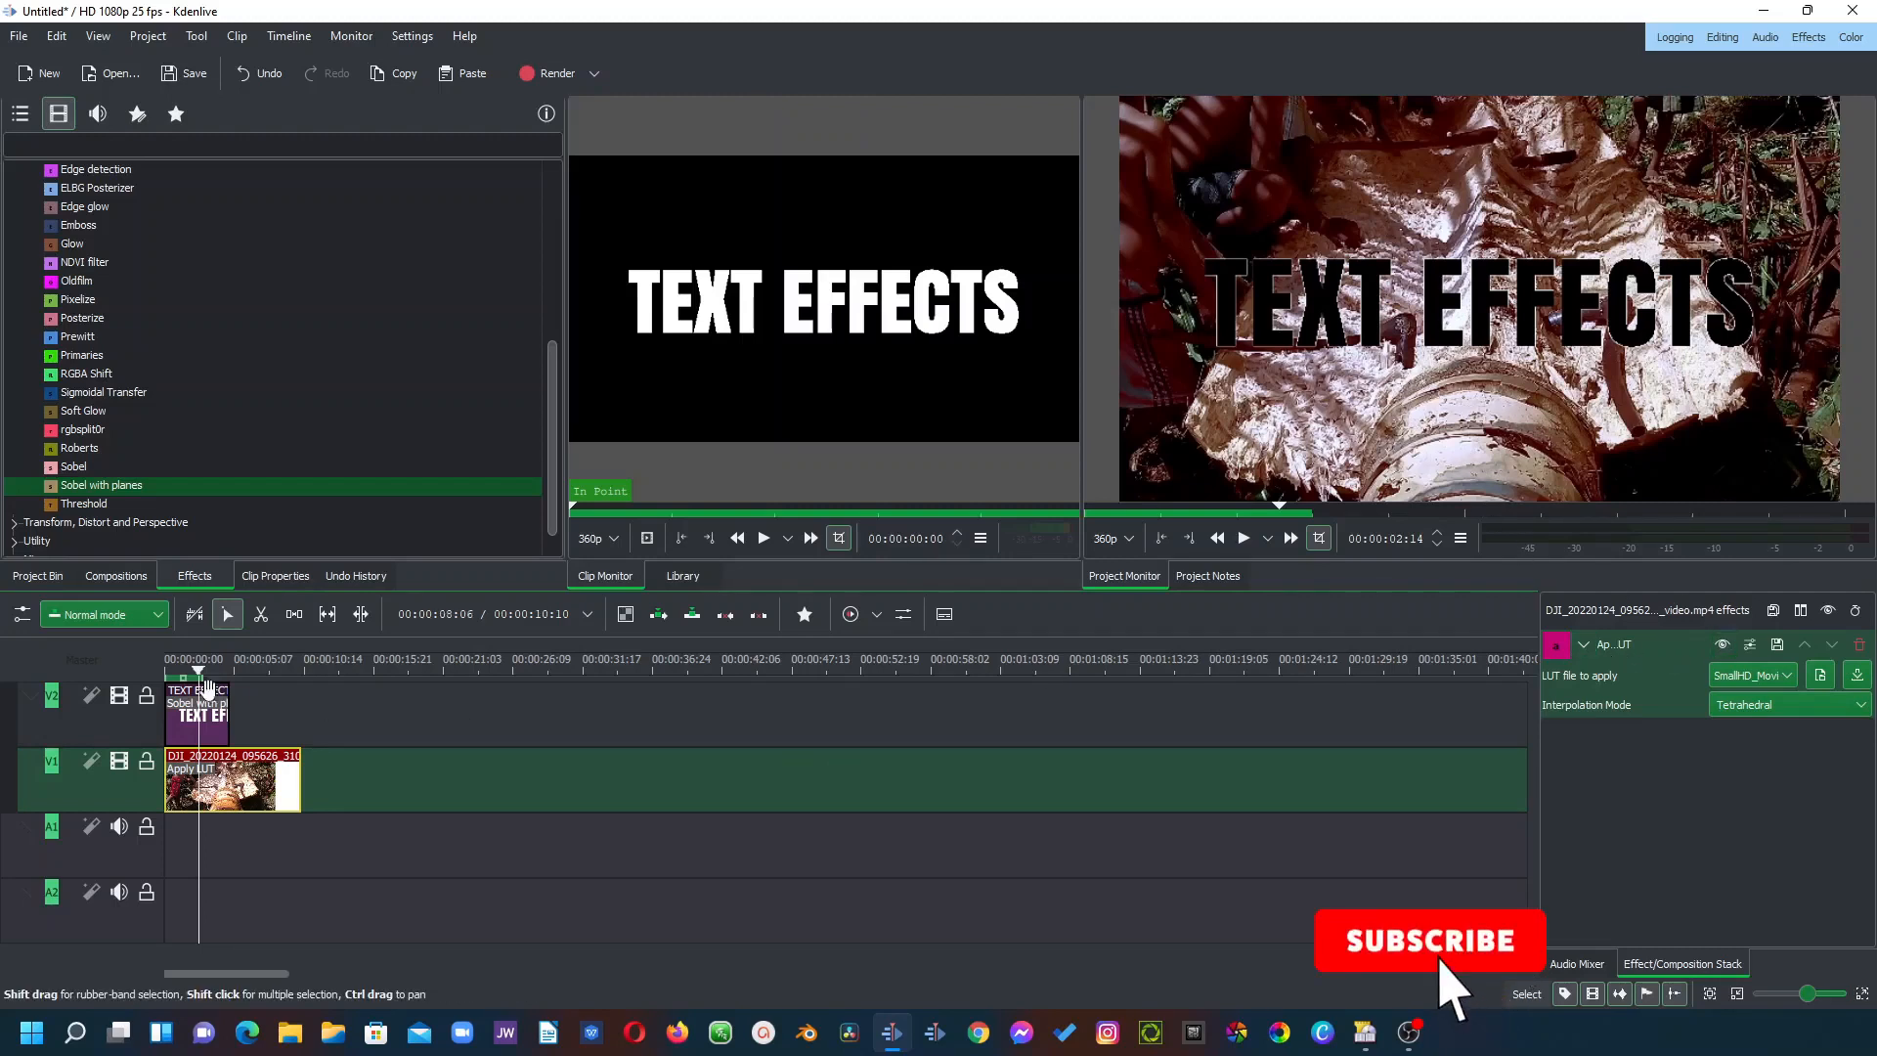
left_click(197, 705)
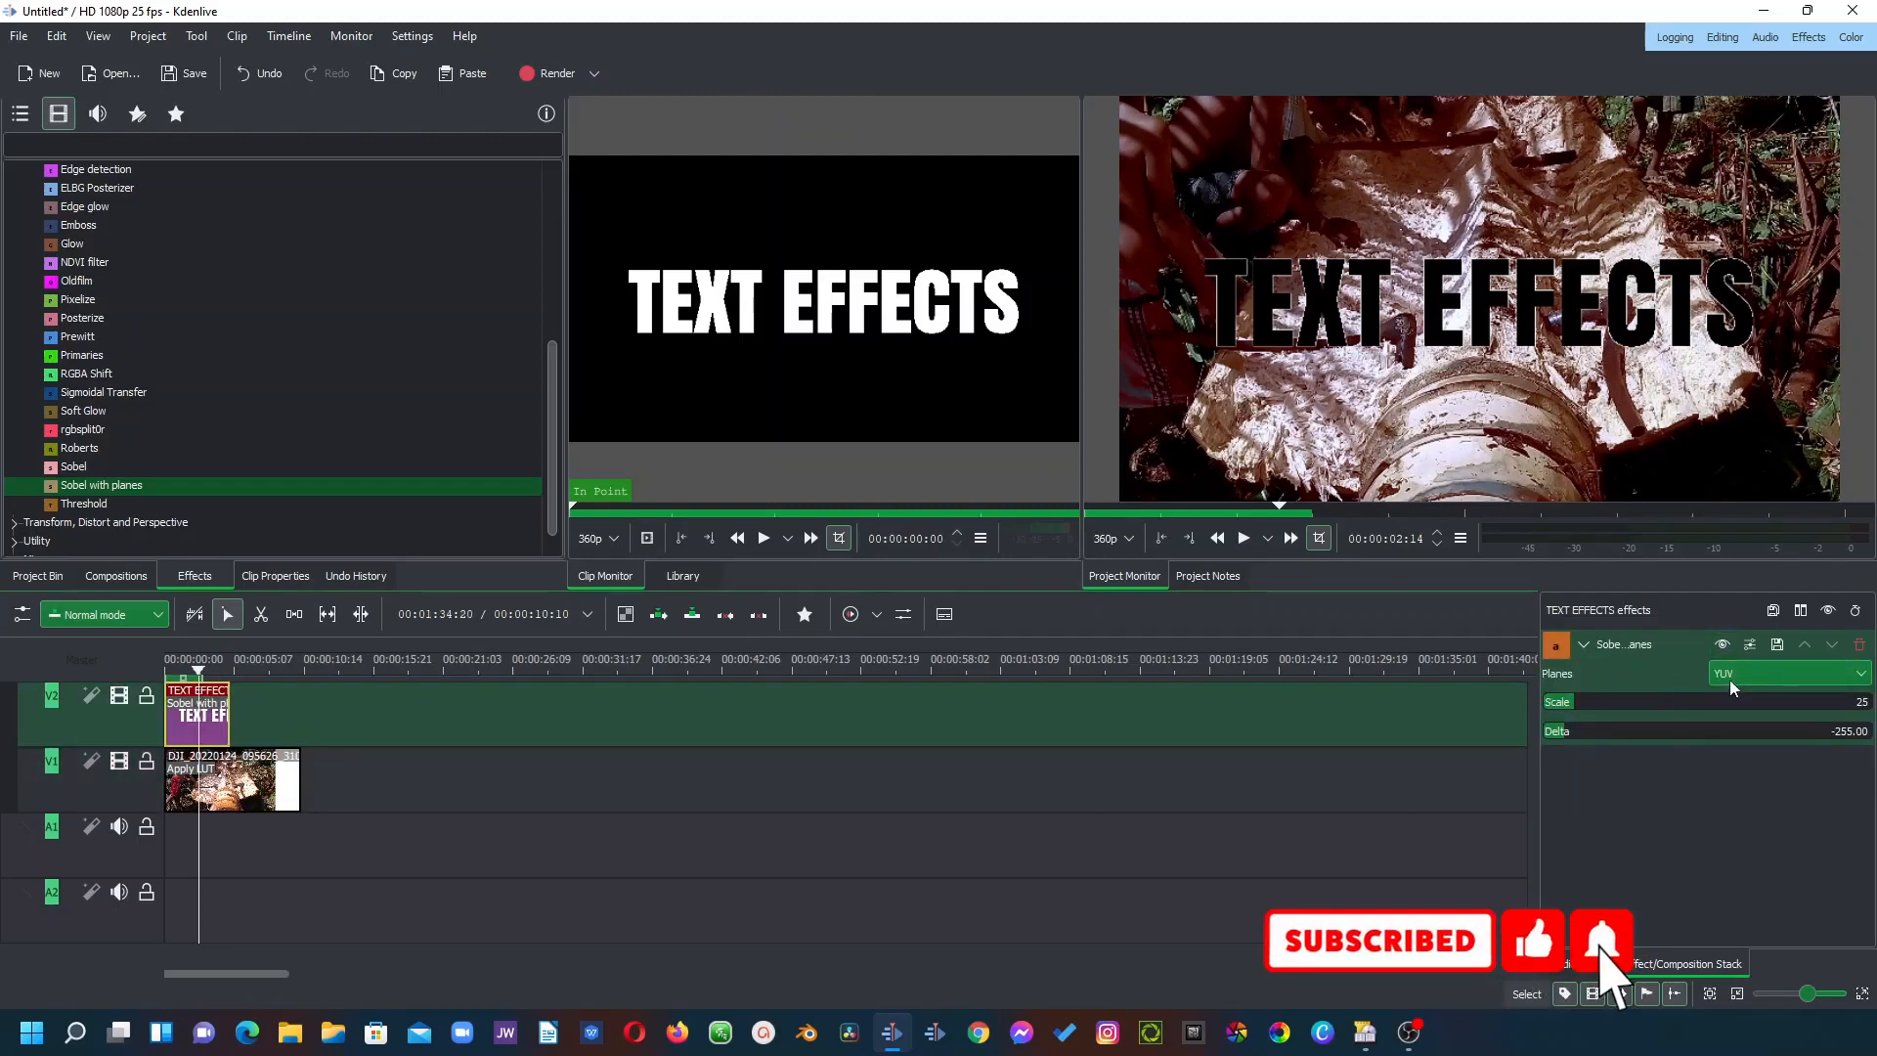
left_click(1784, 672)
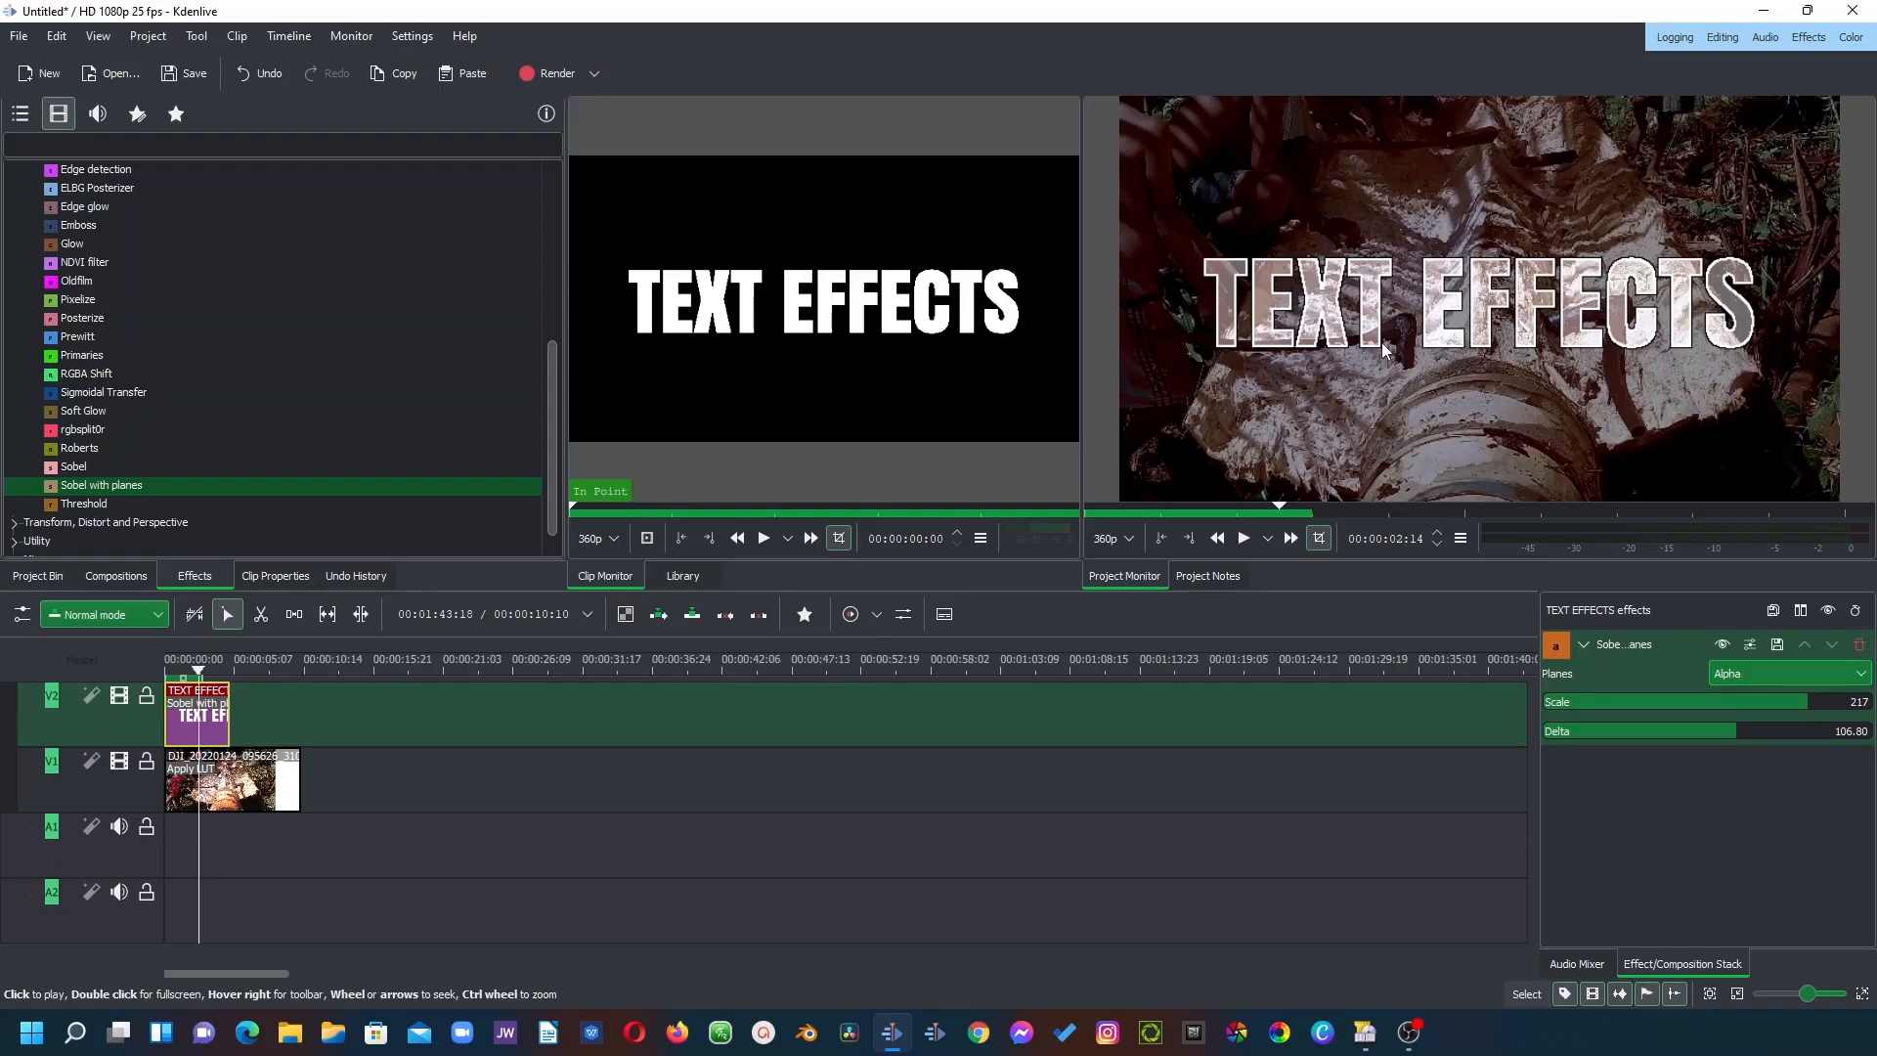
left_click(75, 245)
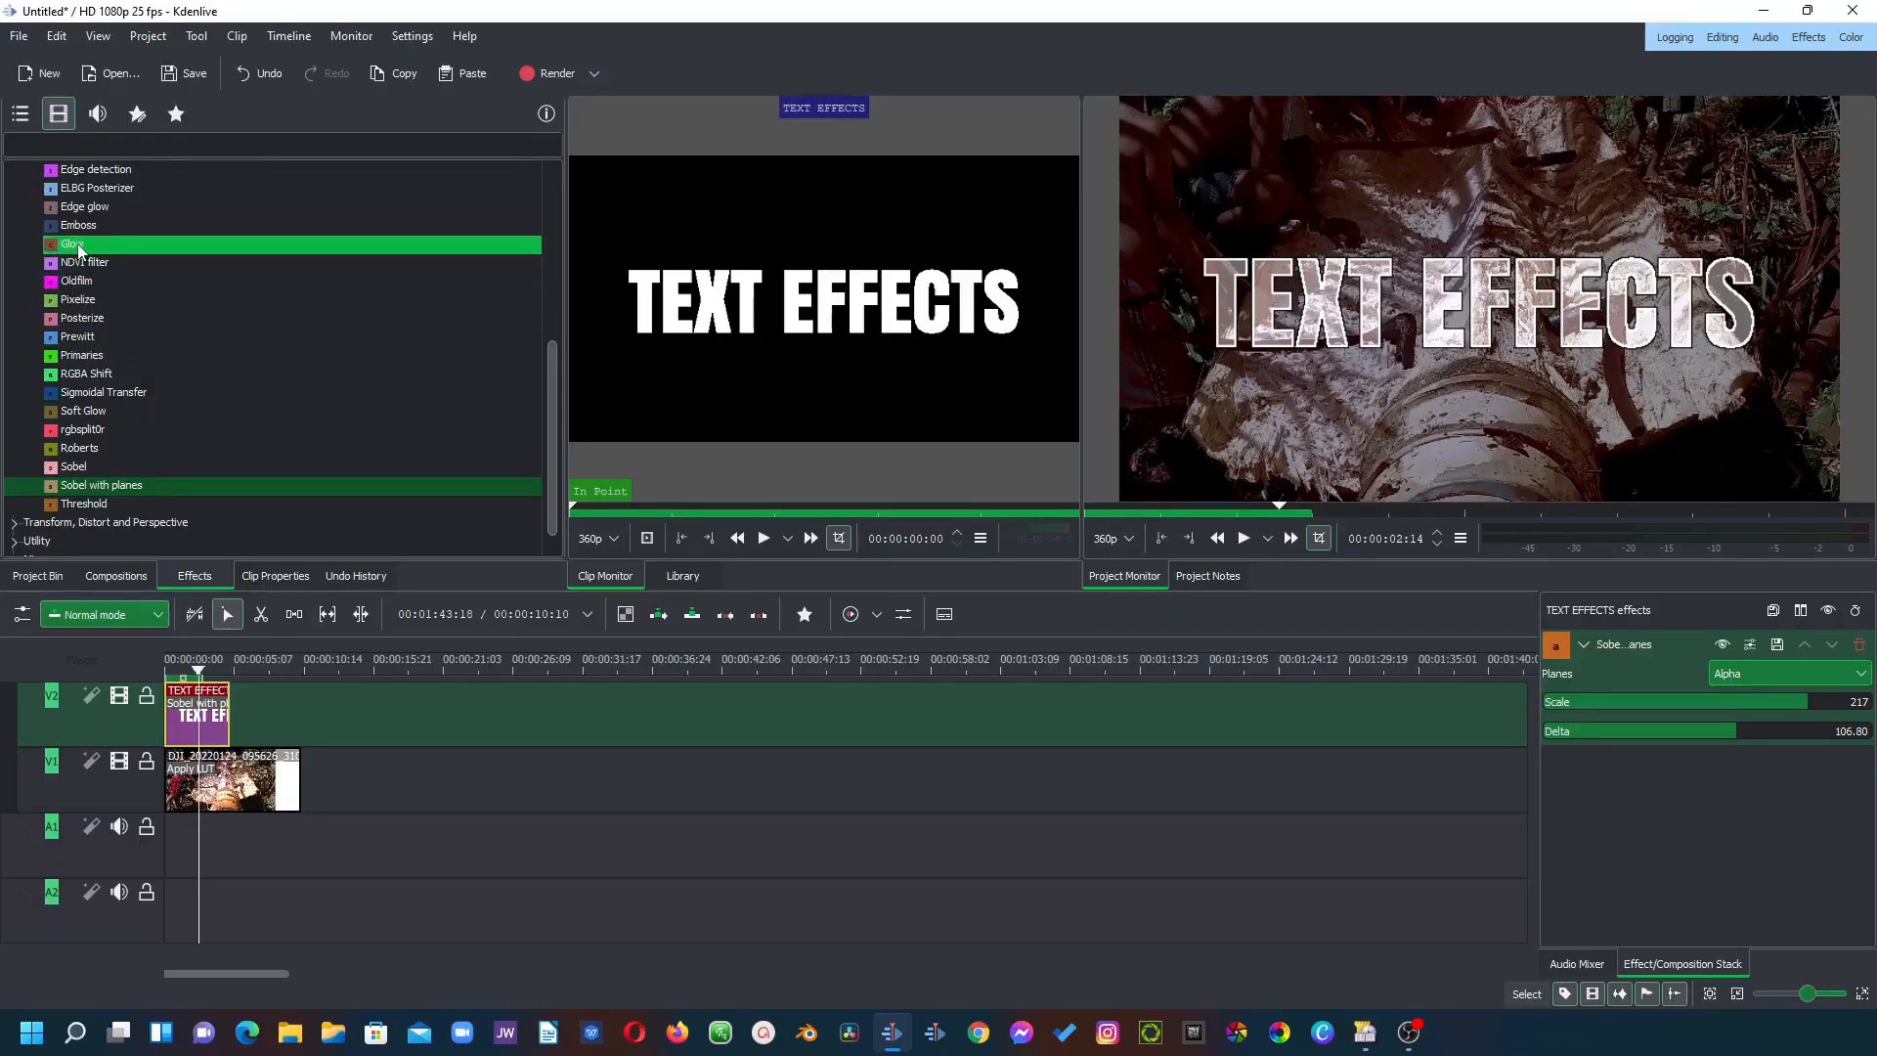
Step: Stack a Glow effect under Sobel on the title to brighten the letters
left_click(74, 244)
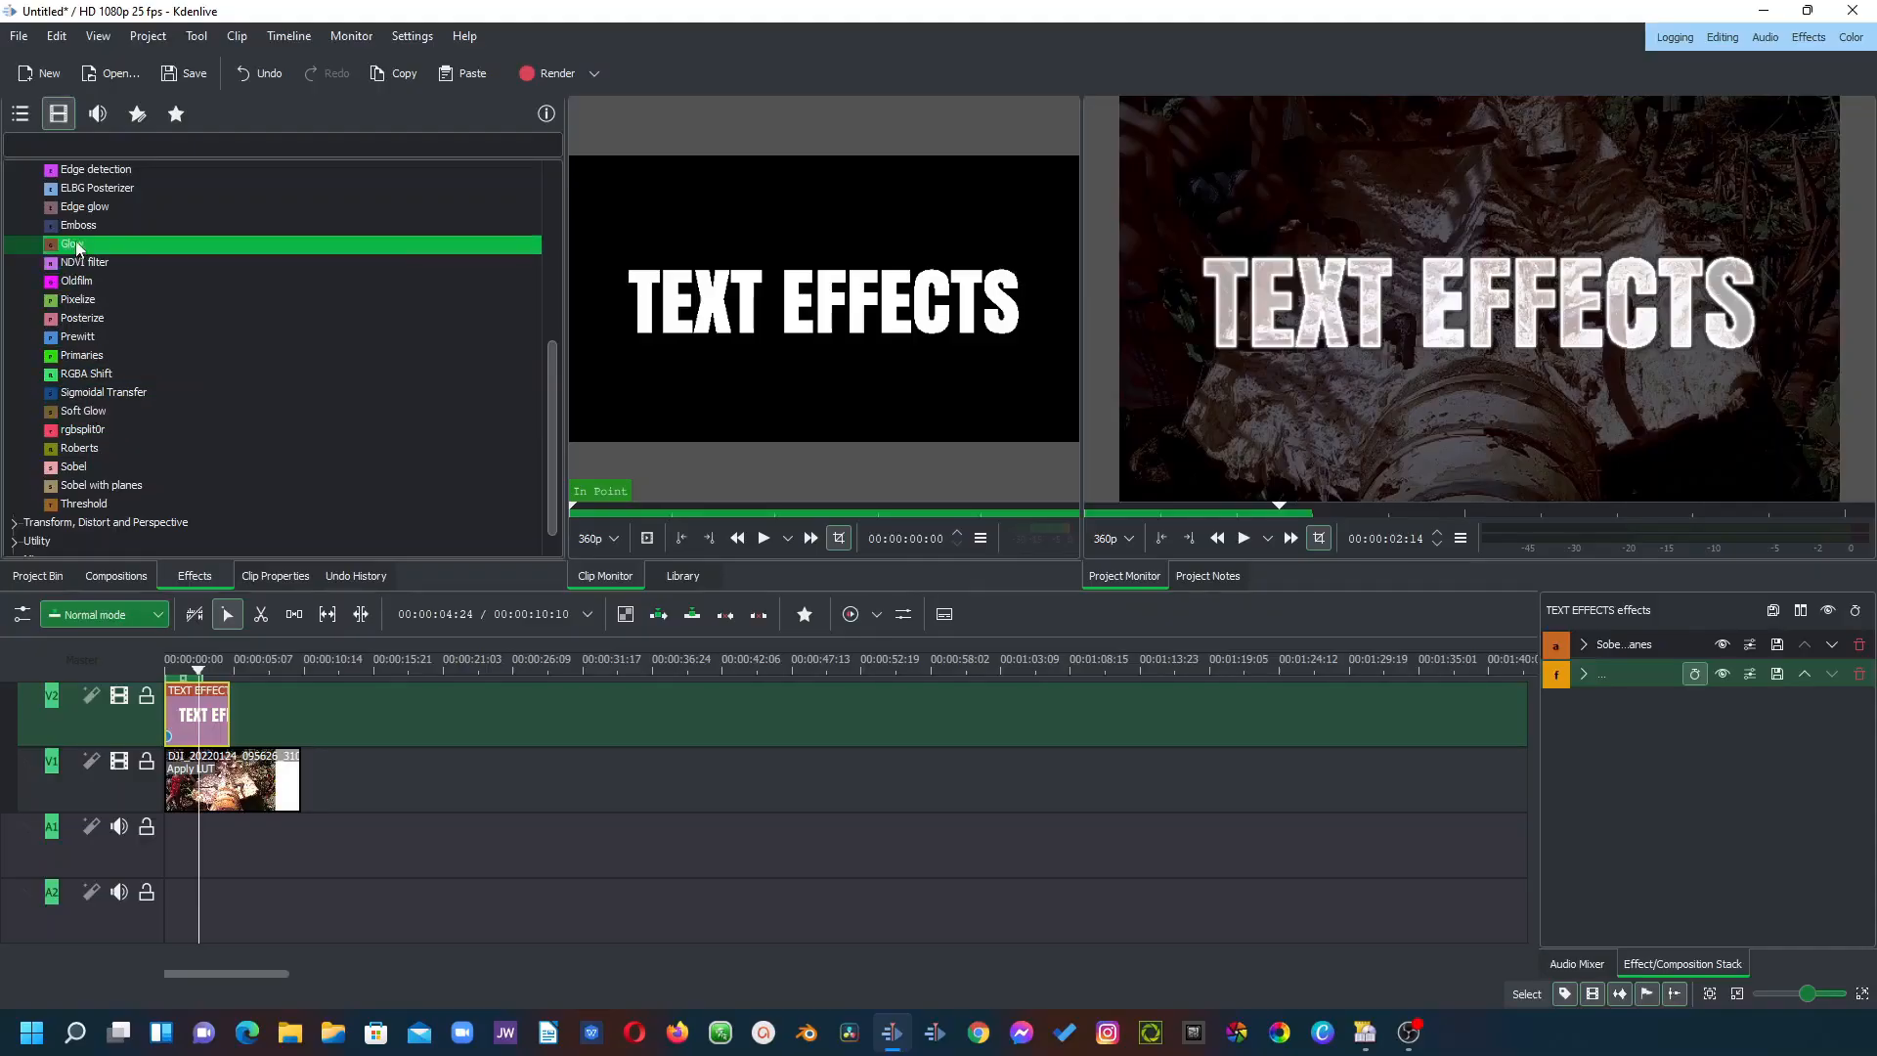
left_click(79, 225)
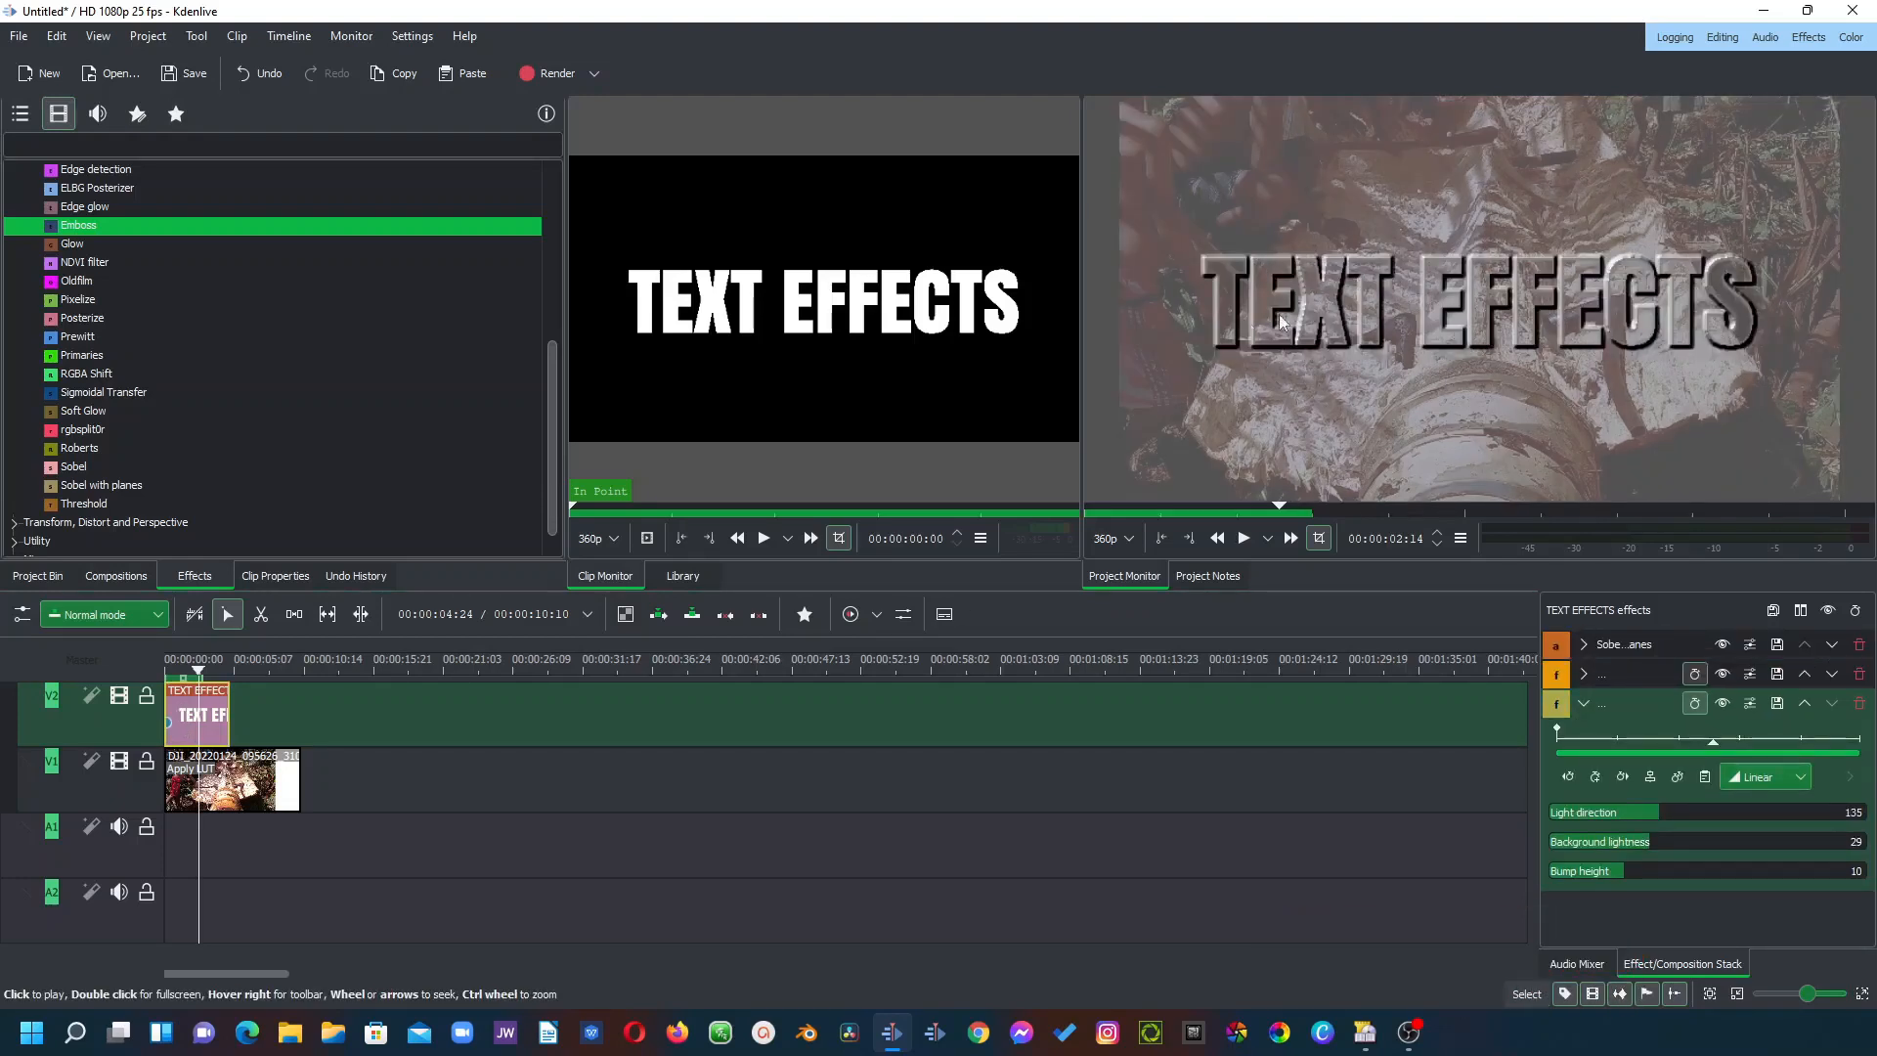
mouse_move(1549, 247)
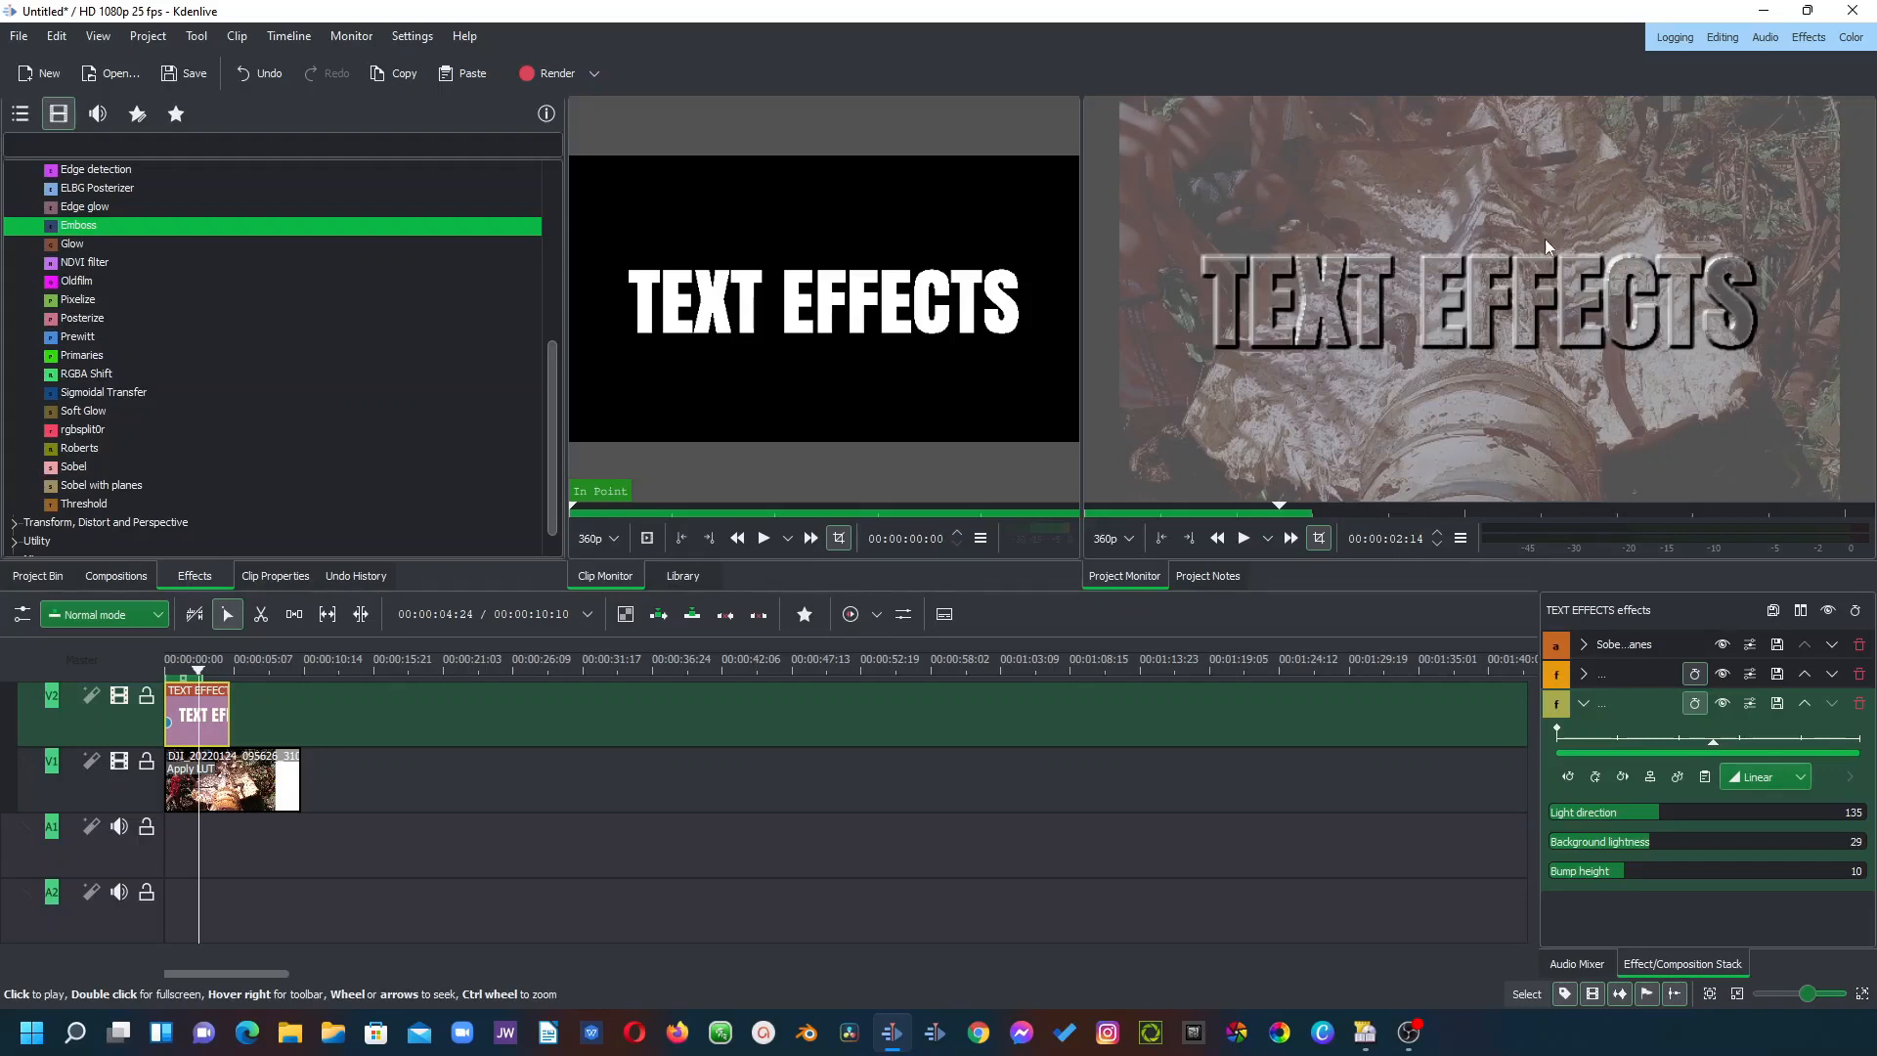
mouse_move(1492, 610)
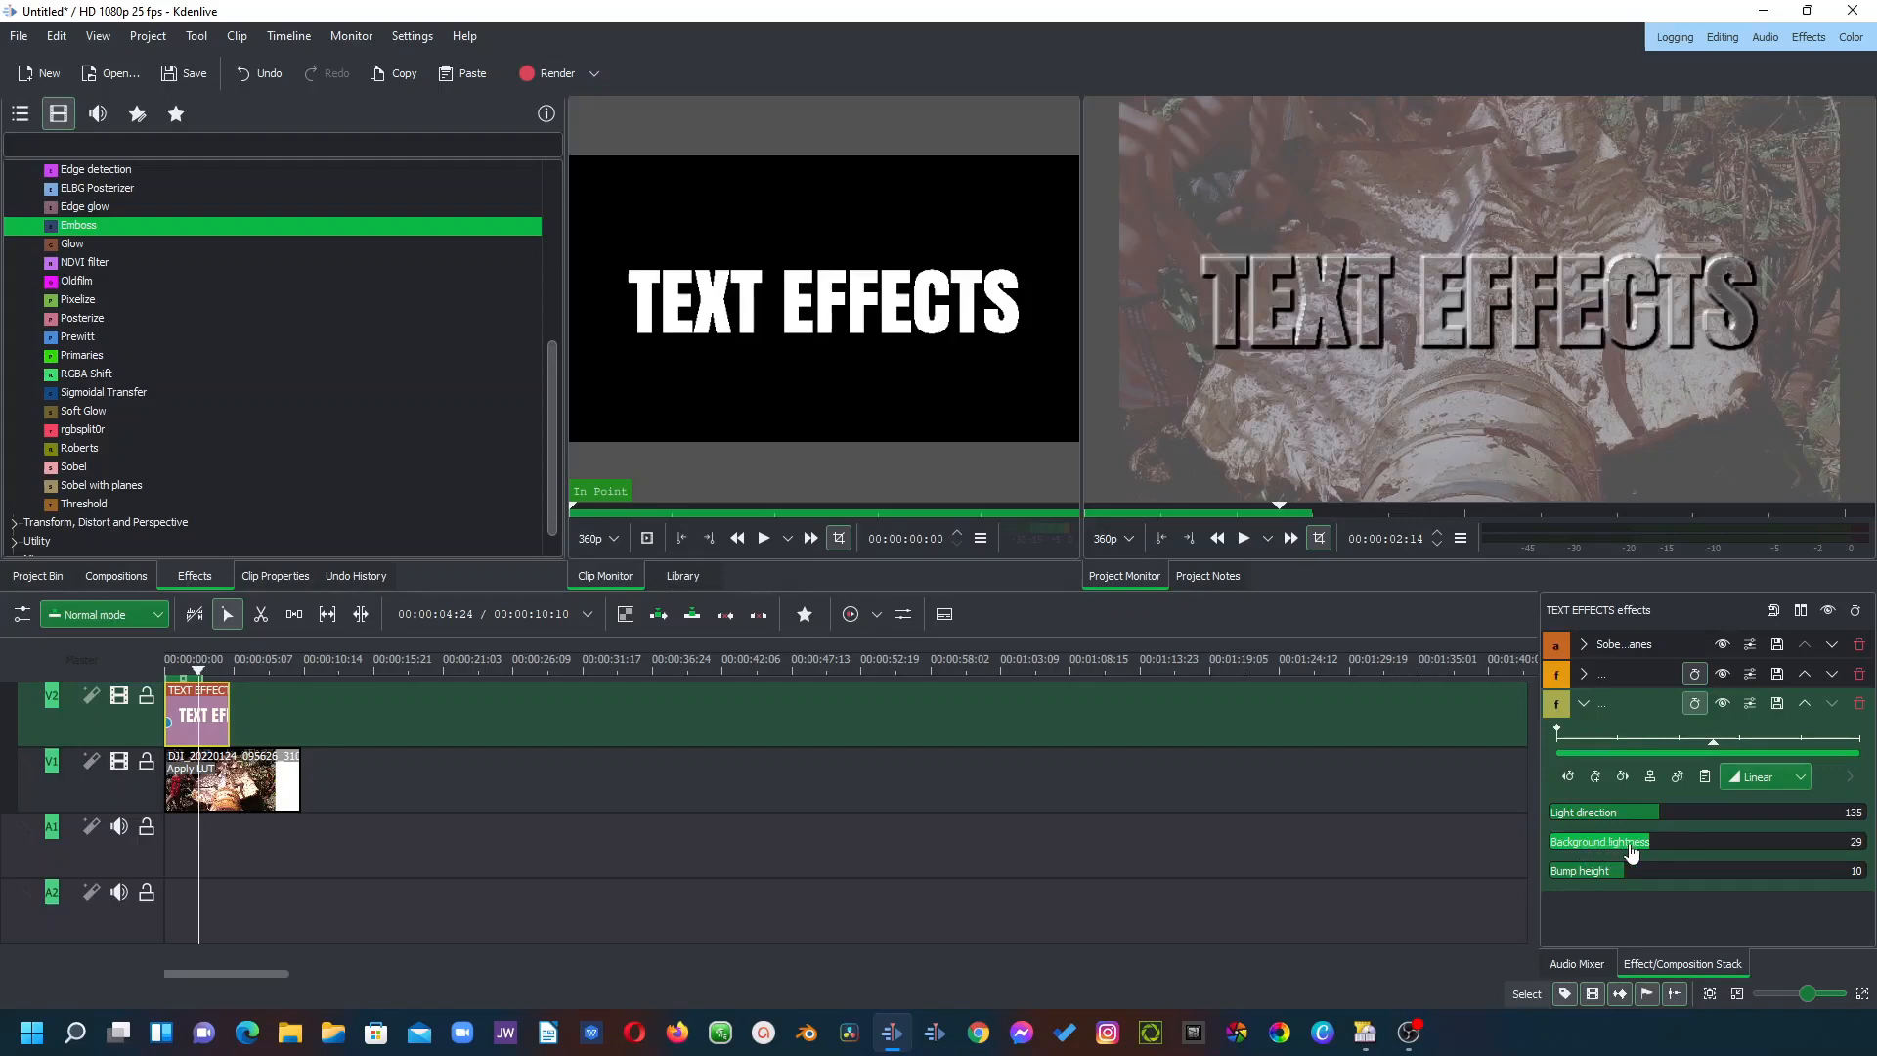
mouse_move(1656, 860)
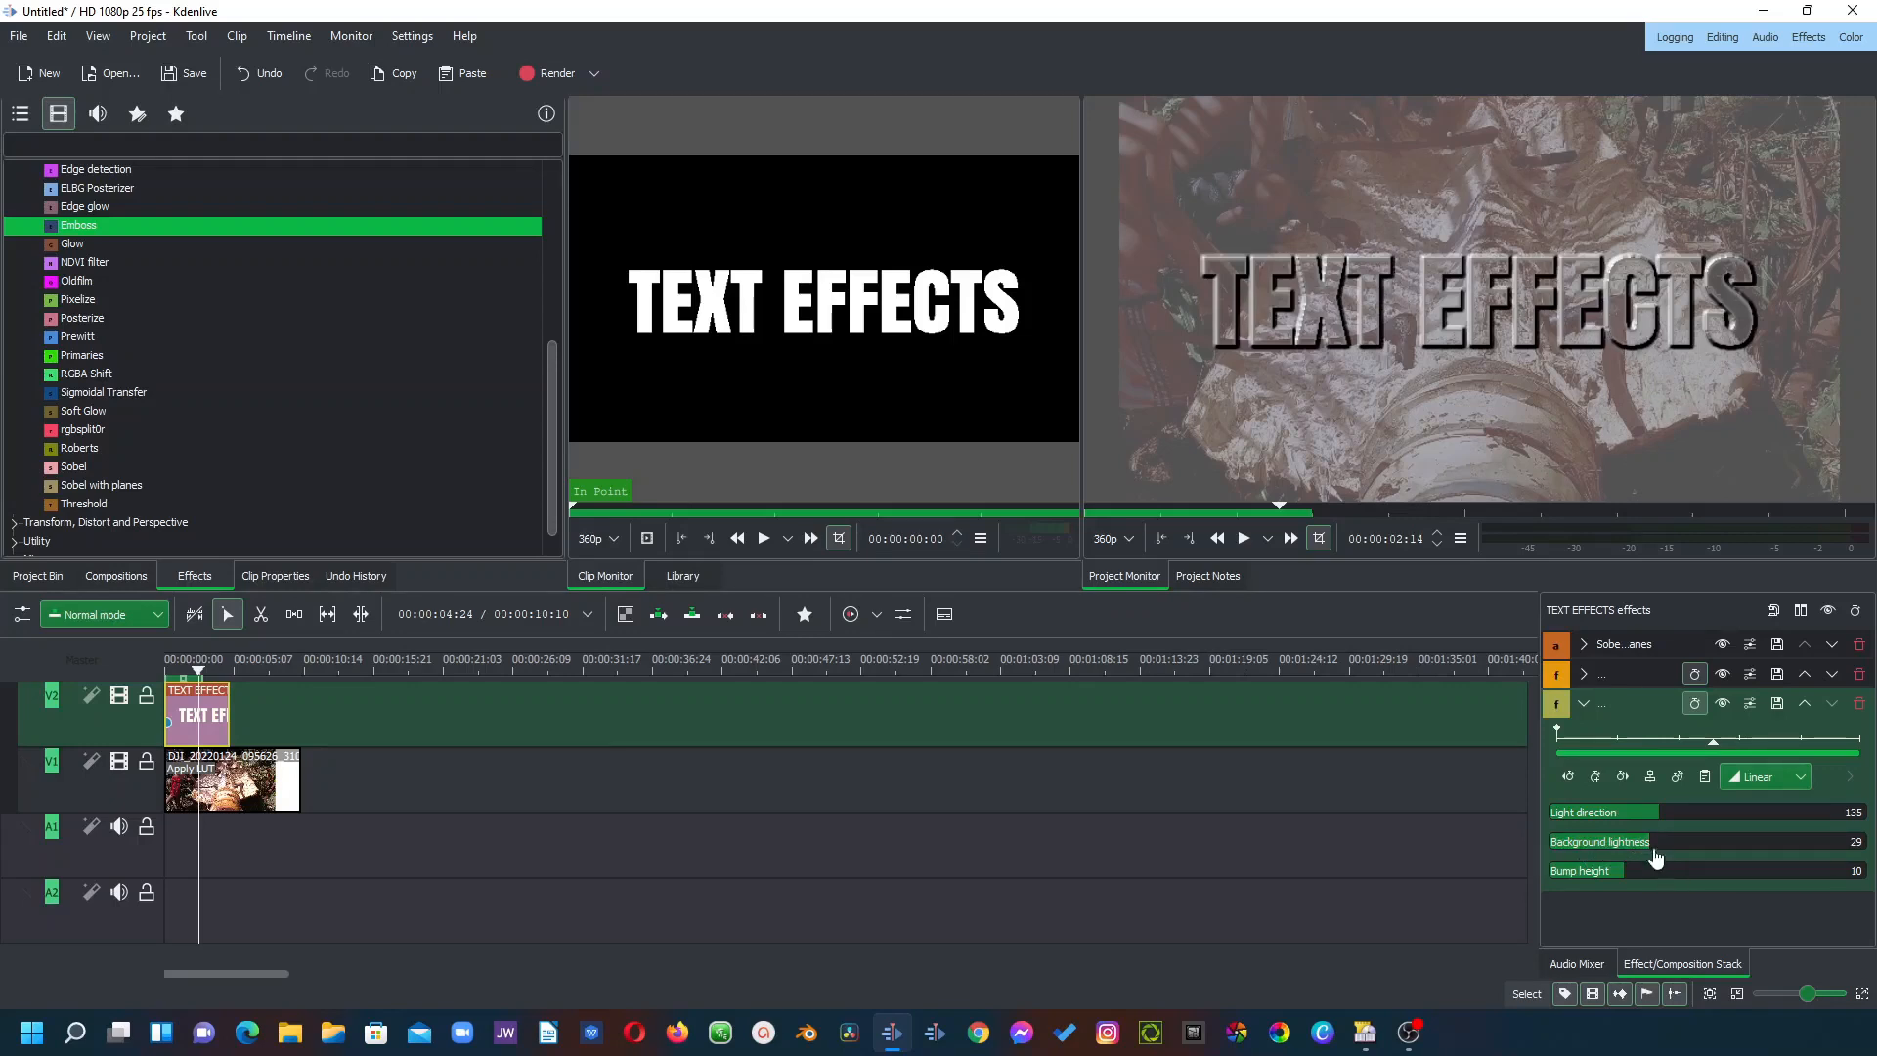
mouse_move(1603, 870)
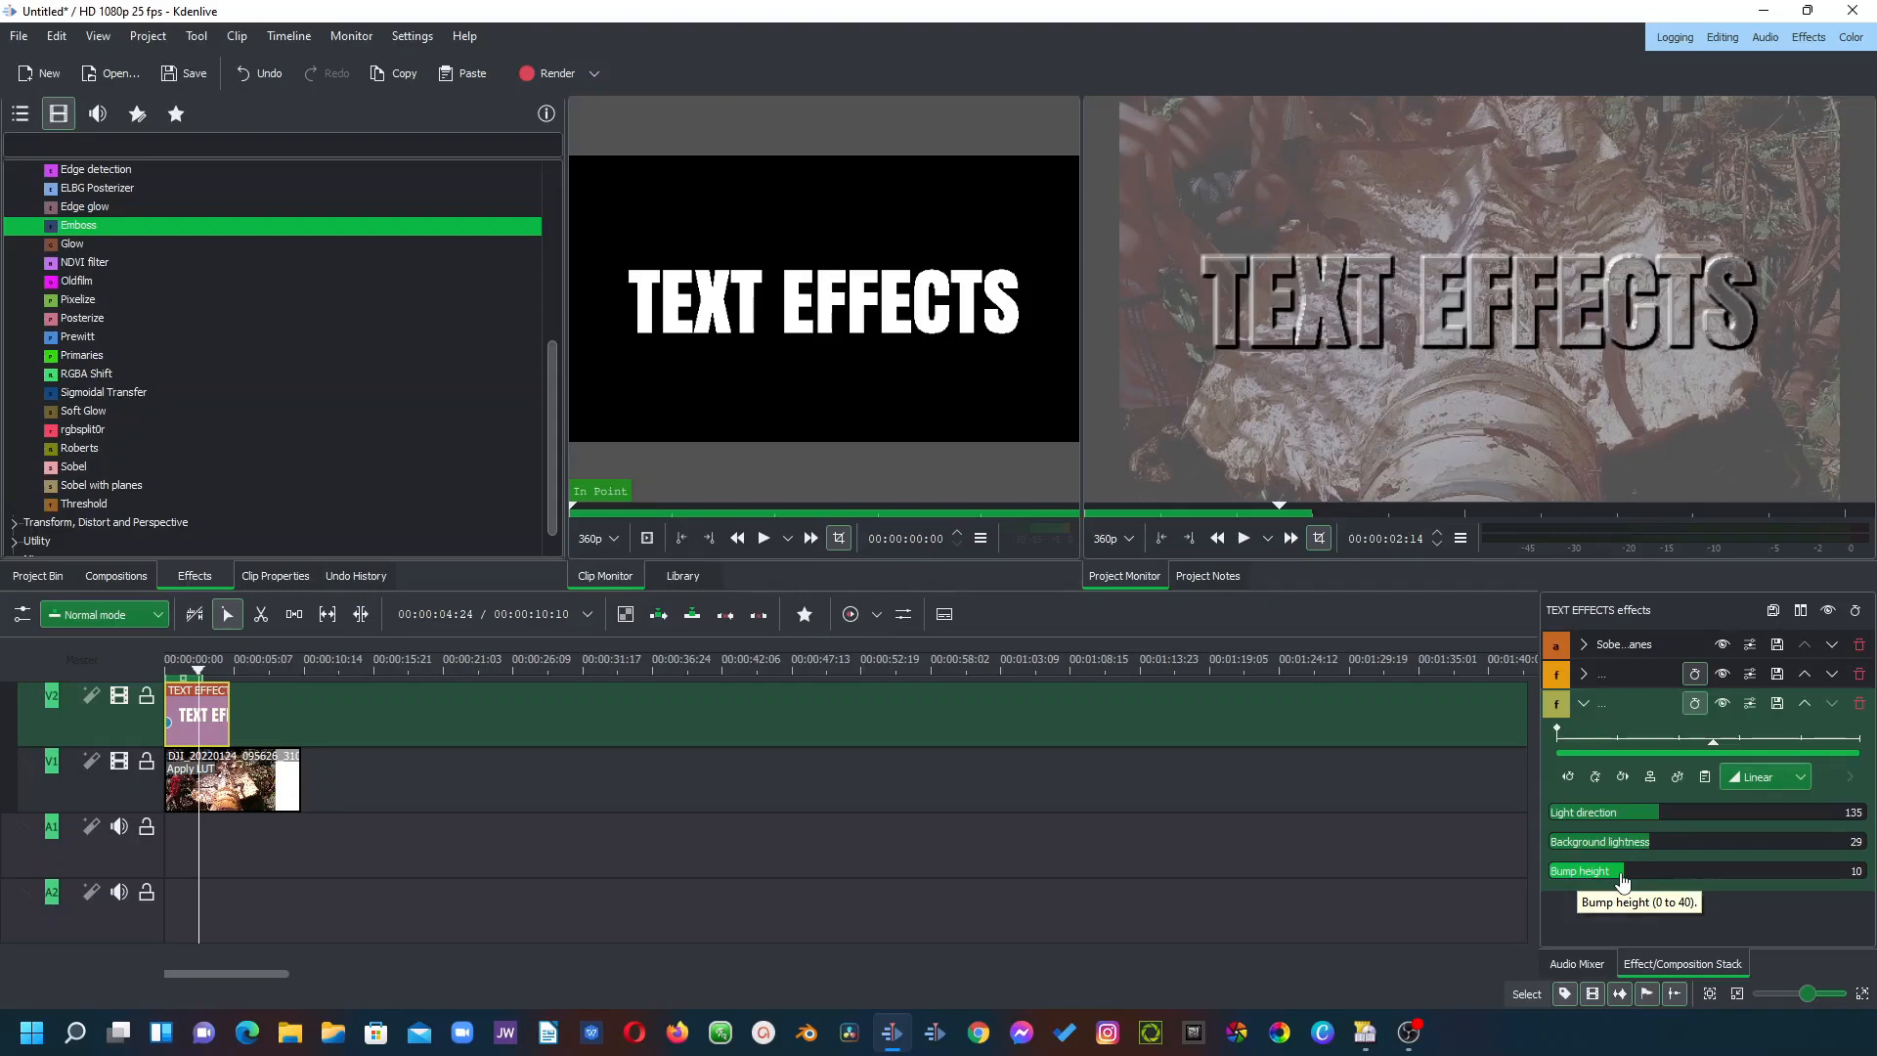
Step: Add Emboss to the title and raise its bump height from 10 to 31
left_click(1623, 870)
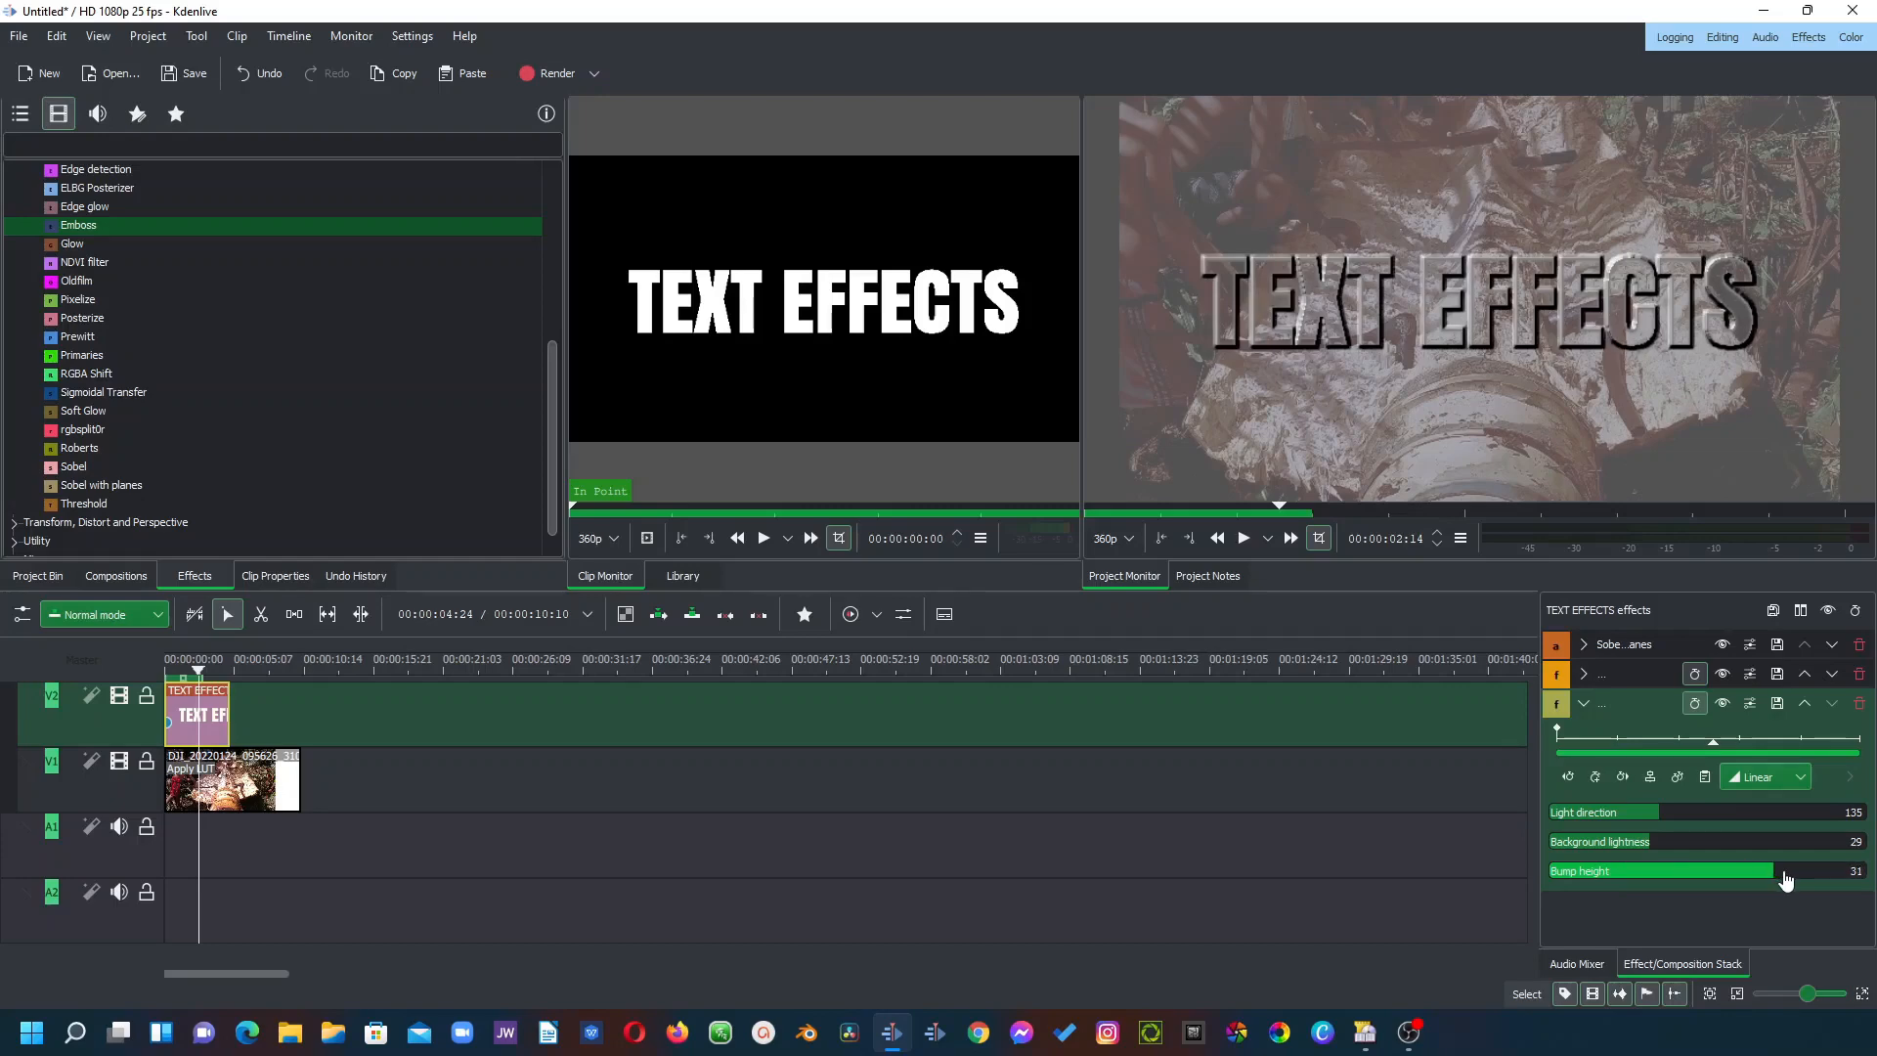
left_click(78, 226)
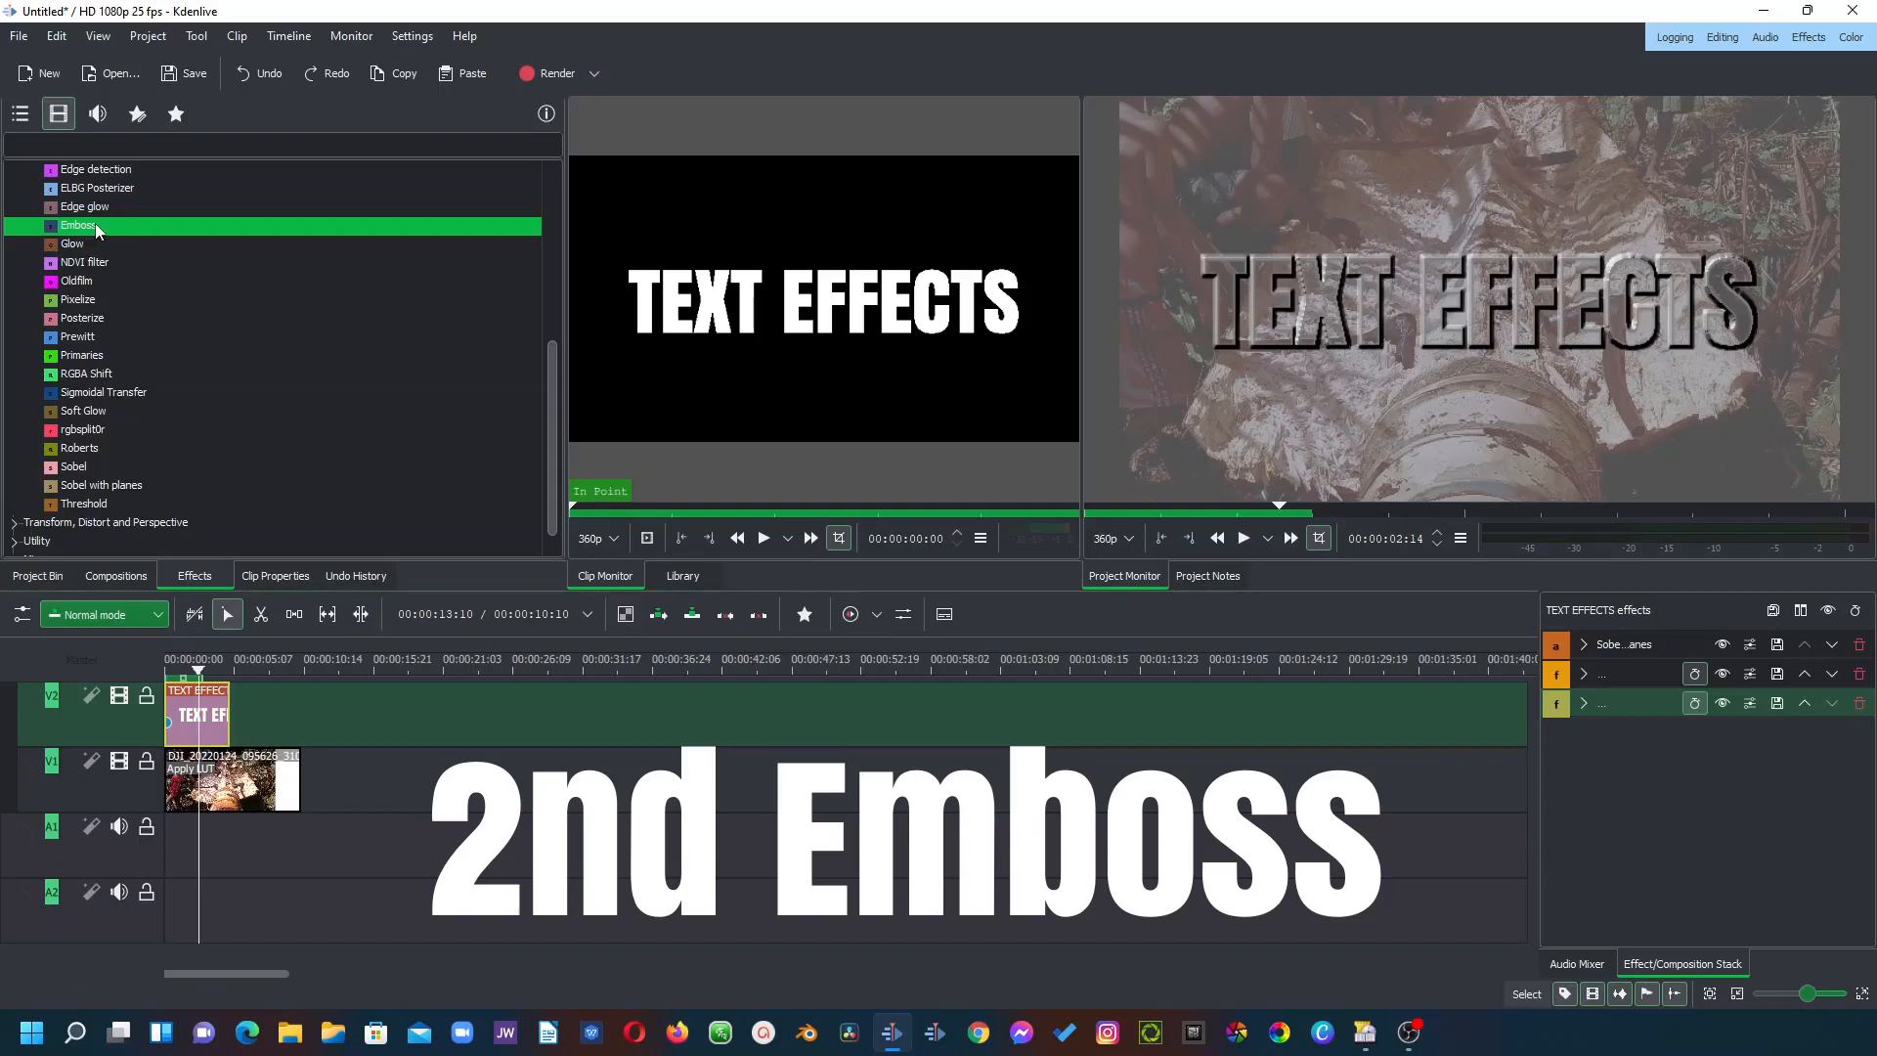
double_click(78, 225)
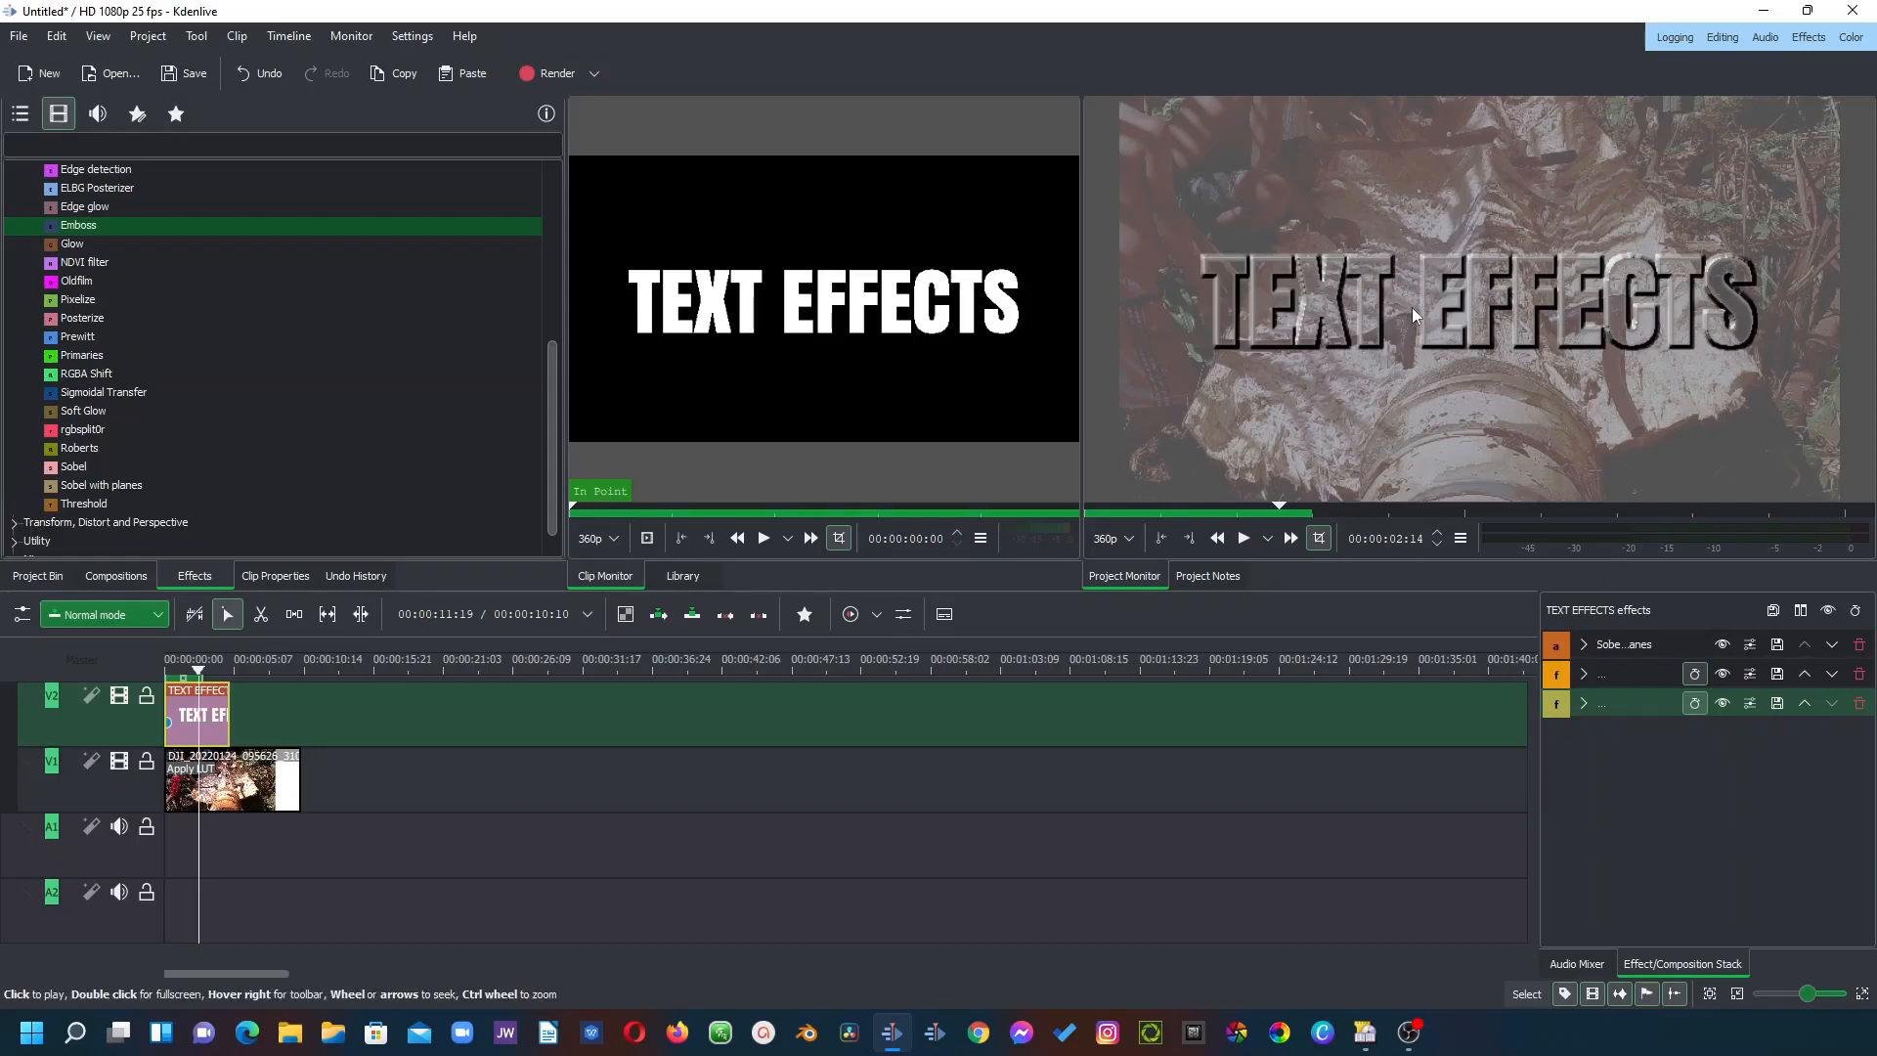
mouse_move(1275, 231)
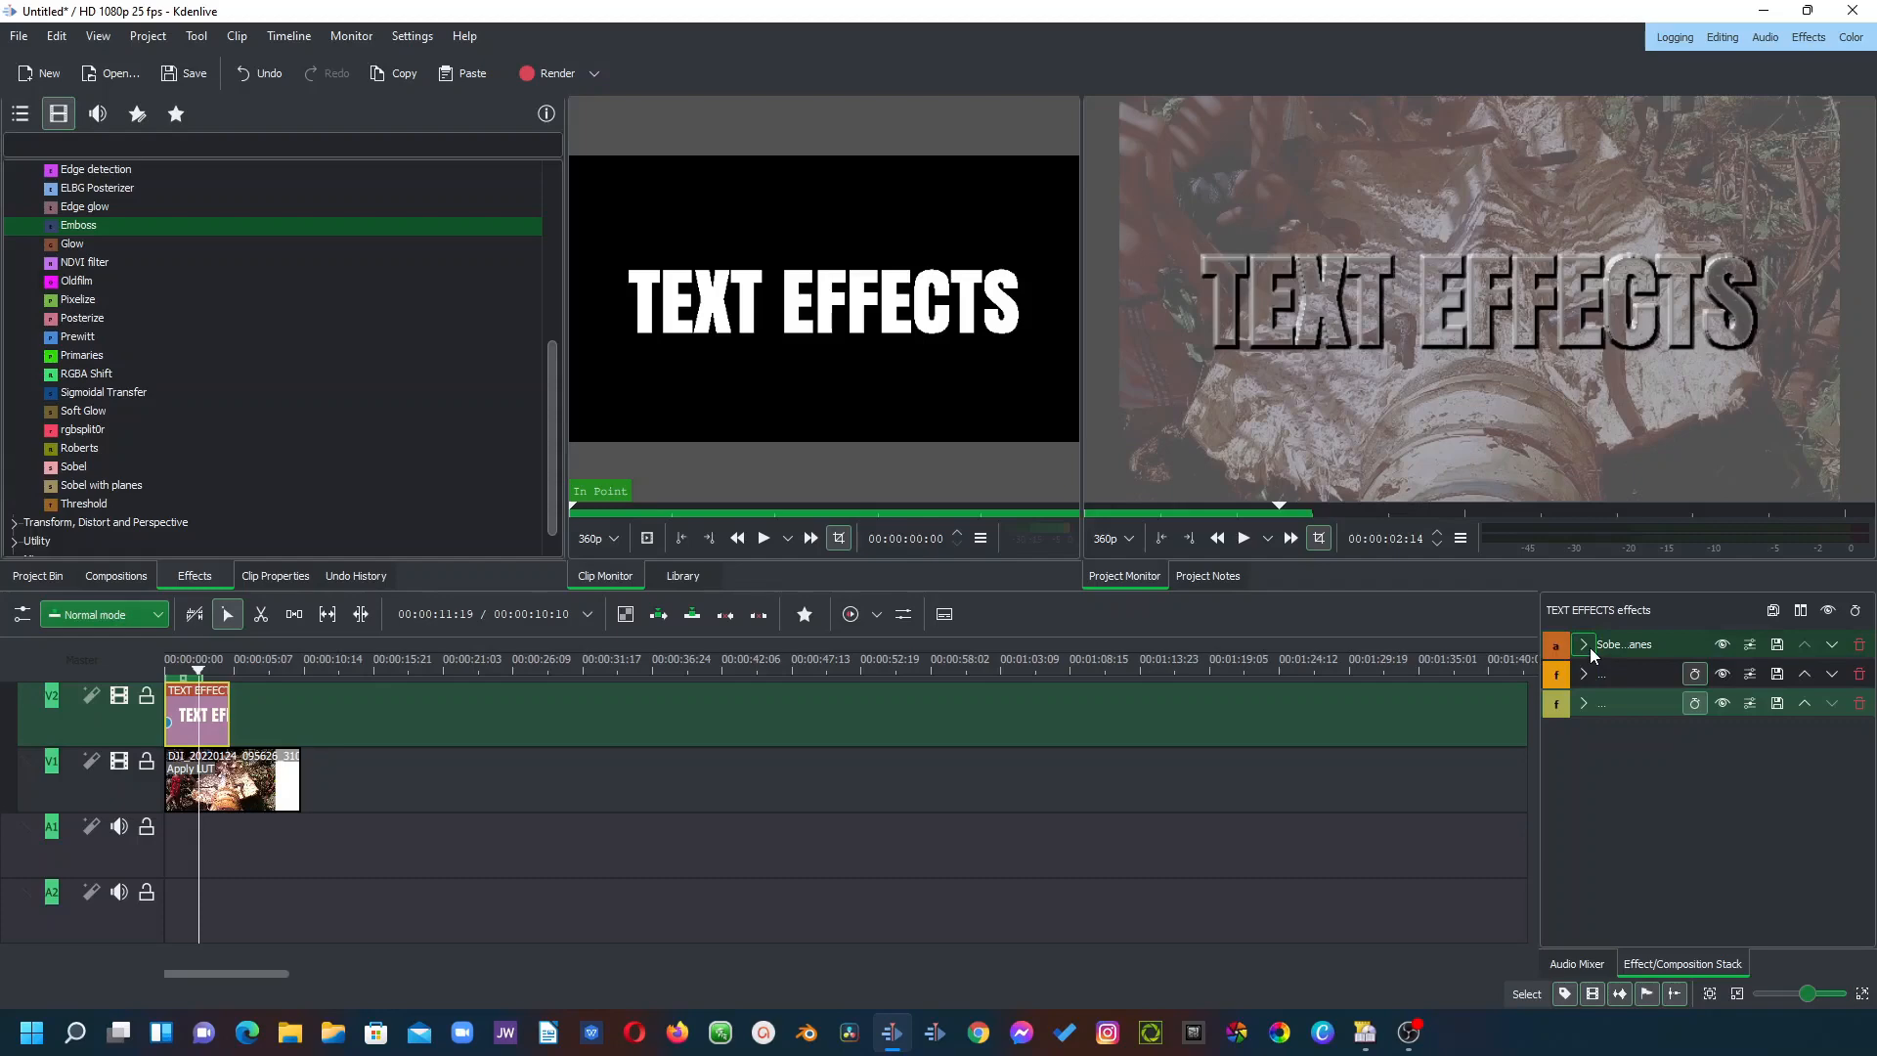
Step: Lower the Sobel delta to 85.20 and list the Alpha, Mask and Keying effects
left_click(1582, 643)
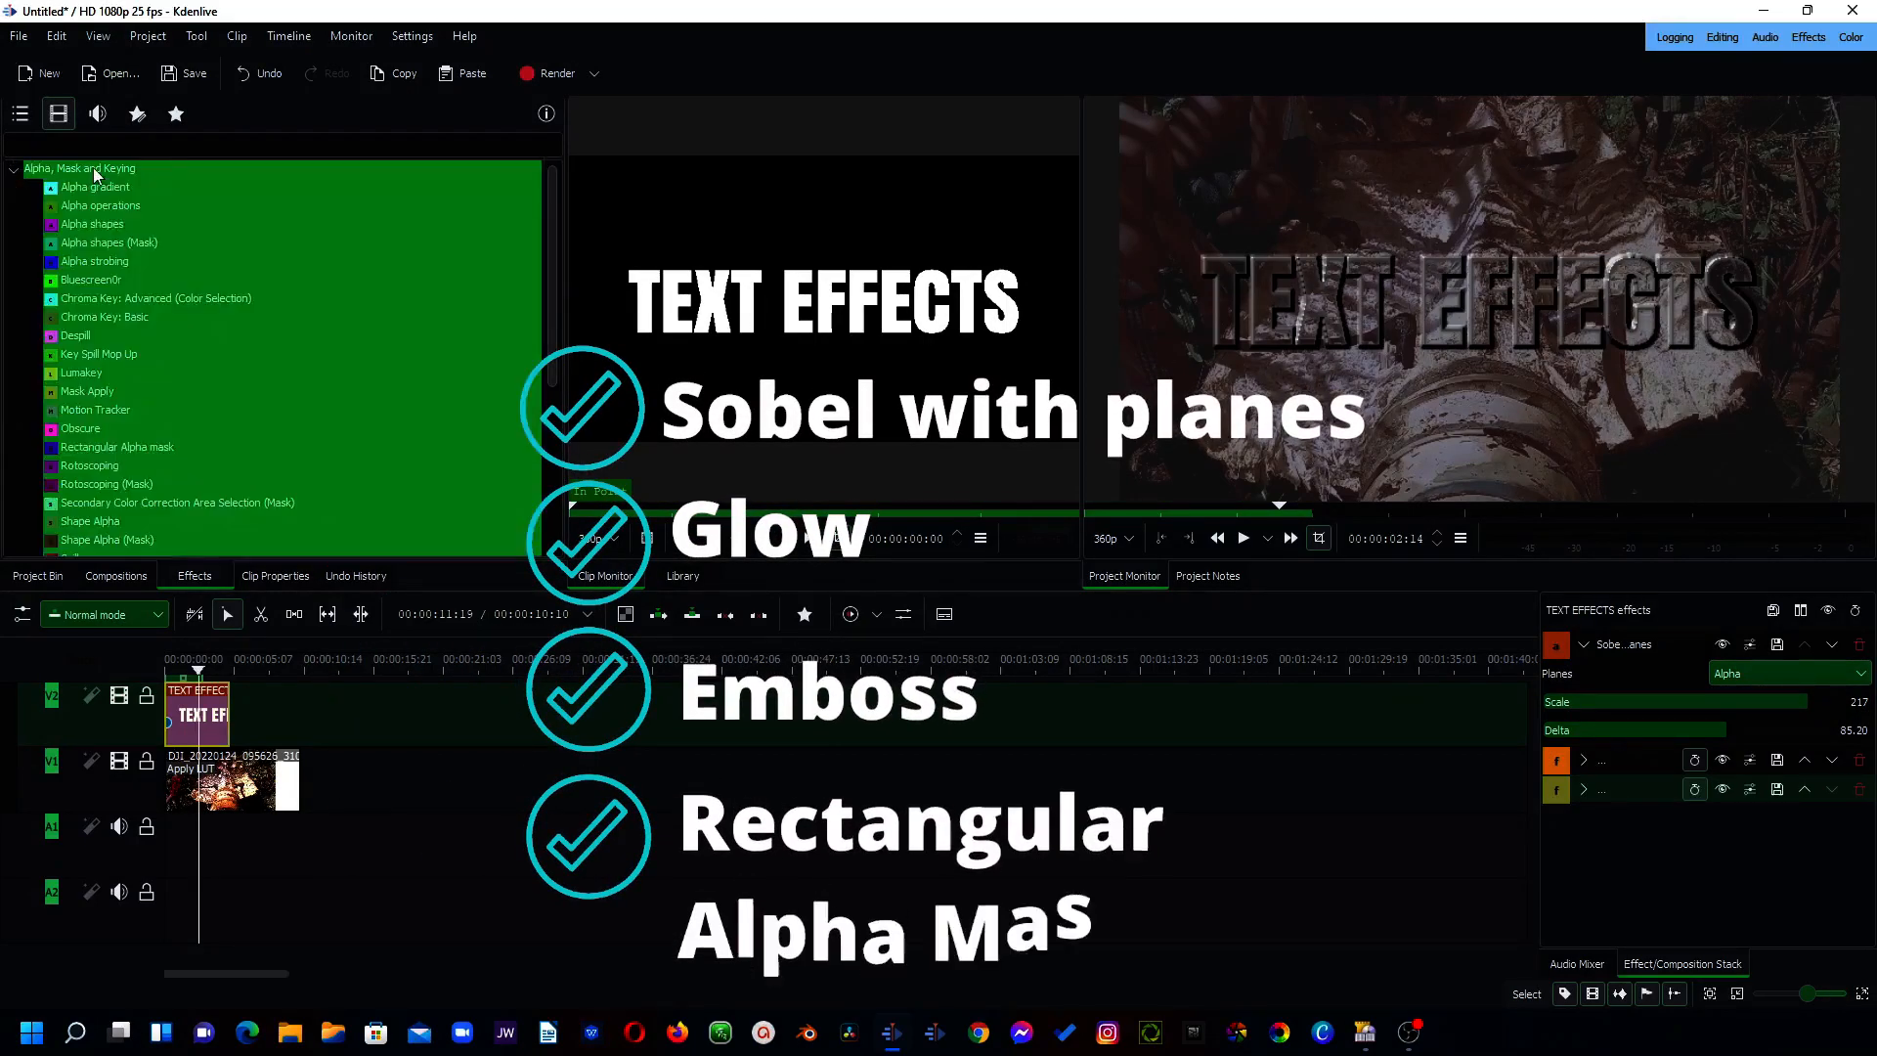
Step: Add a keyframed Rectangular Alpha mask wiping the text away to Left 1000 with blur 102
left_click(117, 446)
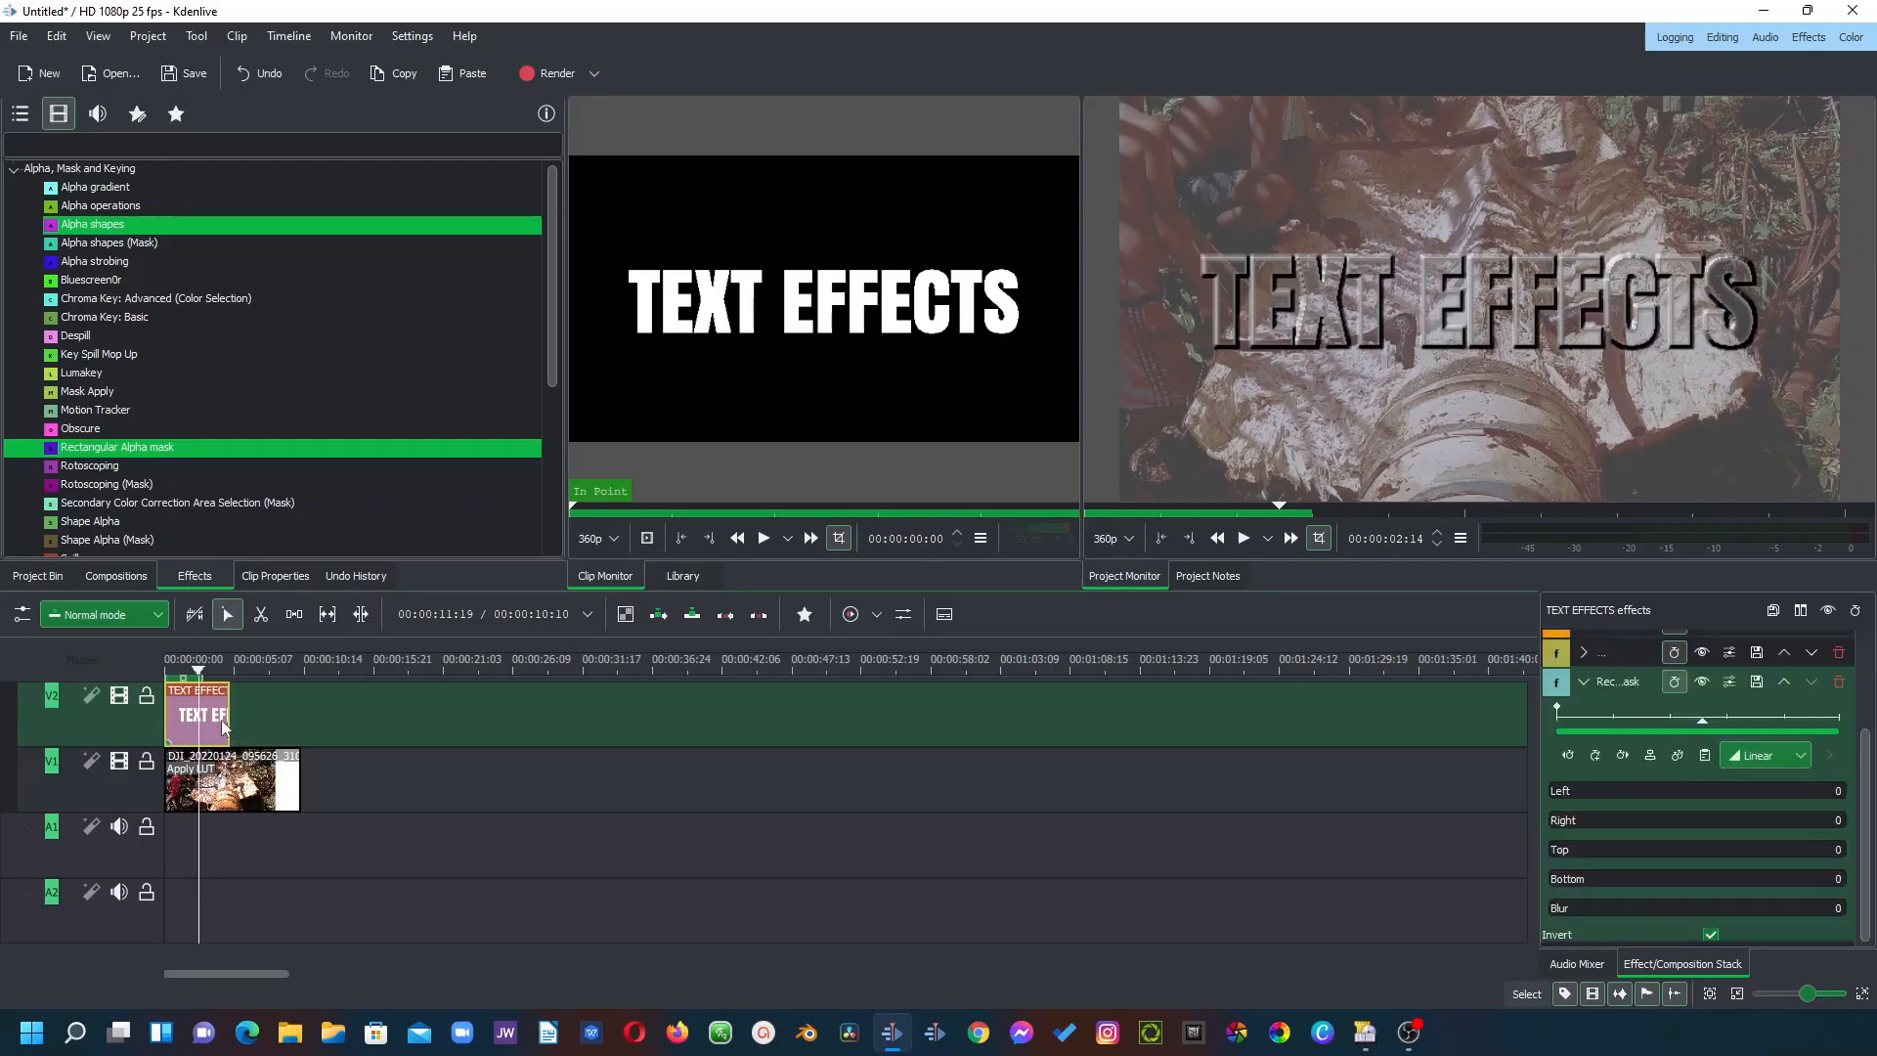
left_click(198, 669)
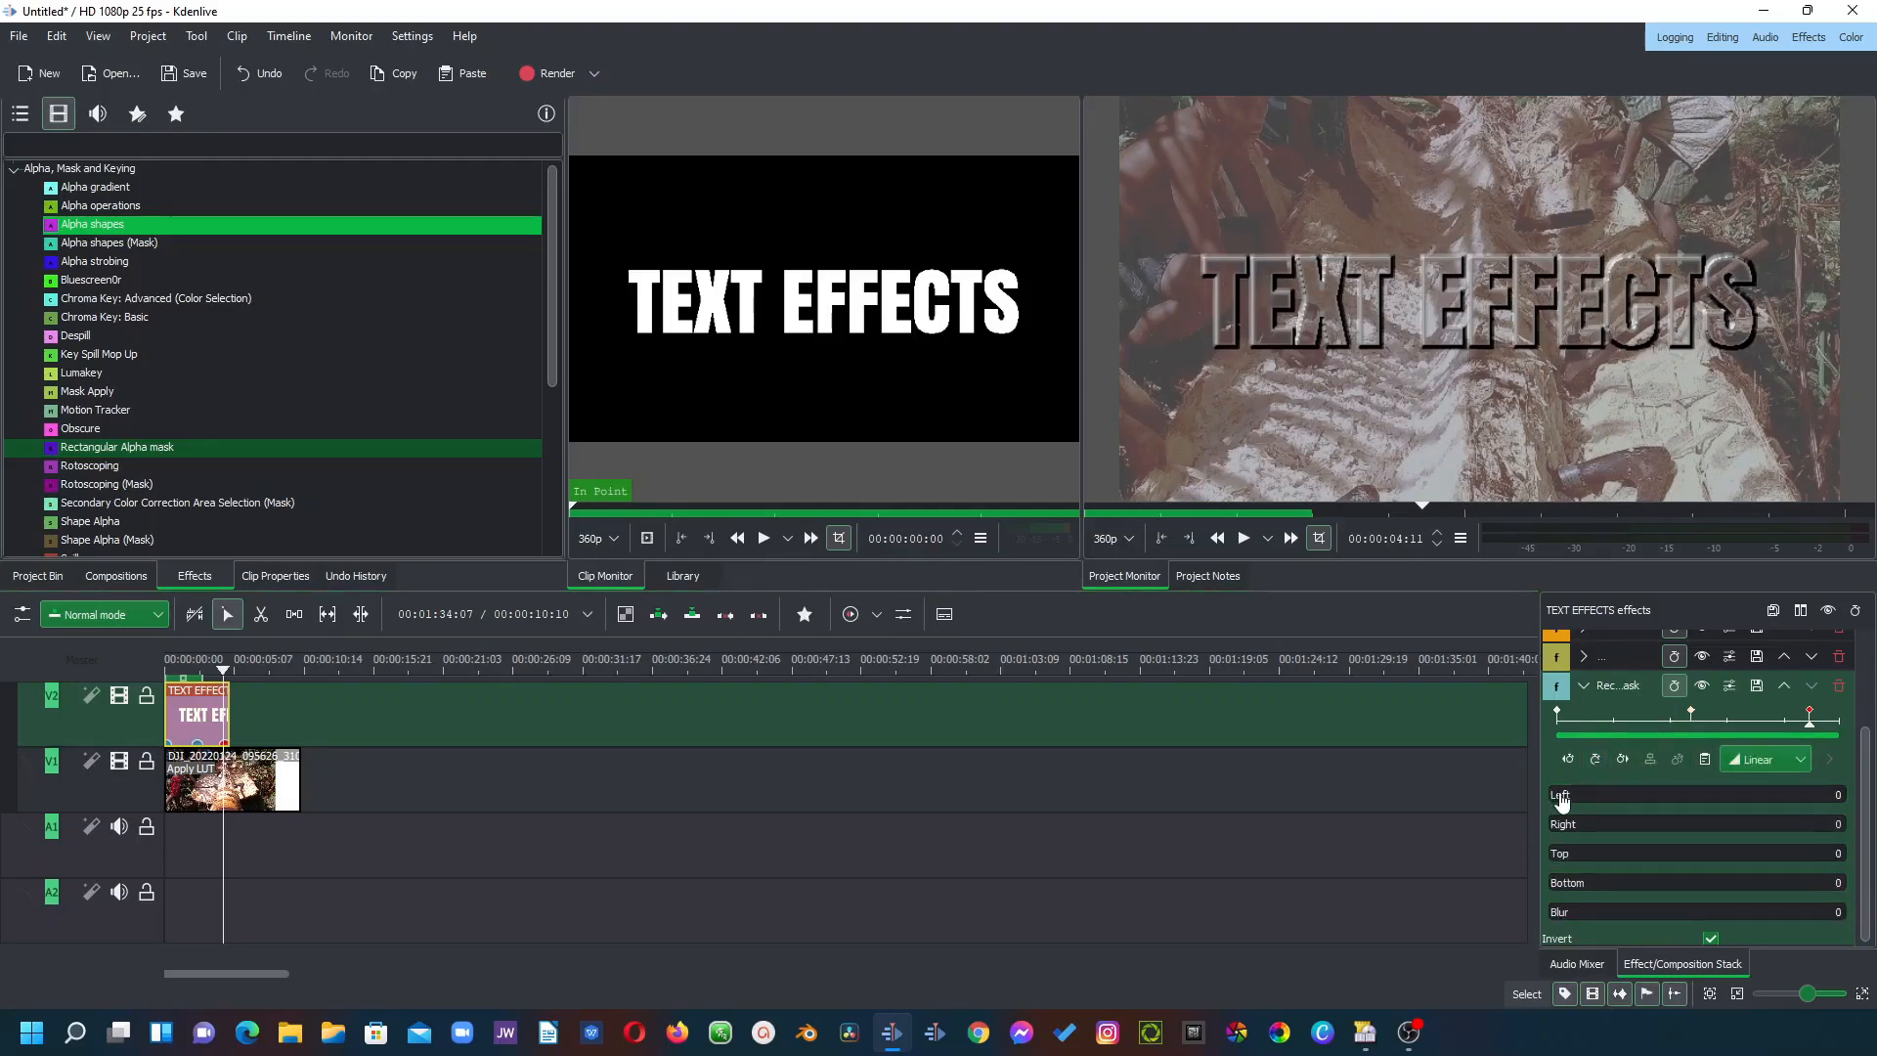
mouse_move(1568, 907)
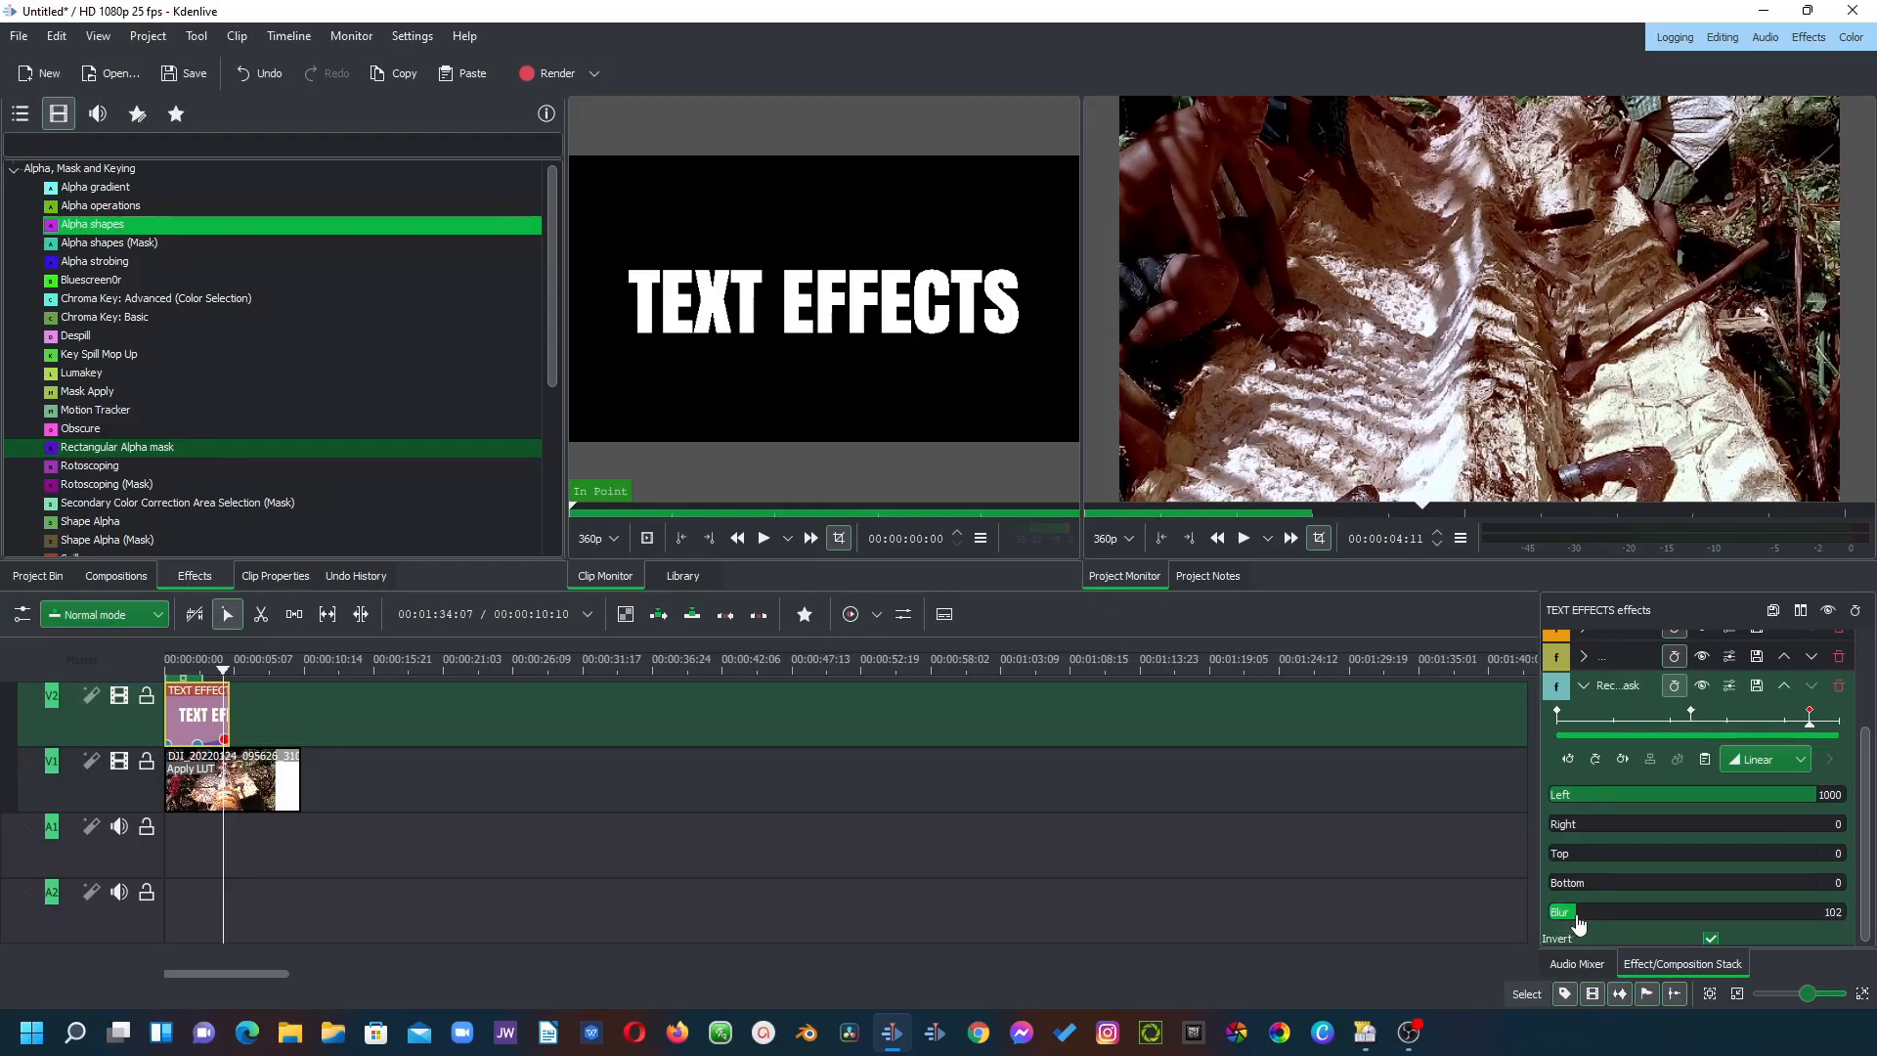
left_click(1242, 537)
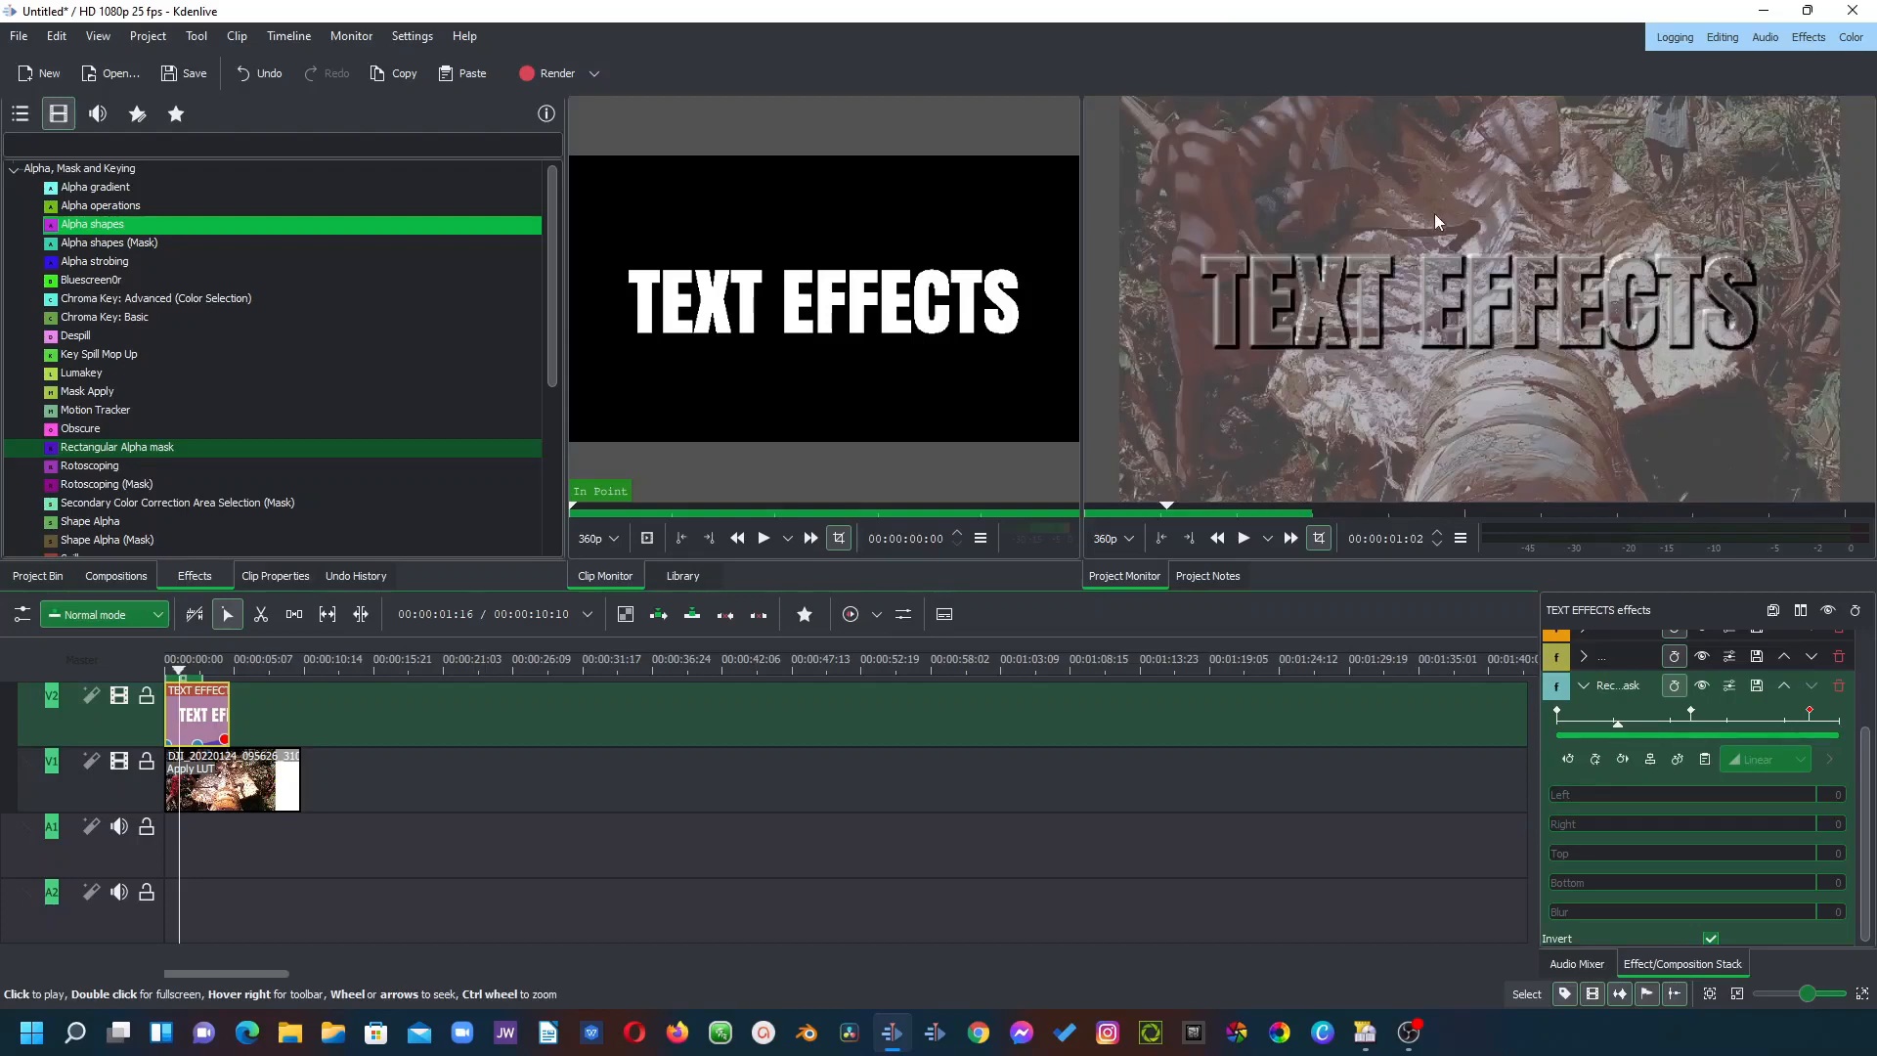
Step: Set the Sobel delta to -163.20 and play the composited title over the video
left_click(1583, 685)
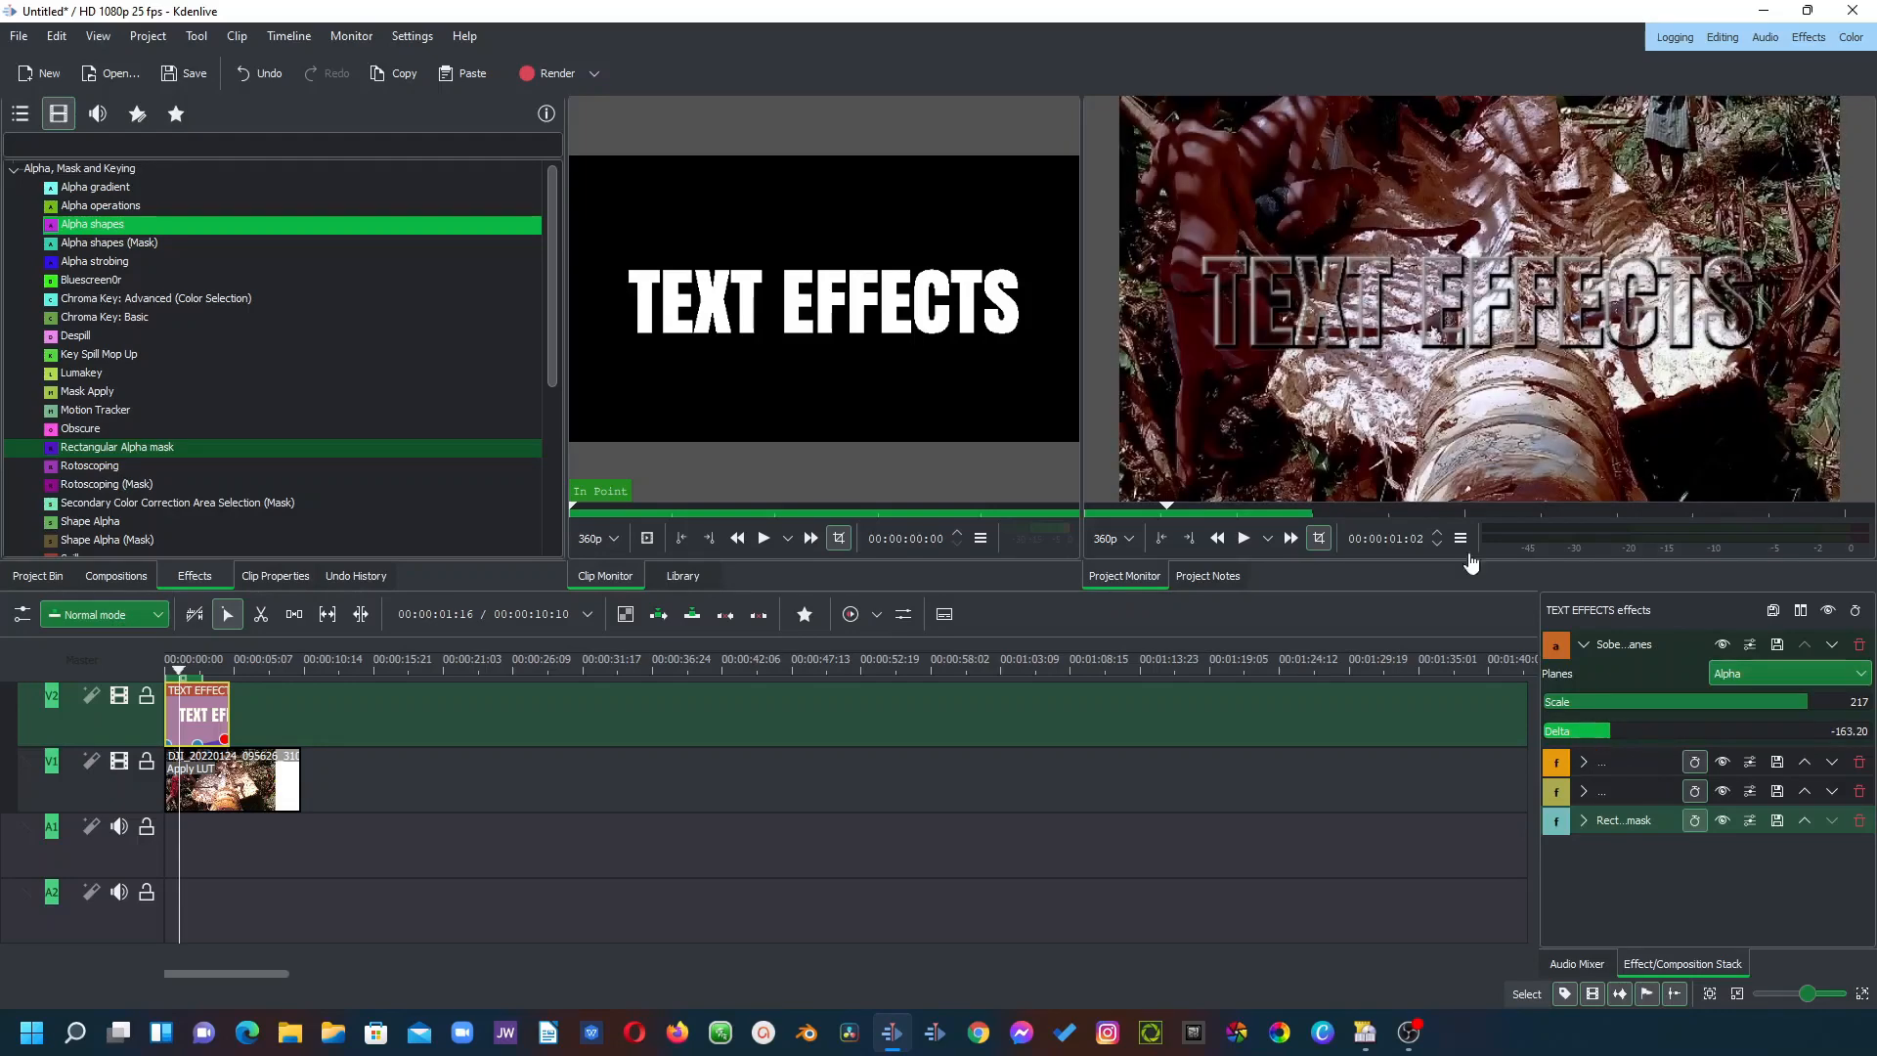
left_click(1244, 536)
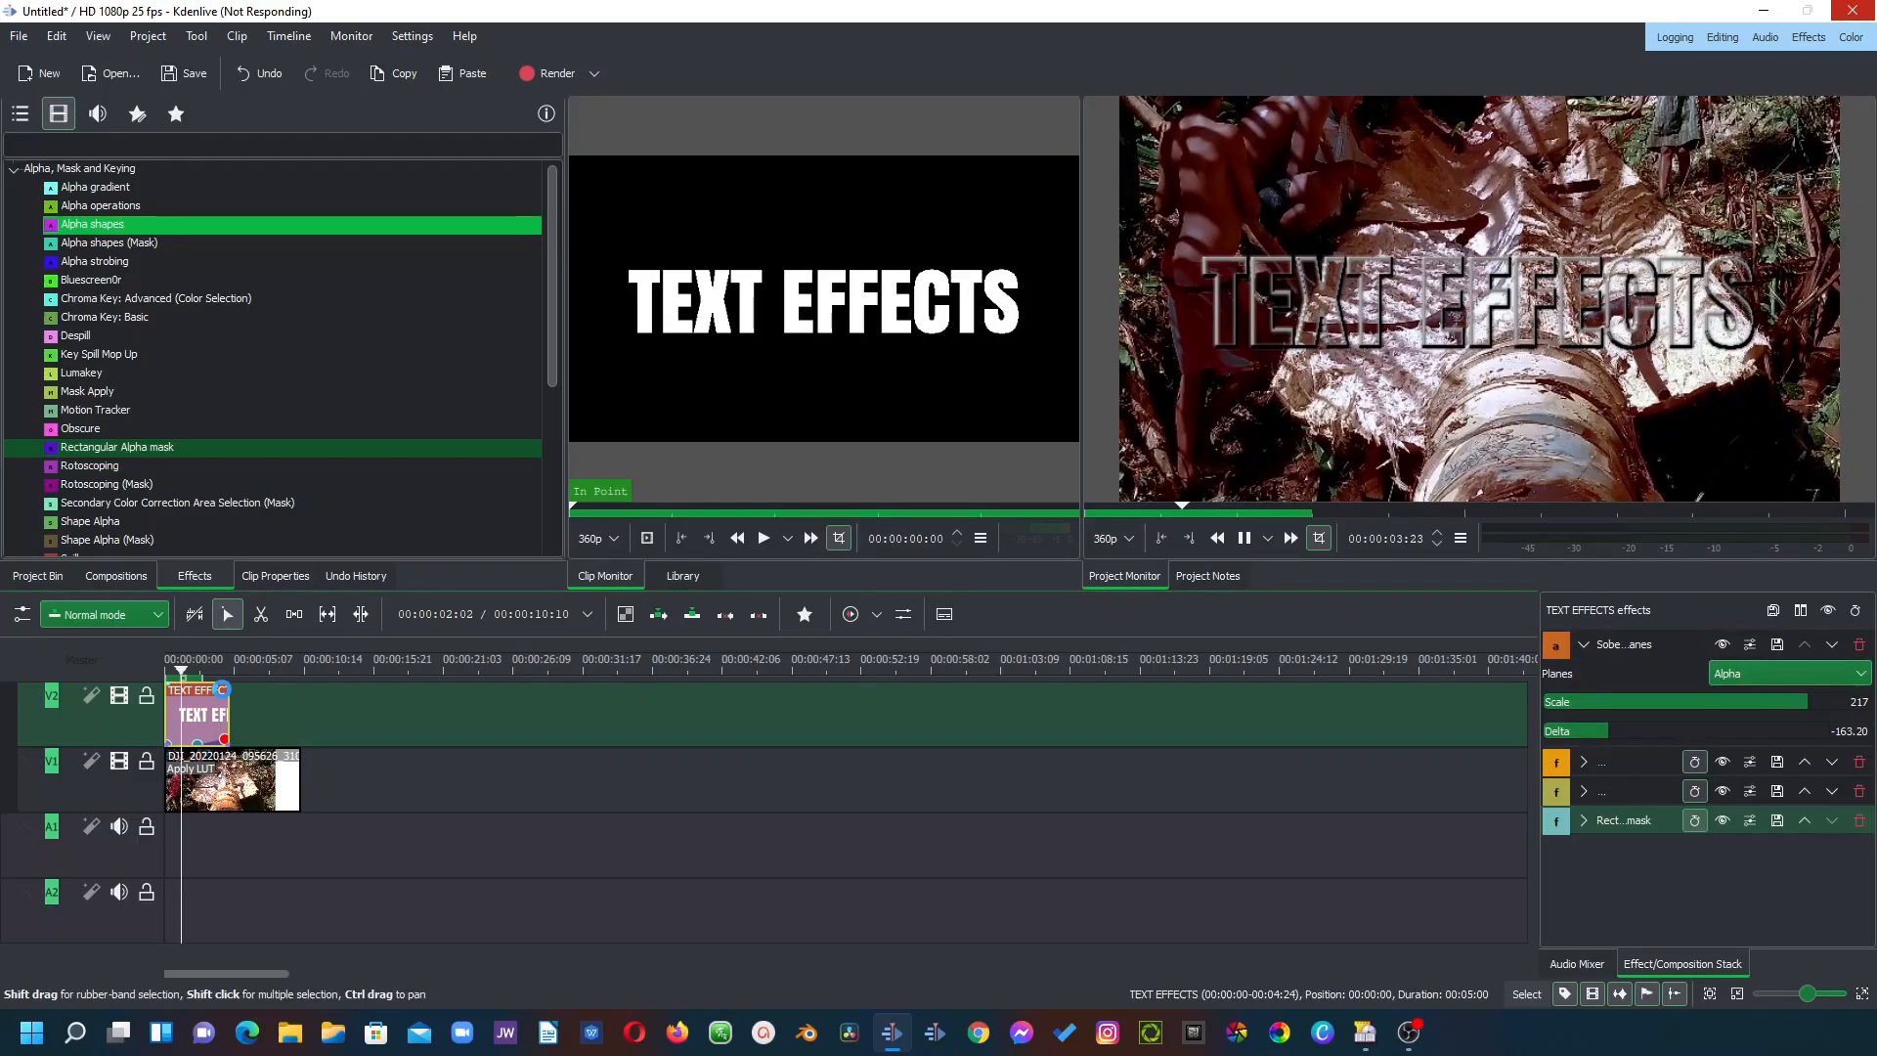